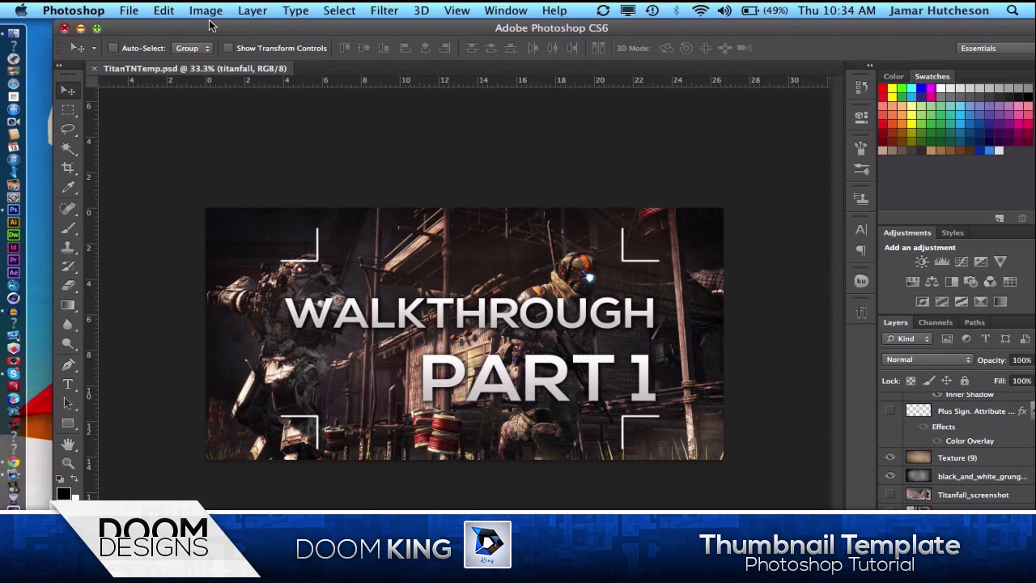
mouse_move(119, 7)
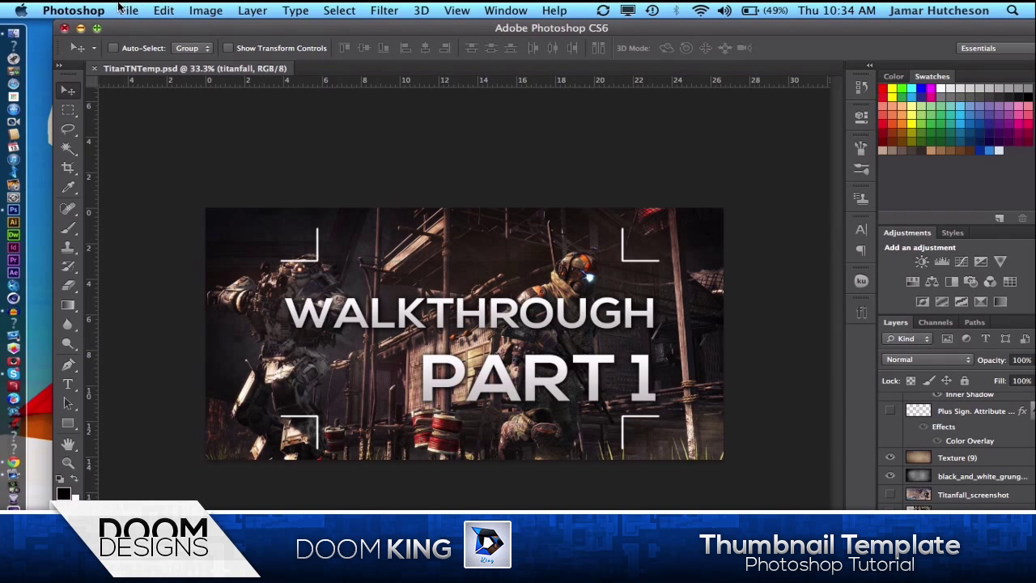
mouse_move(162, 29)
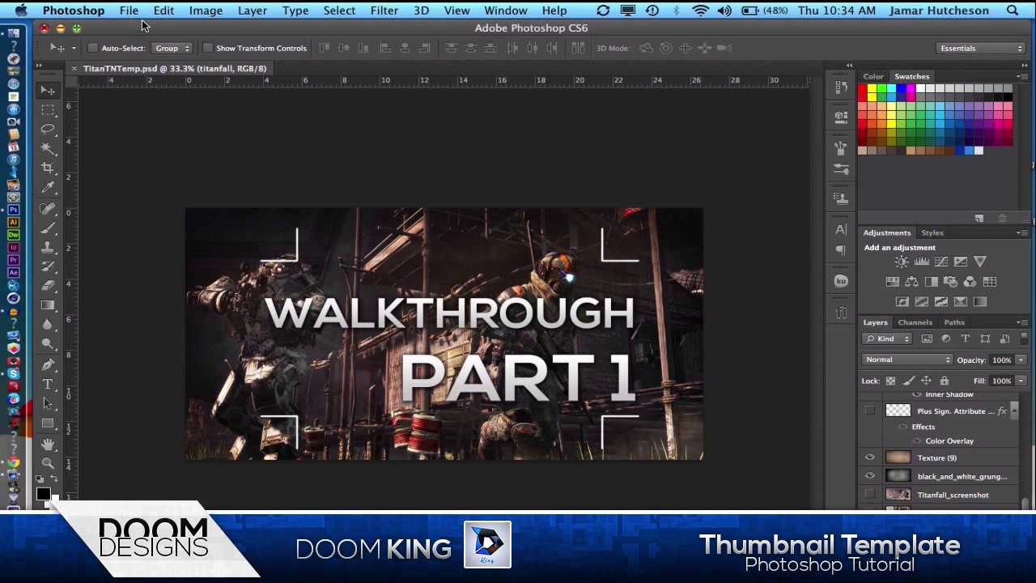
mouse_move(257, 282)
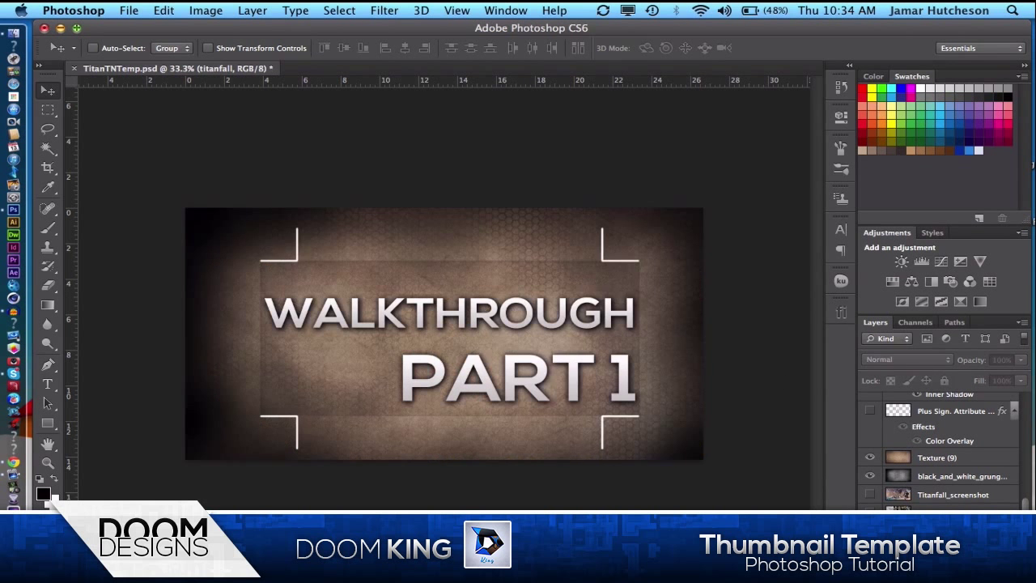
Search YouTube for 'standby for titanfall' and open the Gameplay Trailer video
click(871, 495)
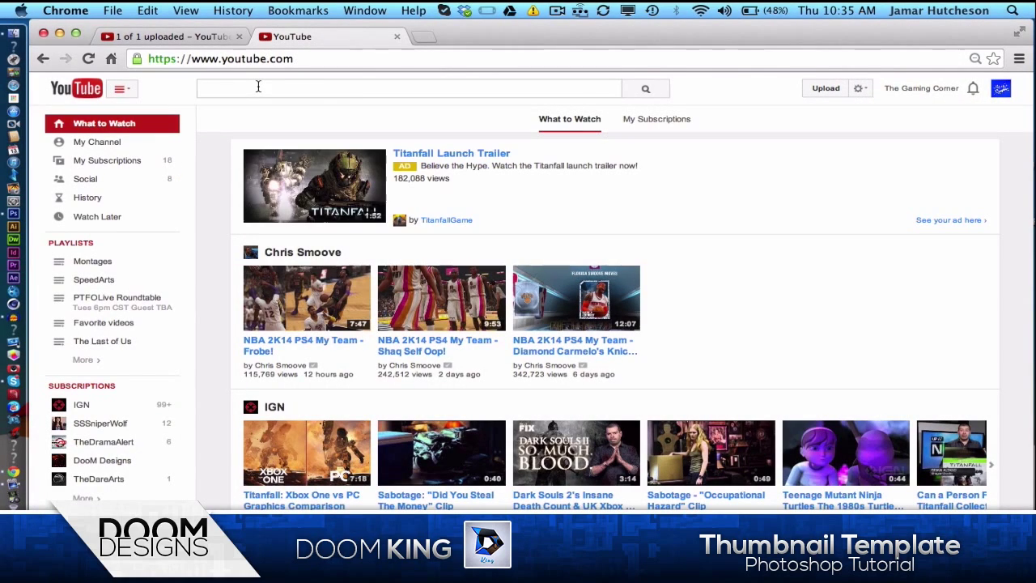
text(s)
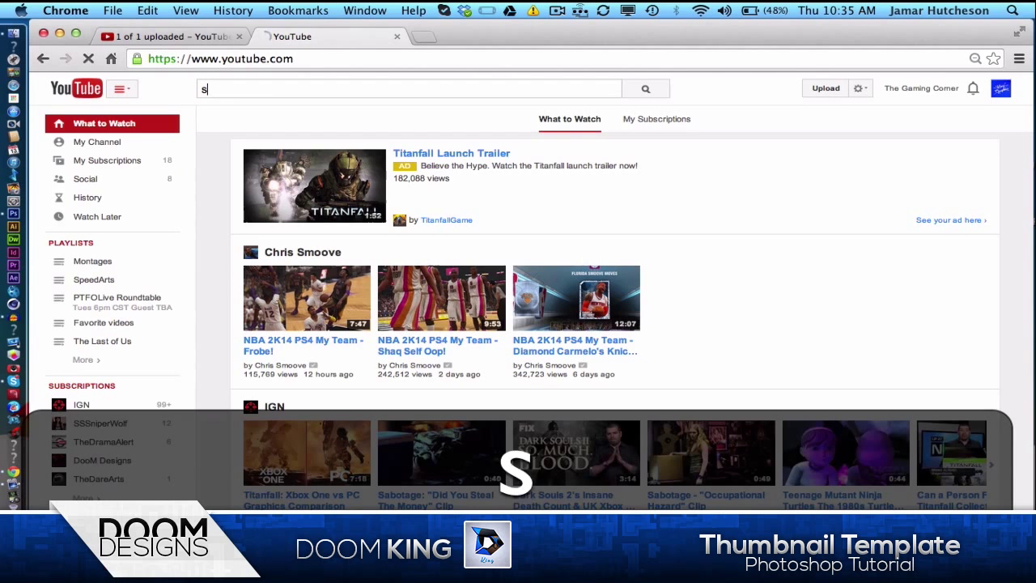
text(tandb)
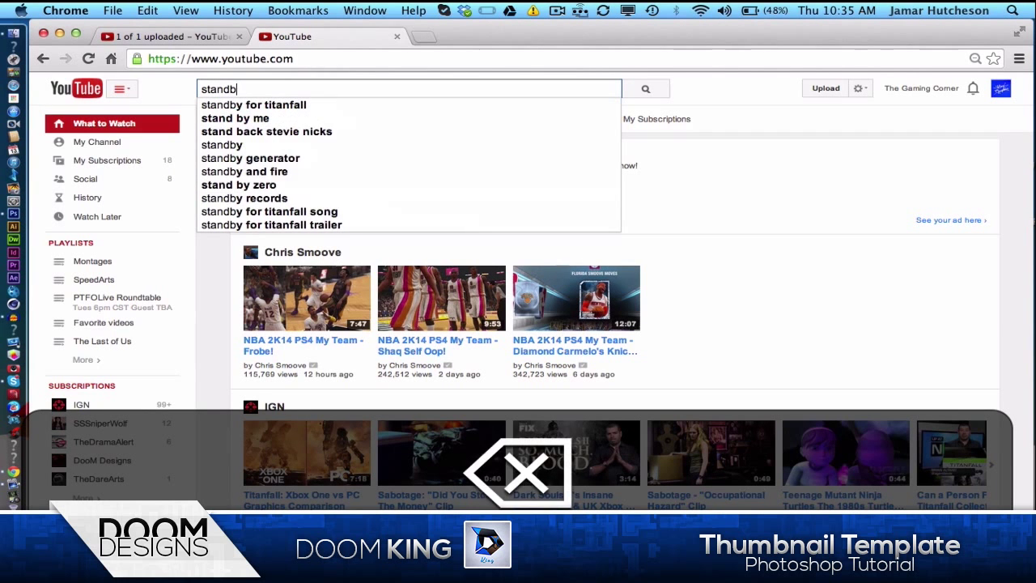
click(254, 105)
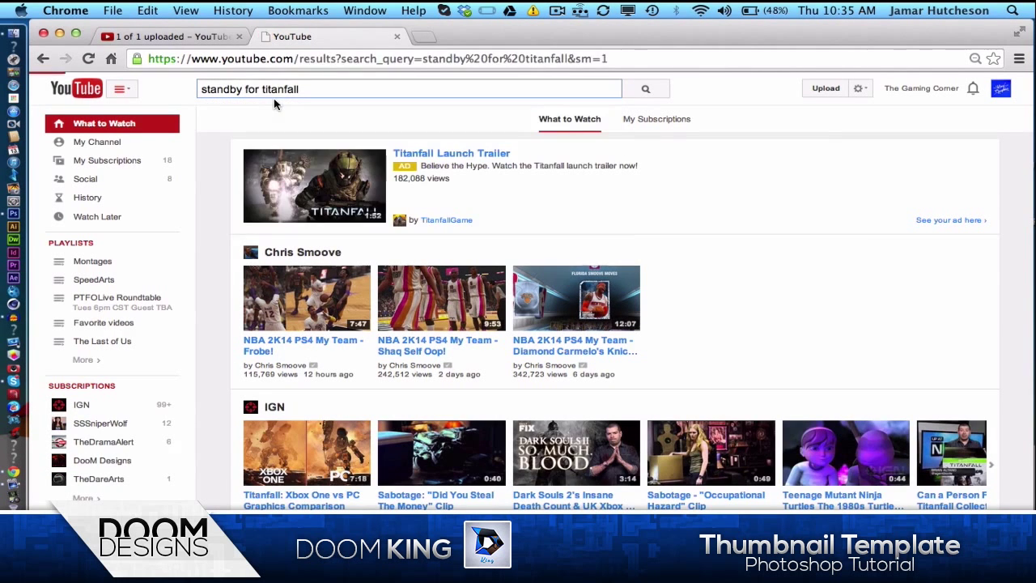
click(645, 88)
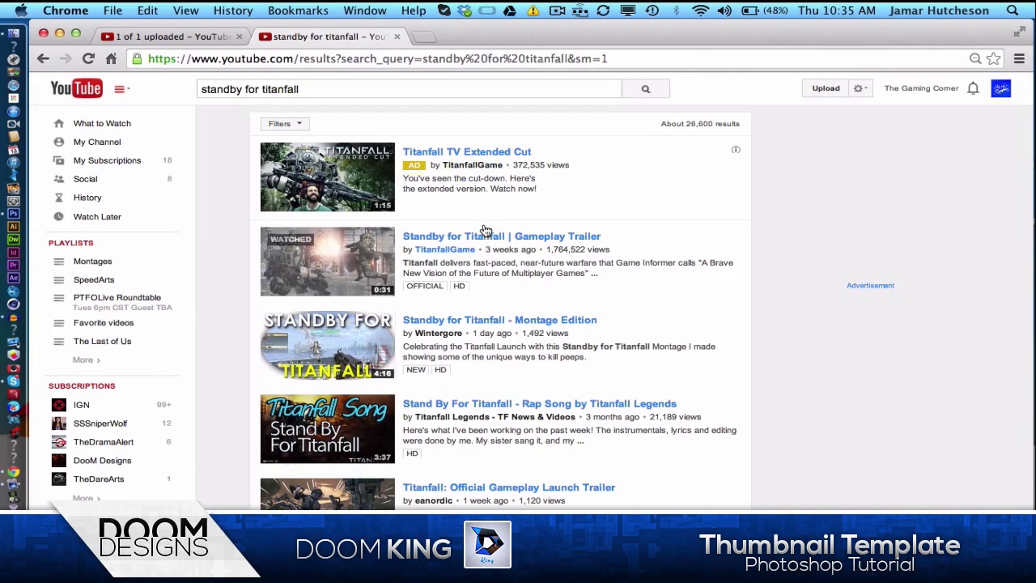
click(501, 236)
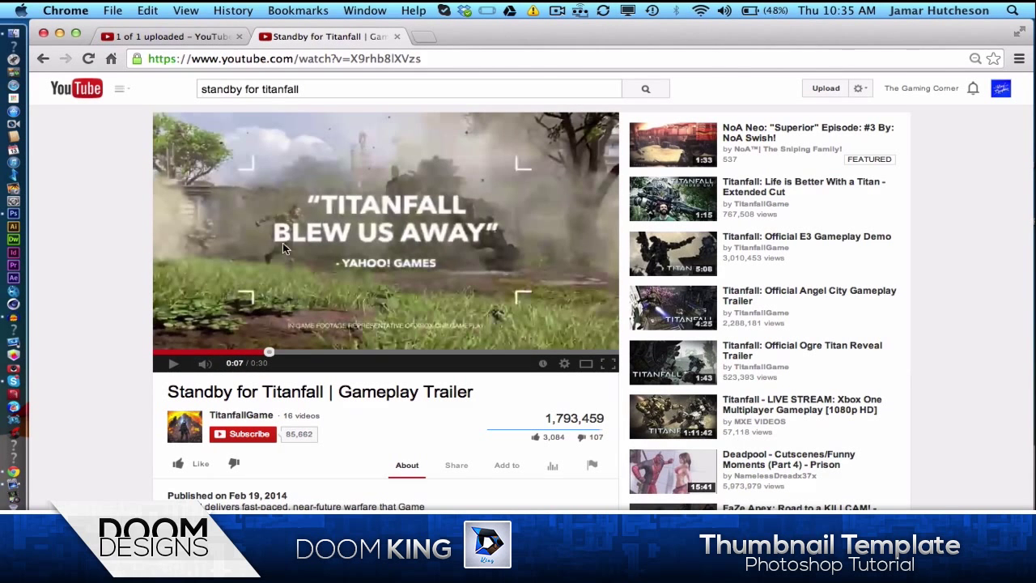
mouse_move(179, 194)
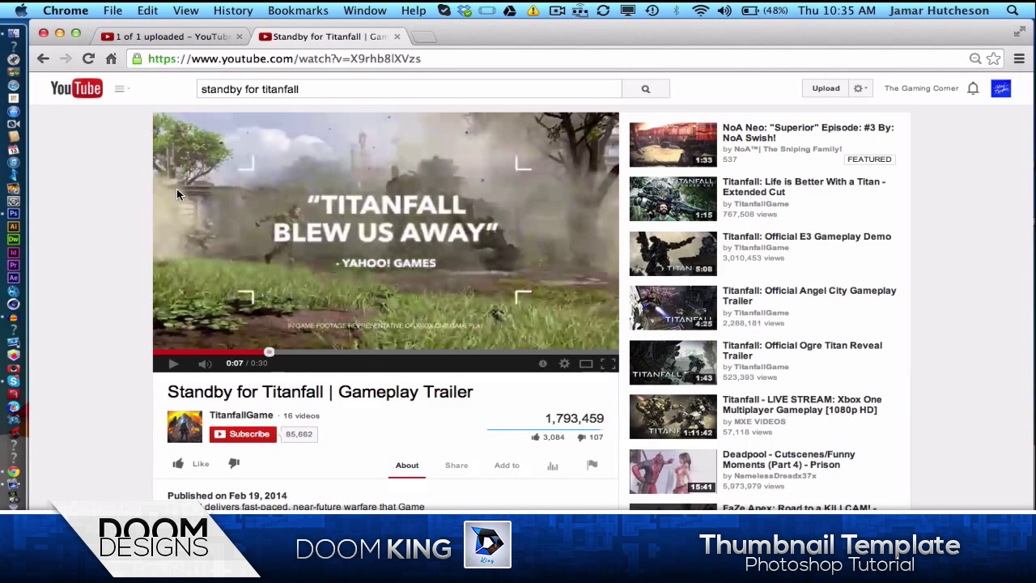
mouse_move(178, 187)
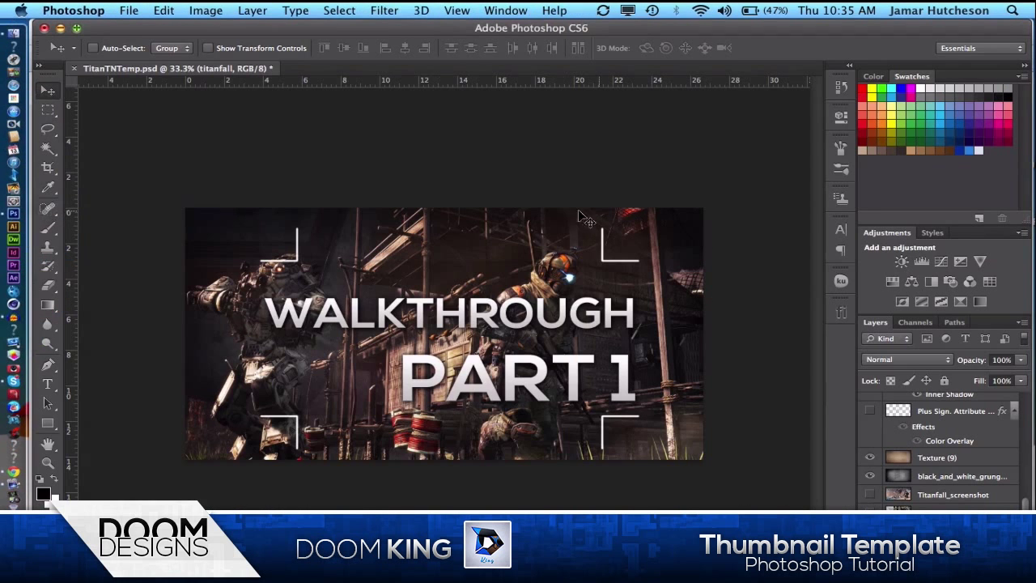
mouse_move(135, 8)
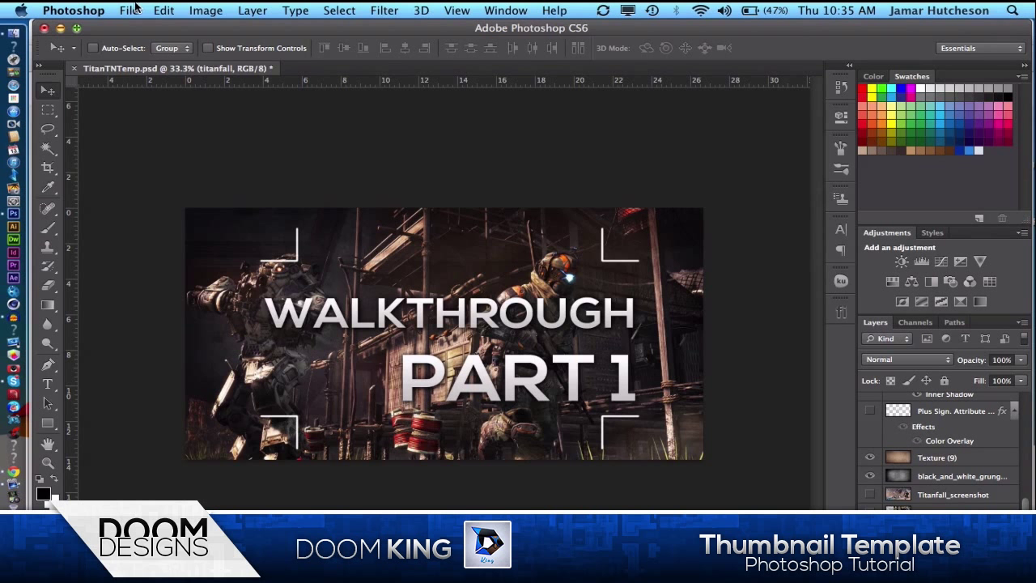
Create a new 1920×1080 px, 300 ppi document named TnTemp
click(129, 10)
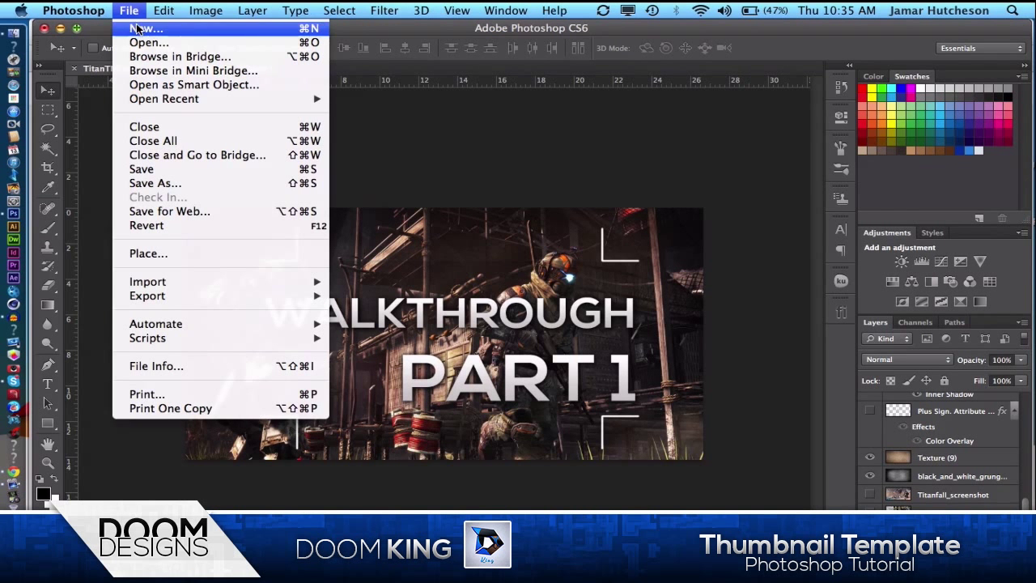
click(146, 29)
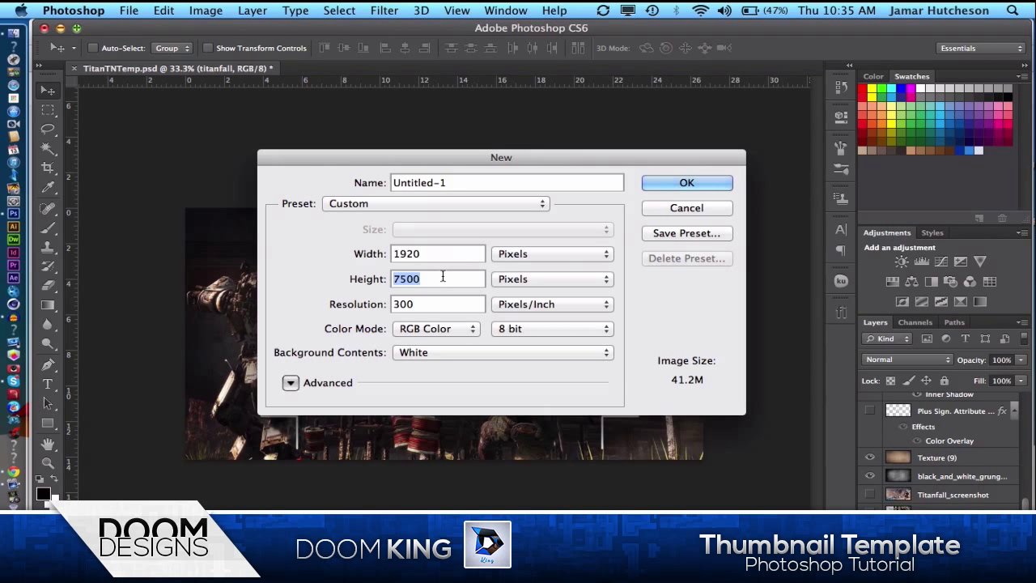
text(1080)
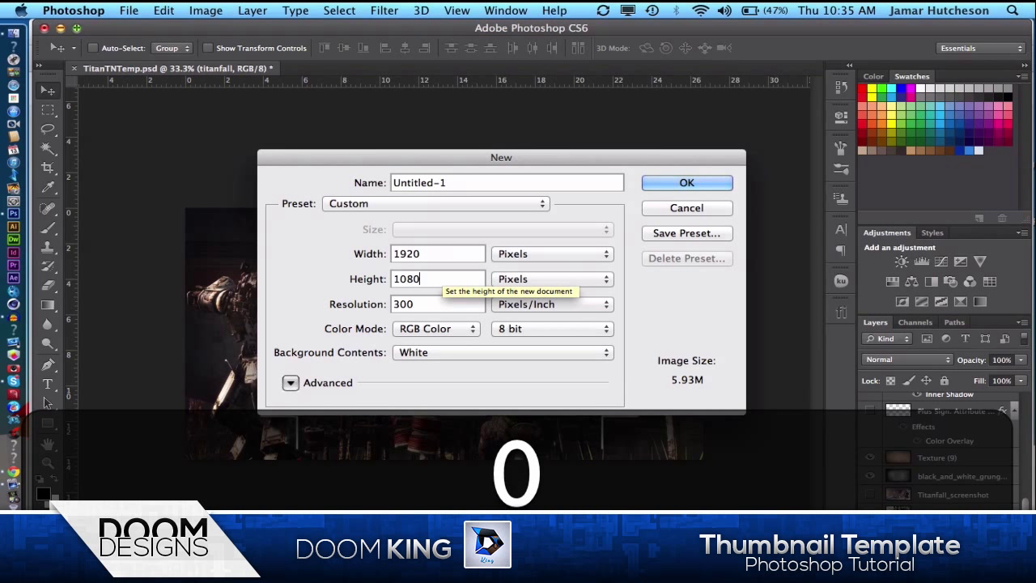
click(437, 303)
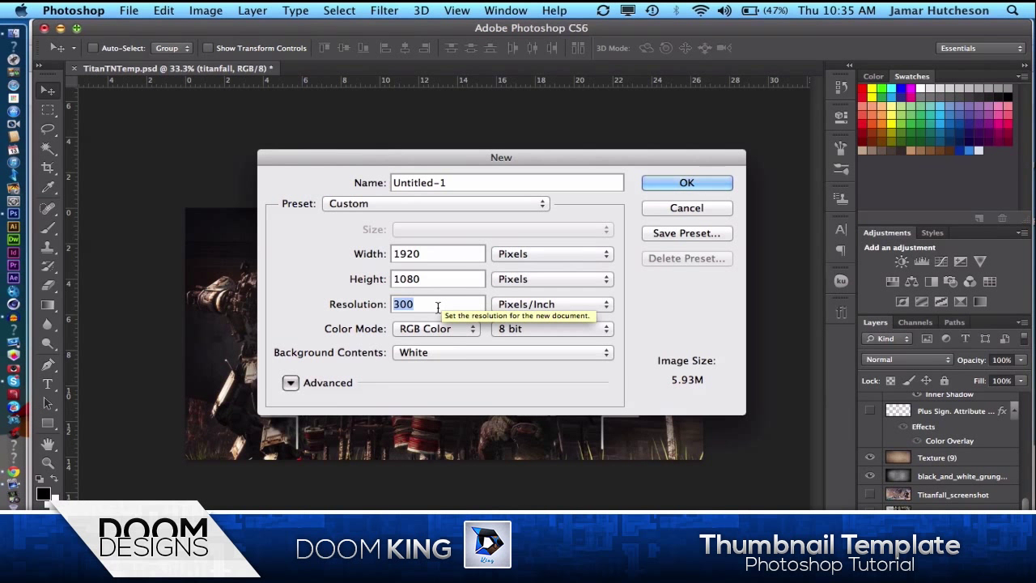
mouse_move(611, 242)
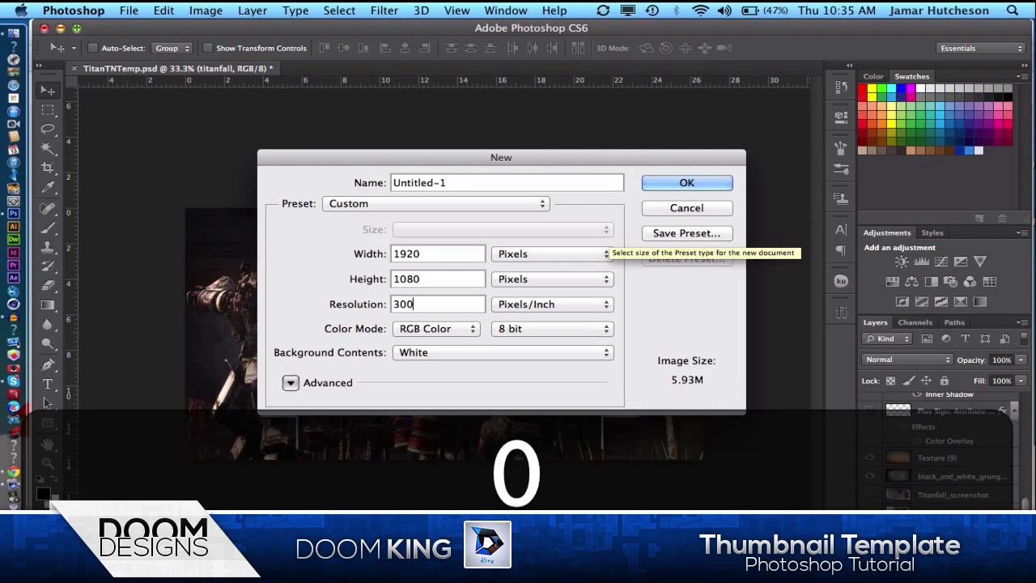
mouse_move(545, 176)
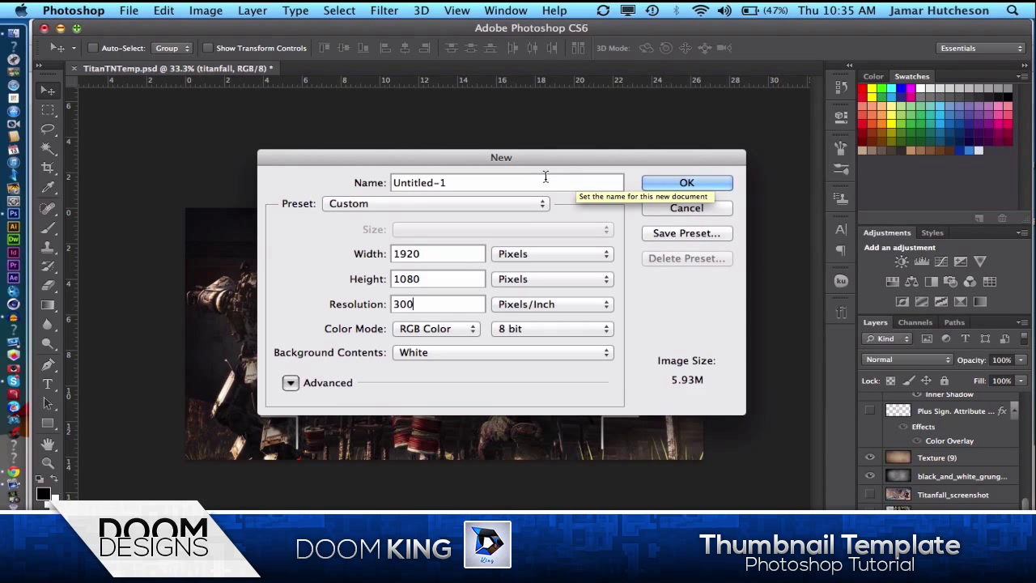
text(Temp)
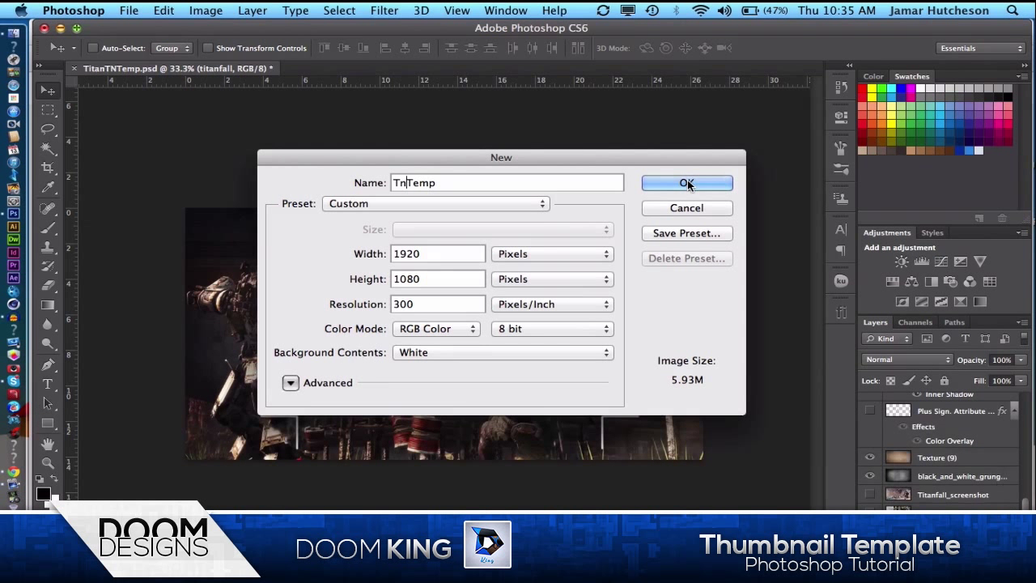
click(686, 182)
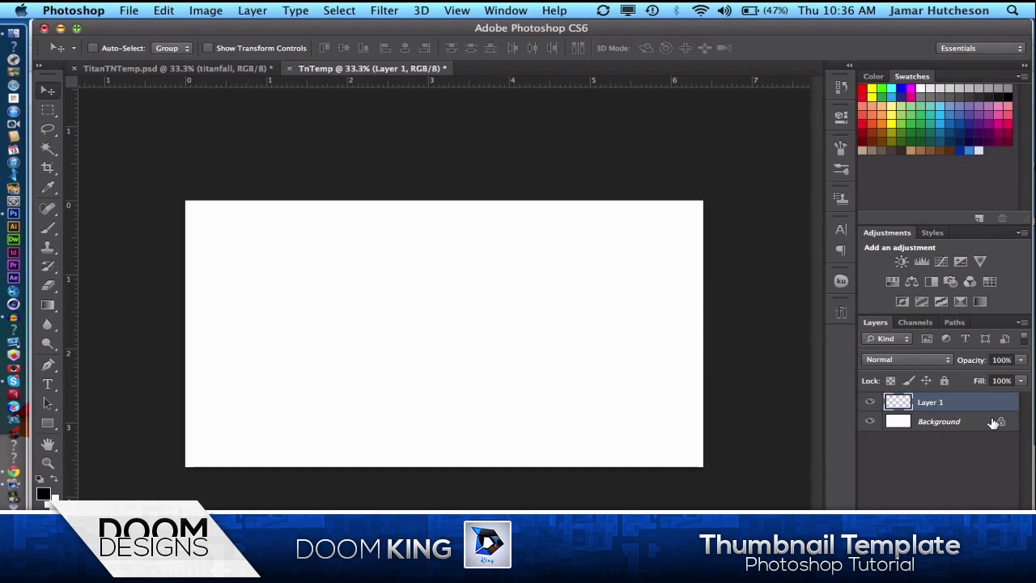
Unlock the Background, copy the screenshot layers into TnTemp, and show Titanfall_screenshot
double_click(939, 421)
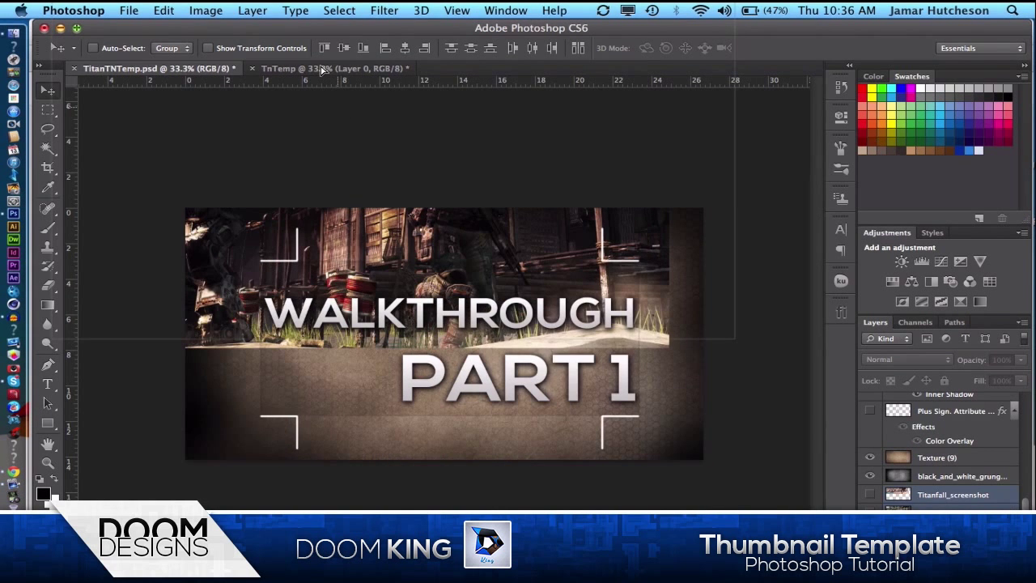
click(308, 68)
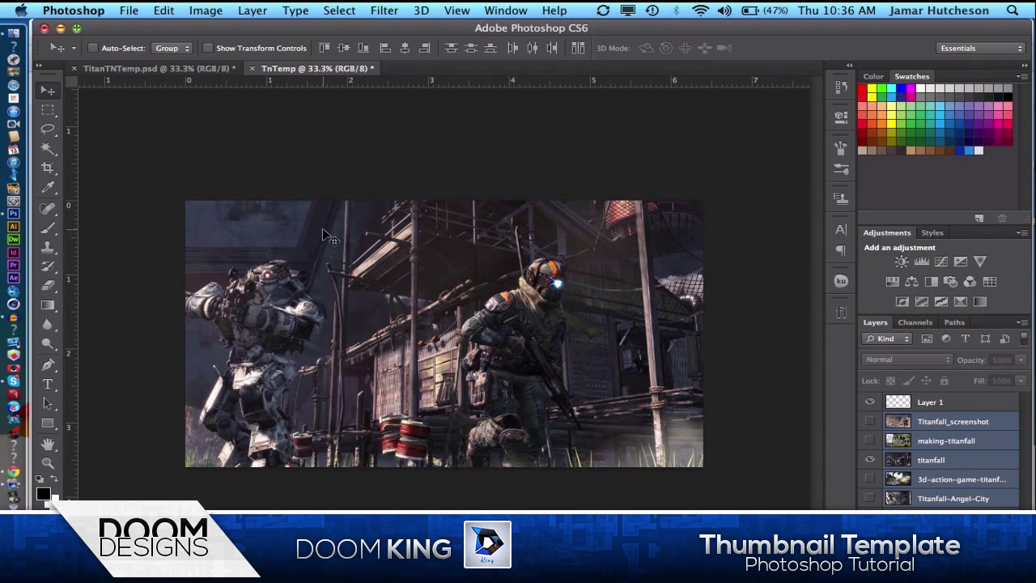
mouse_move(951, 452)
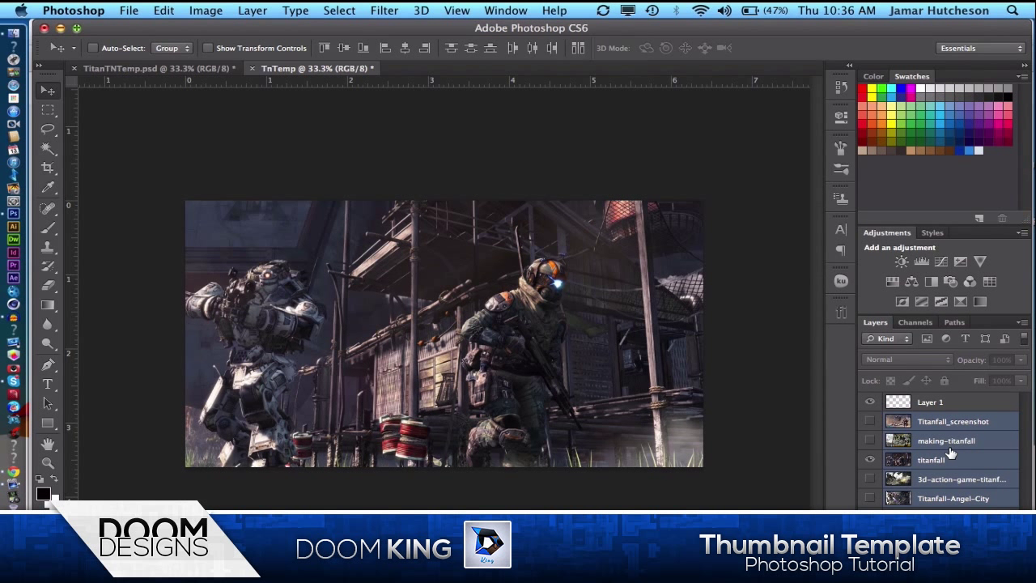
mouse_move(875, 482)
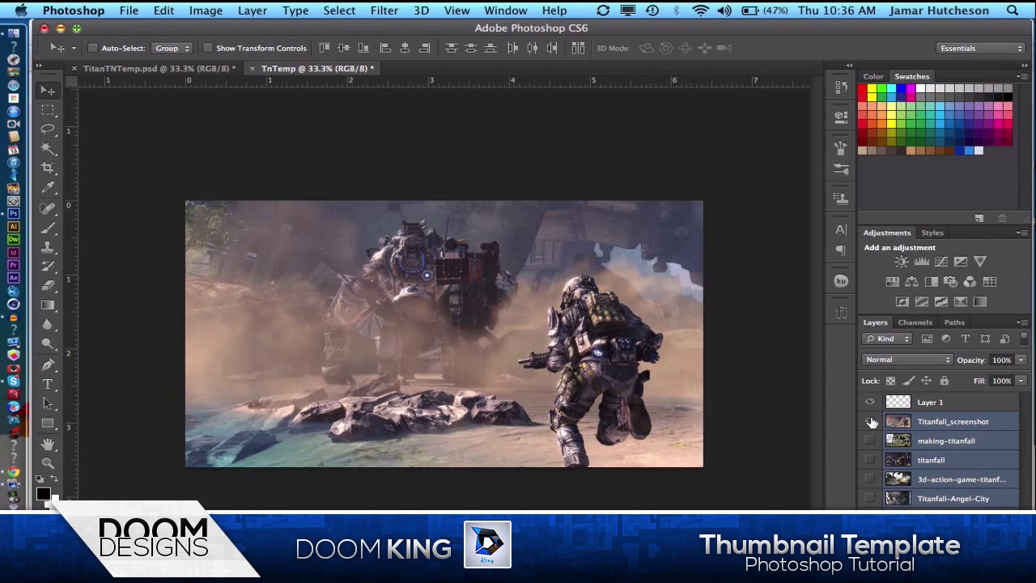
click(953, 421)
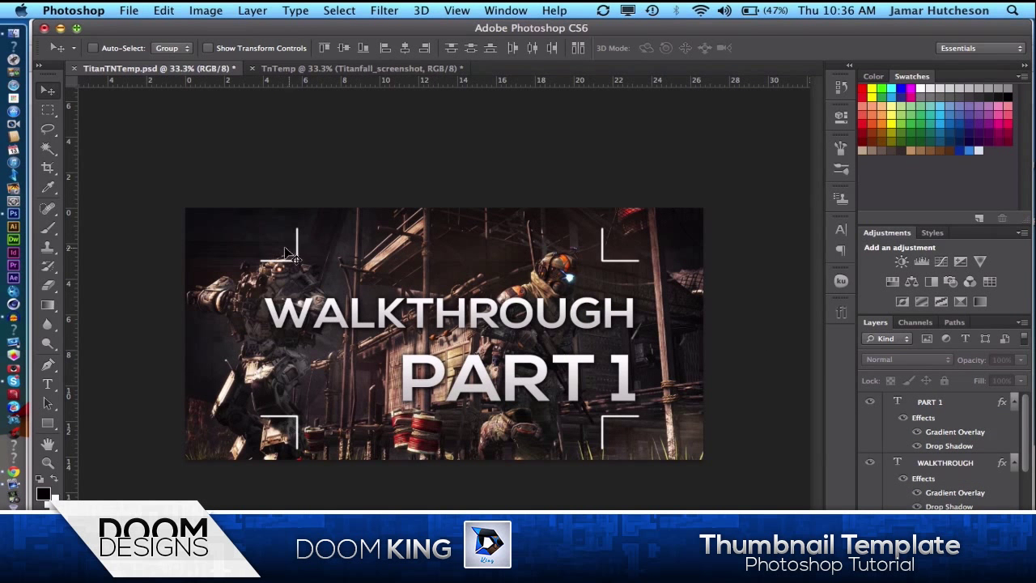
mouse_move(310, 269)
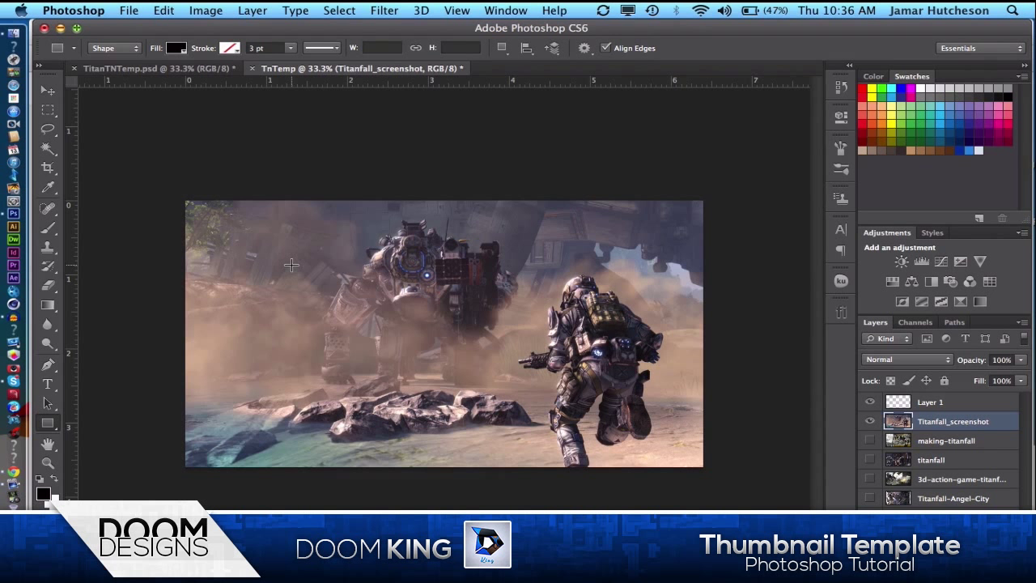
Draw a black bar across the image middle and set its blend mode to Overlay
drag(292, 264, 620, 395)
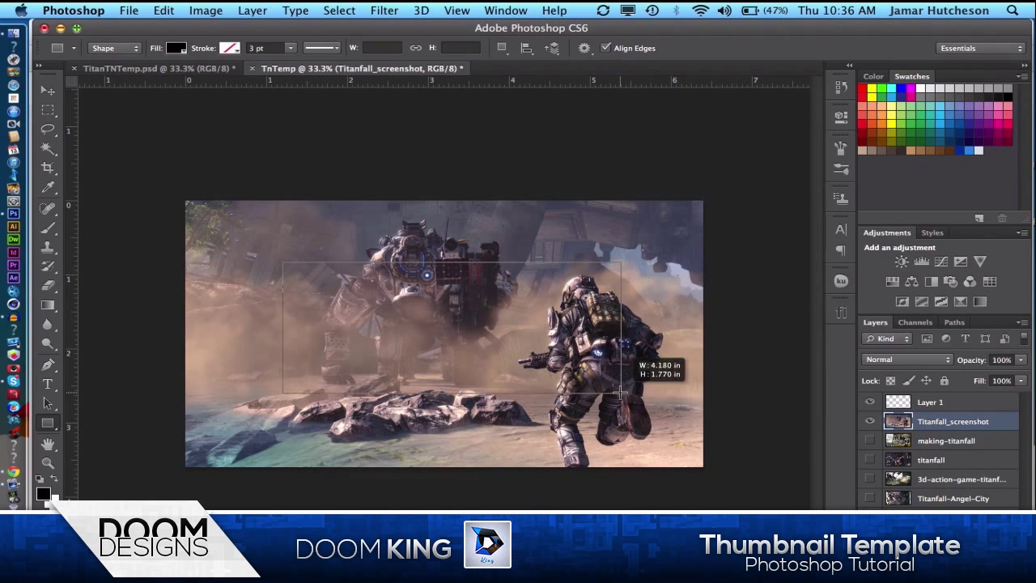
drag(284, 271, 621, 393)
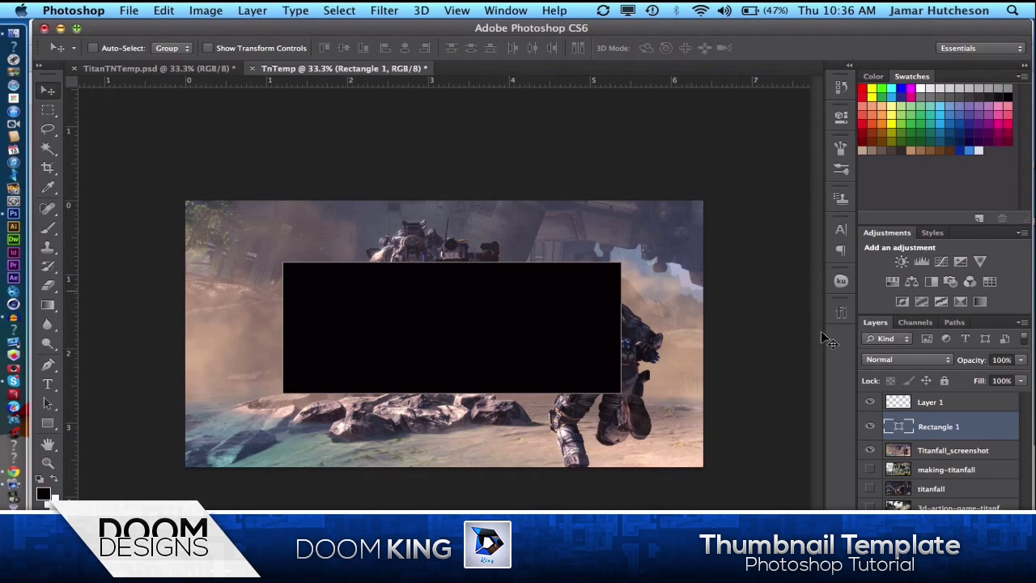
right_click(939, 427)
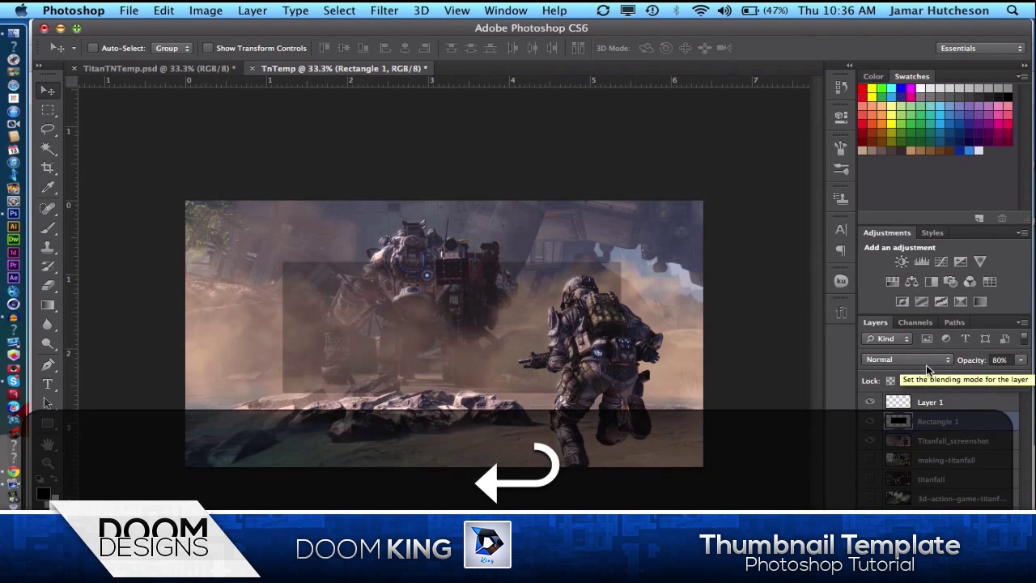
click(903, 360)
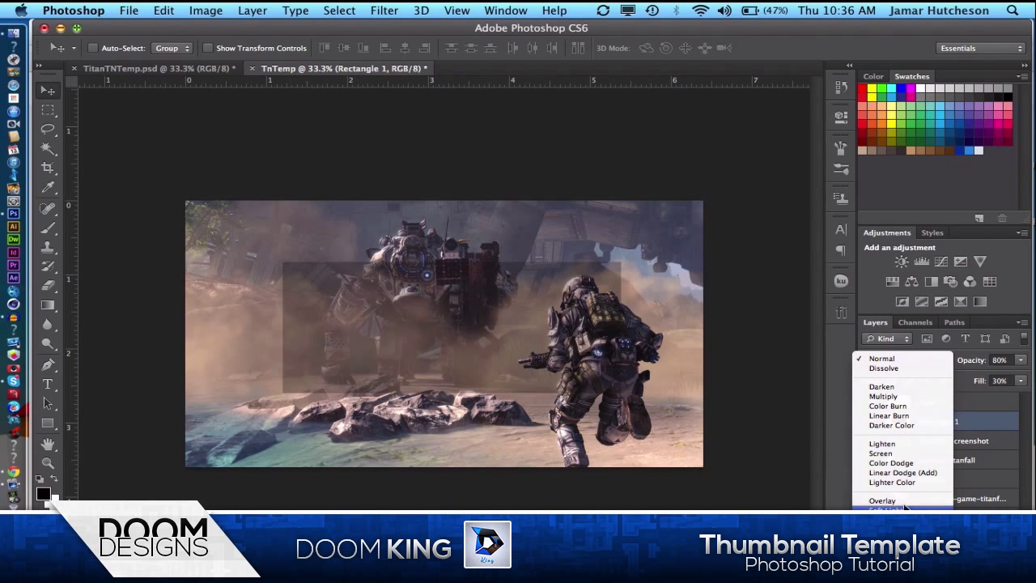
click(882, 500)
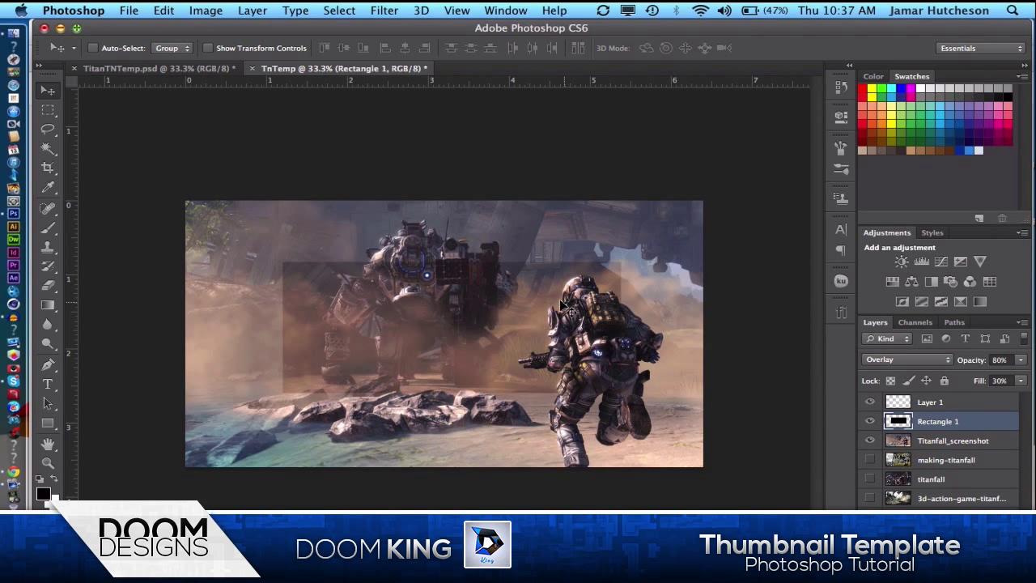
mouse_move(715, 310)
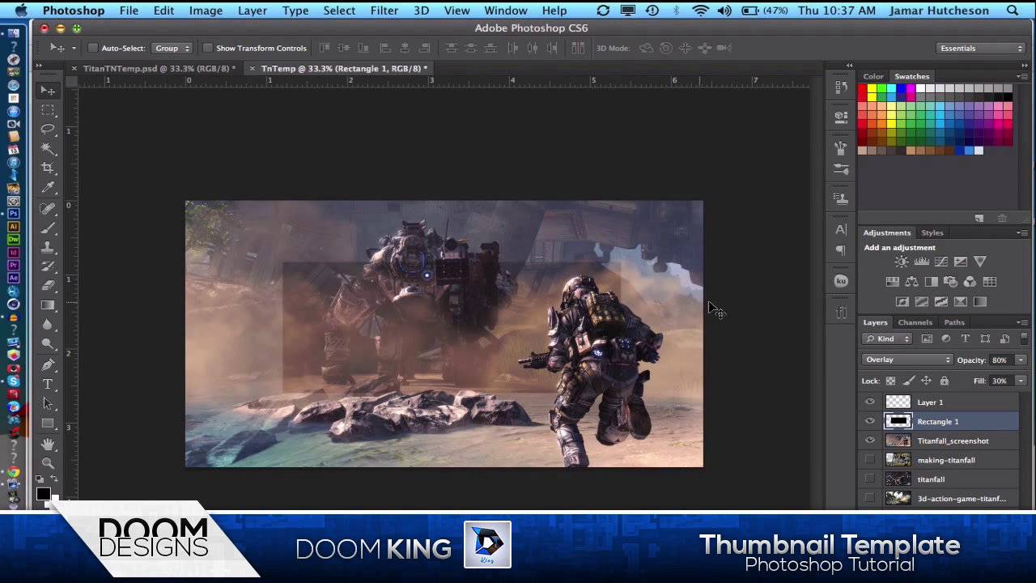
mouse_move(841, 310)
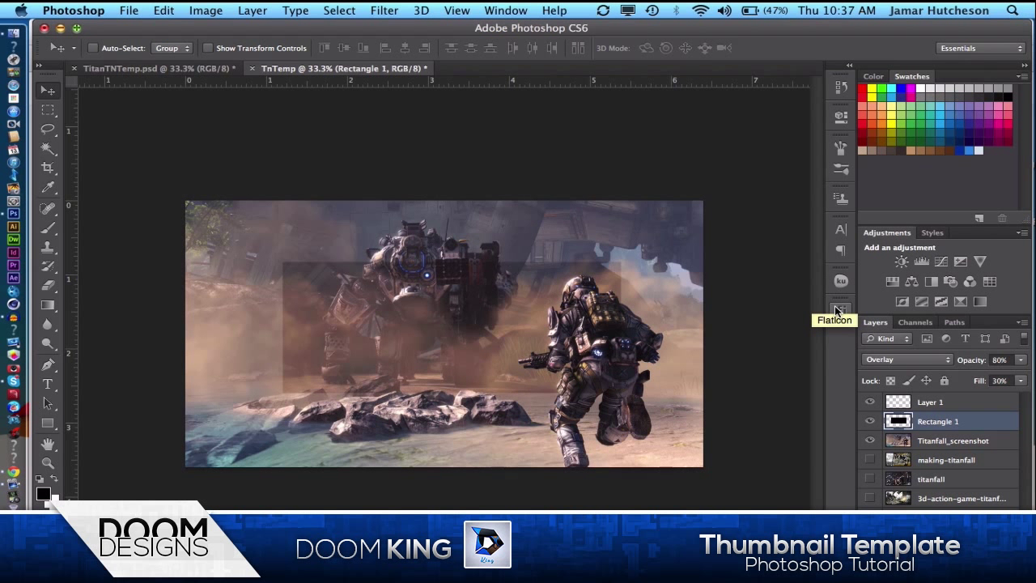
mouse_move(44, 464)
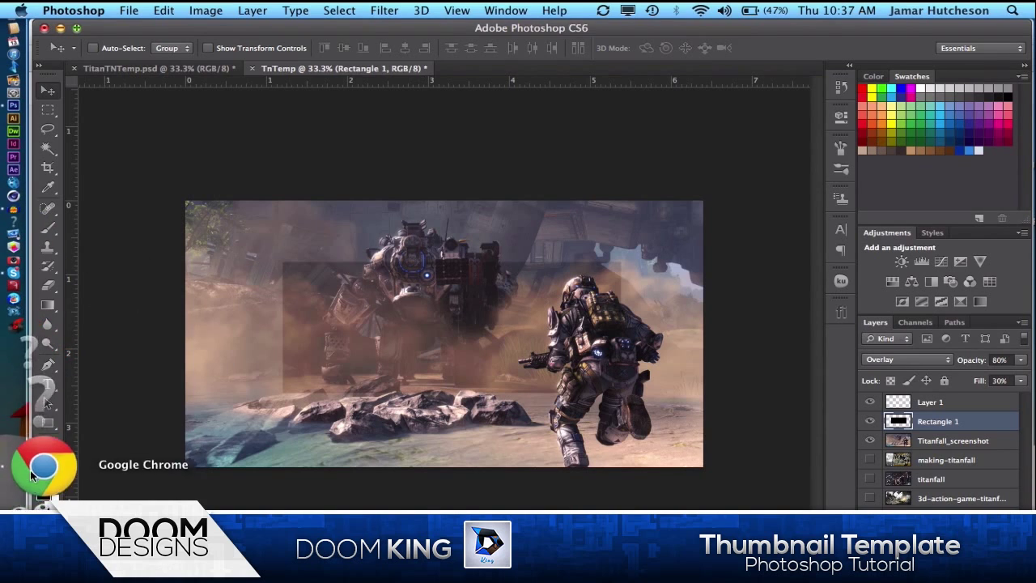
Search Google for 'flaticons' and open the Flaticon site from the results
click(43, 465)
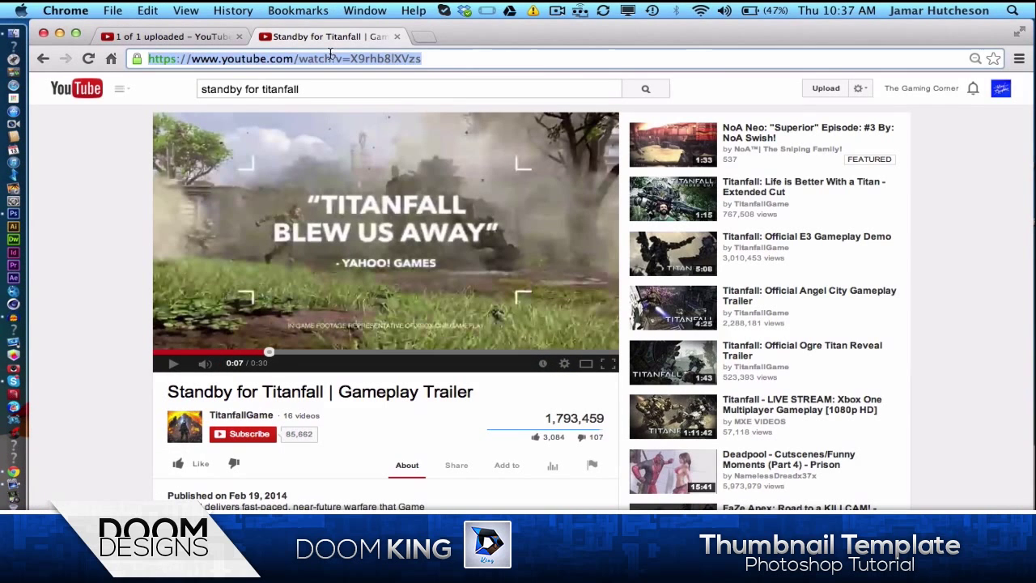
text(flaticons&oq=flaticons&aqs=chrome..69i57j0l5.2607j0j4&sourceid=chrome&esp)
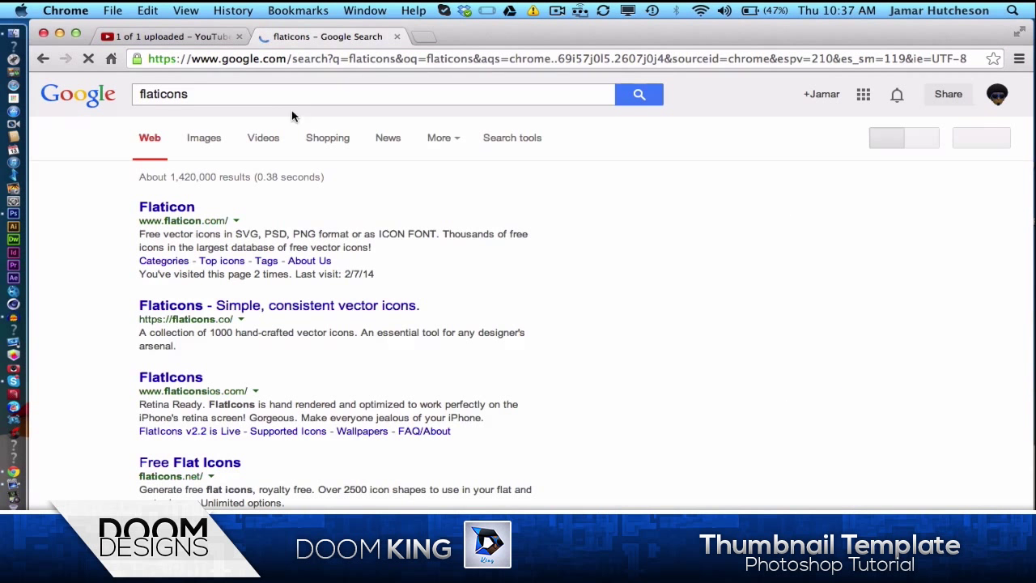
click(166, 206)
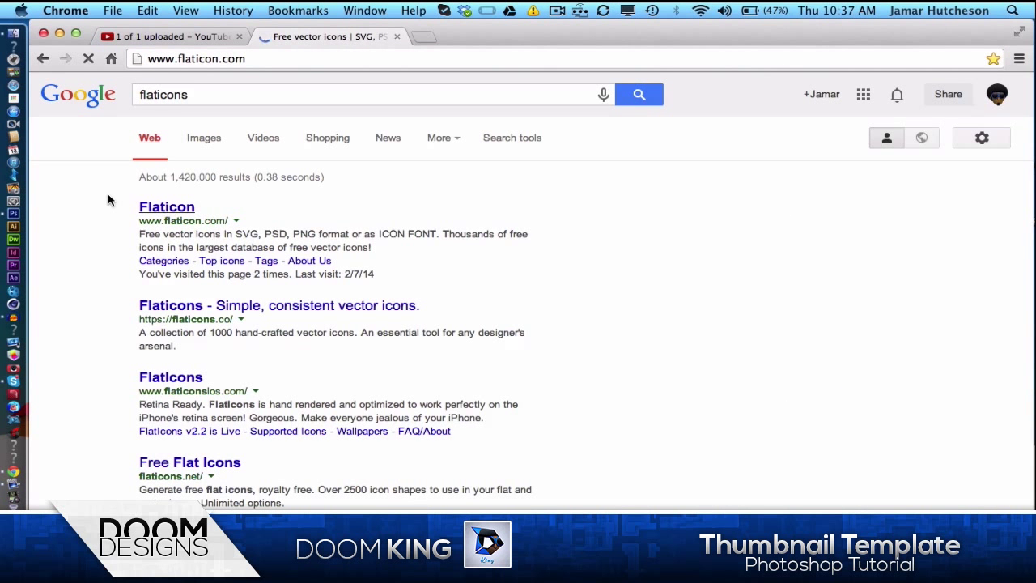
click(167, 206)
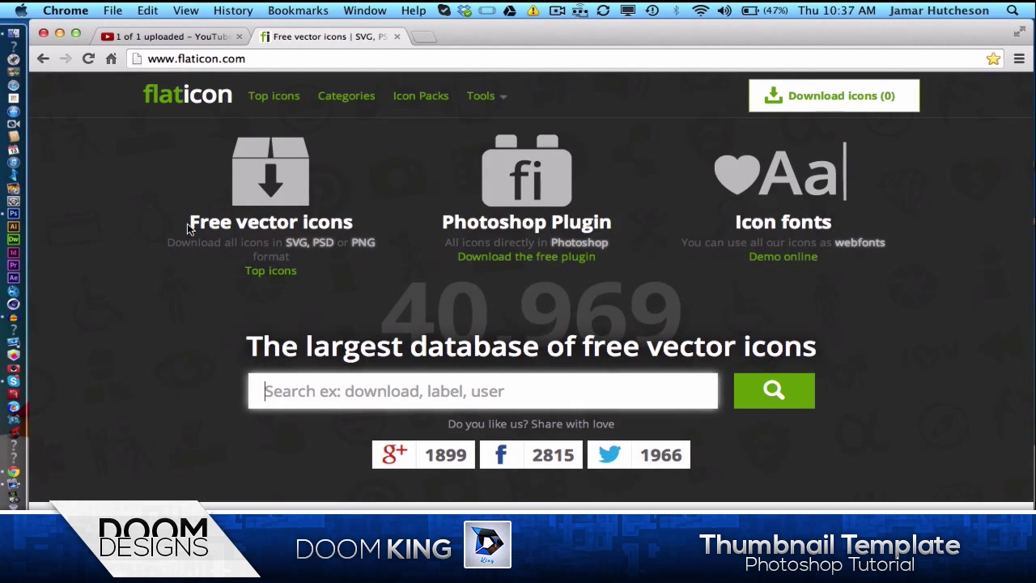
mouse_move(817, 180)
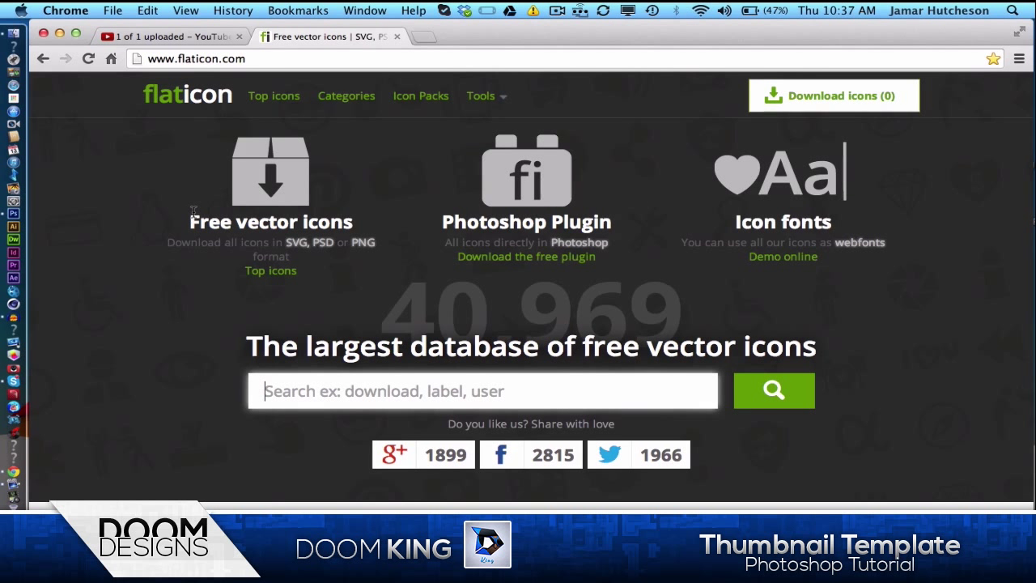
mouse_move(57, 200)
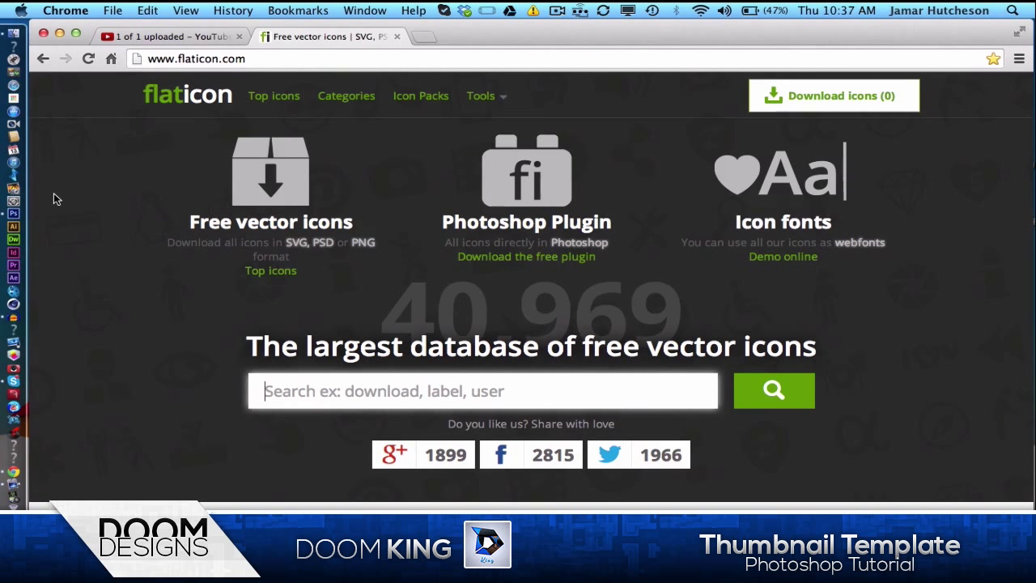
mouse_move(14, 208)
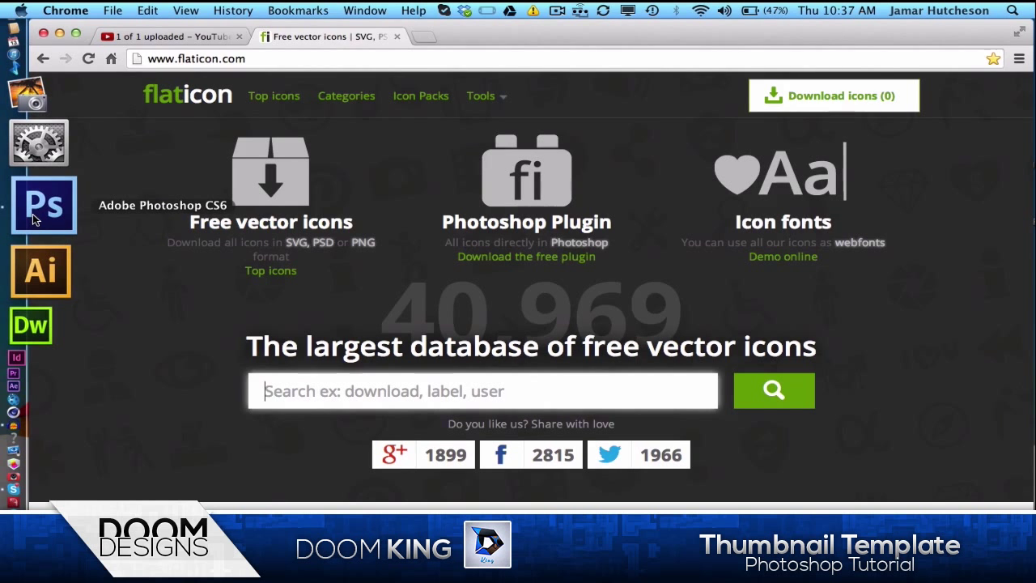
Insert the black 'plus' icon from the Flaticon panel, close the panel, and zoom in
click(43, 205)
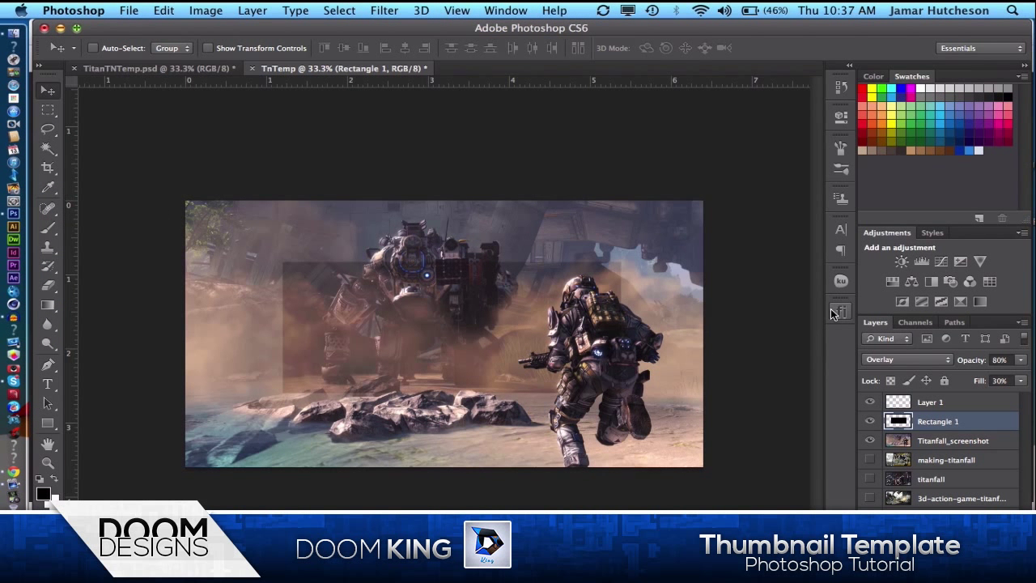
click(841, 310)
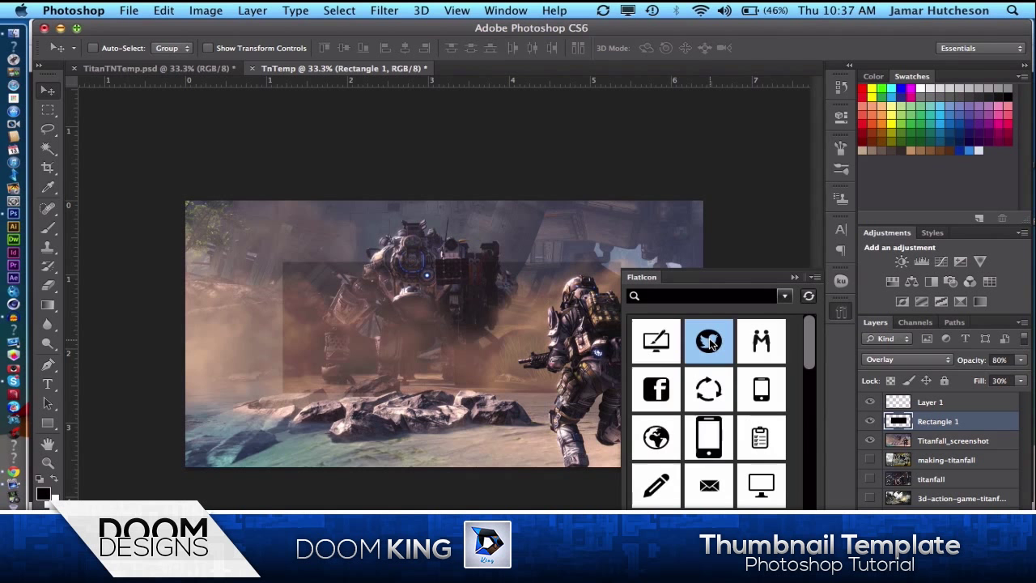
scroll(down, 3)
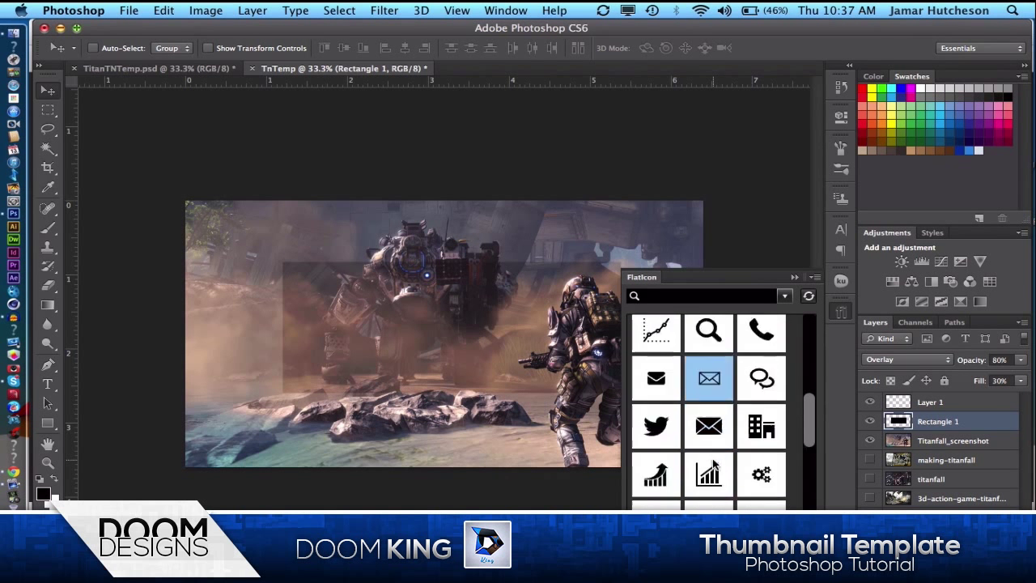
scroll(down, 3)
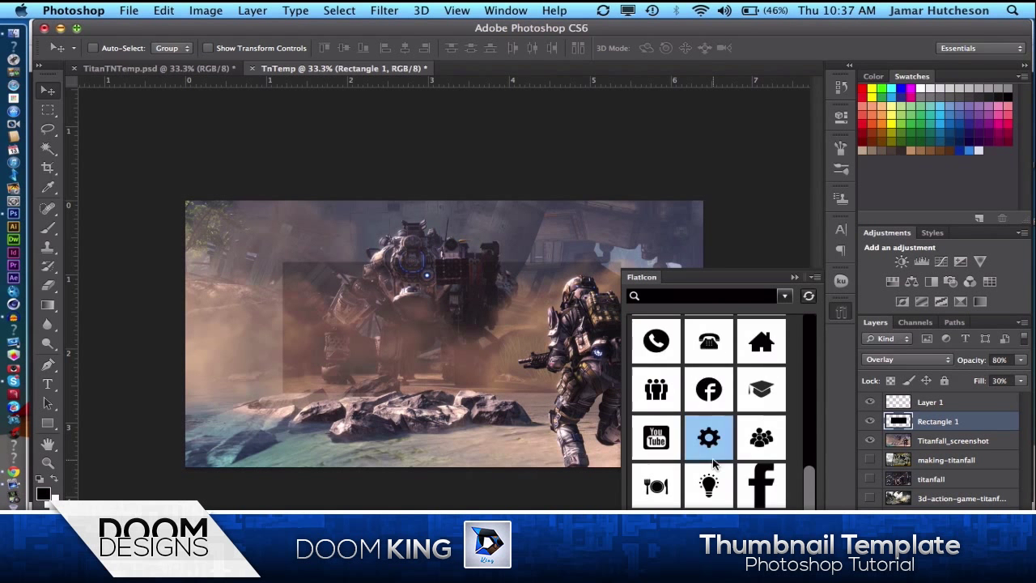
scroll(down, 3)
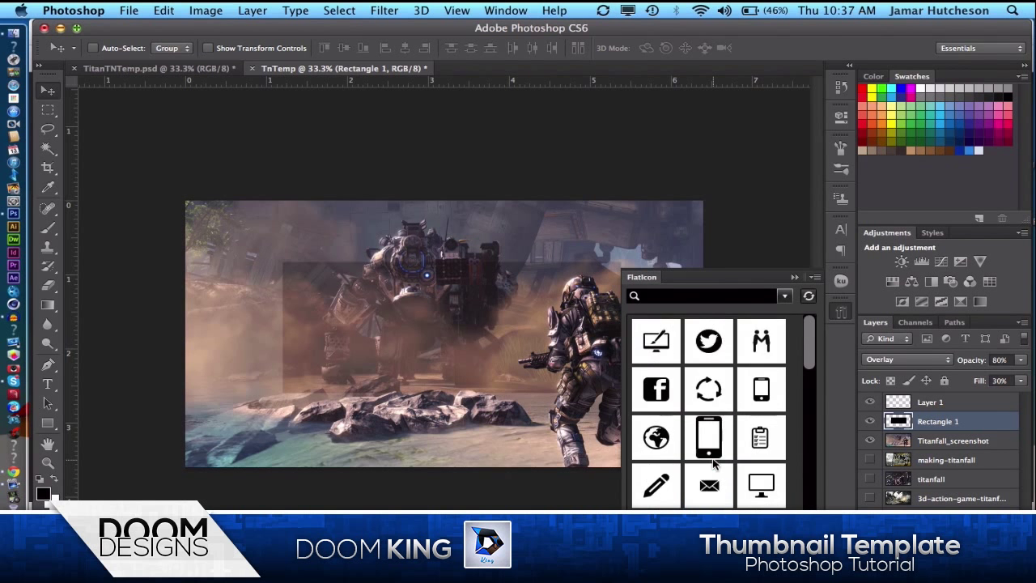
text(plus)
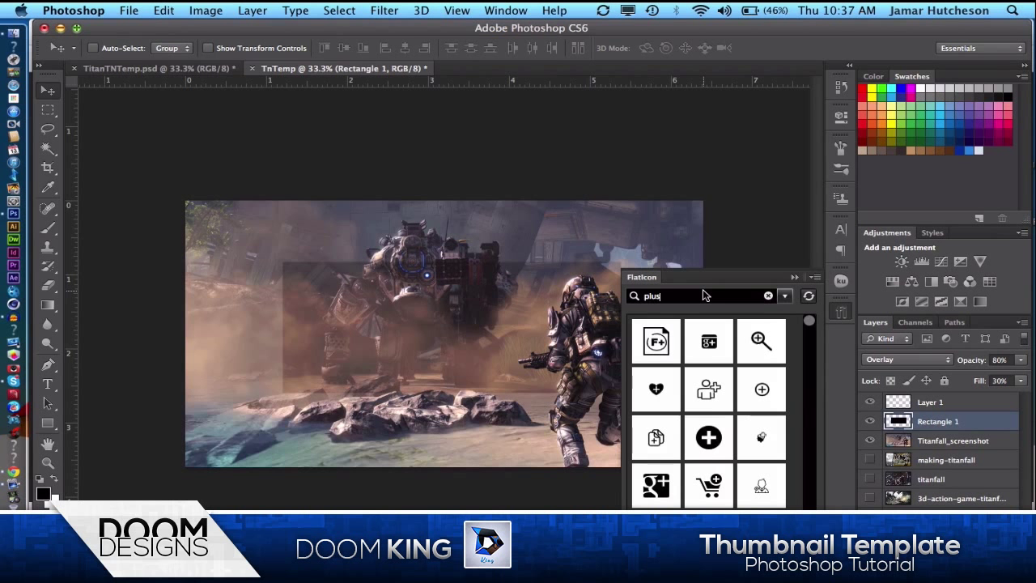
scroll(down, 3)
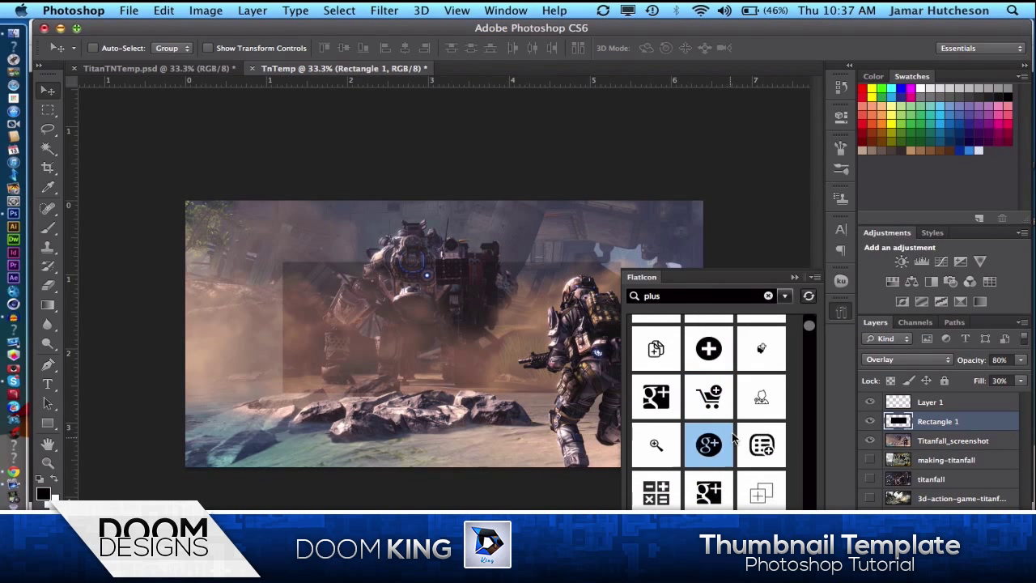
scroll(down, 3)
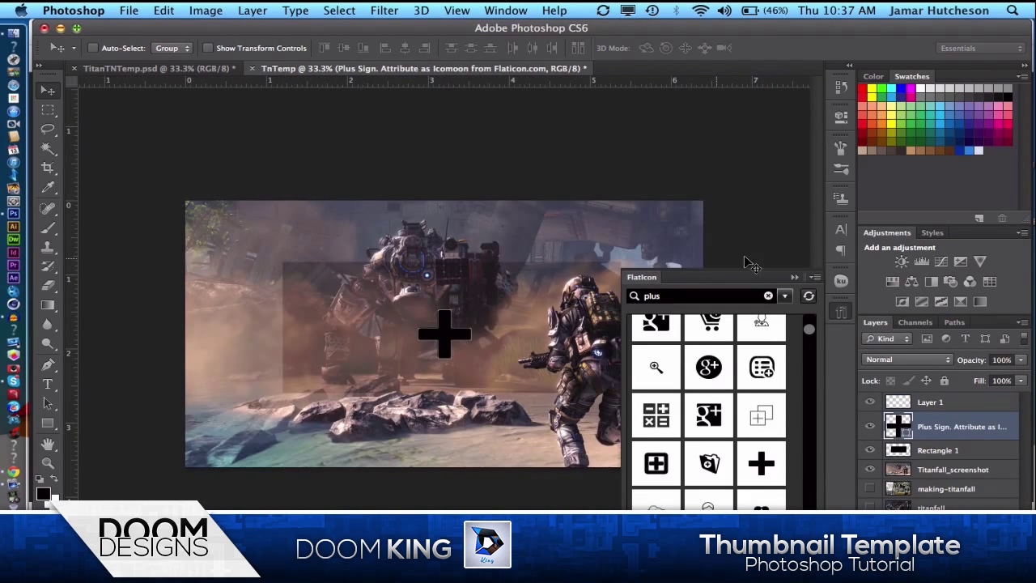
right_click(962, 427)
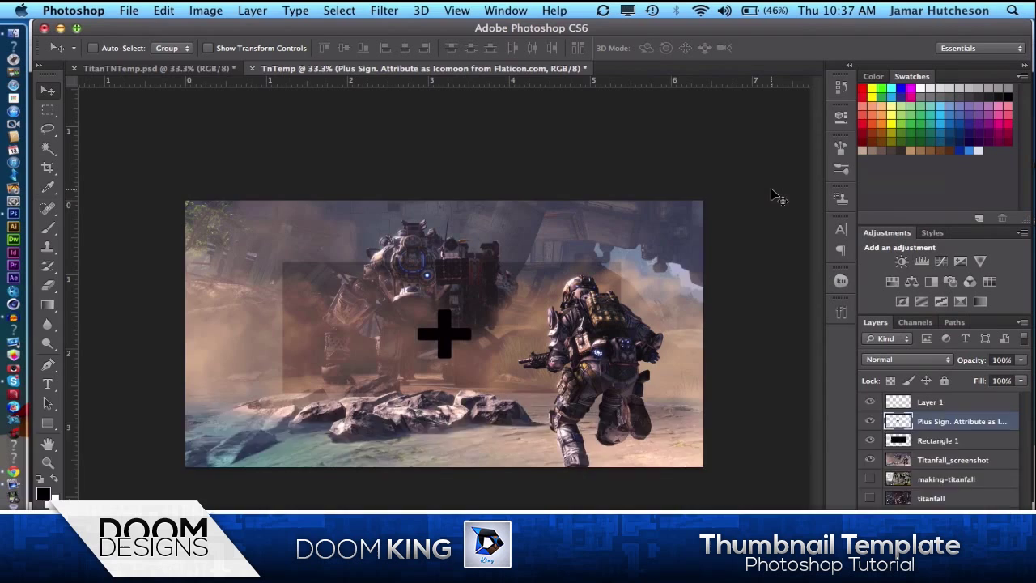
key(cmd+=)
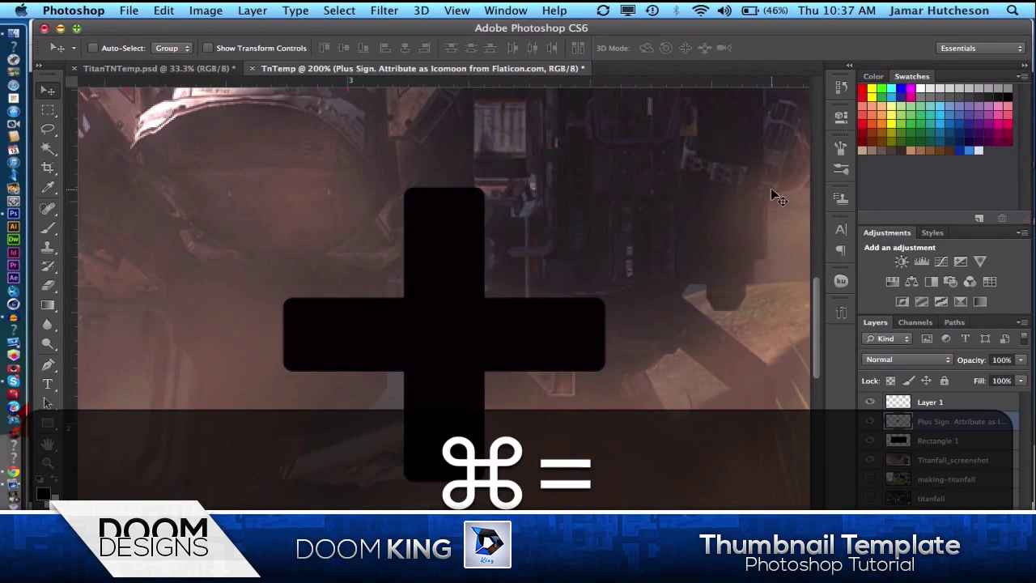
Convert a Pen path around the extra arms into a selection with no feathering
key(cmd+=)
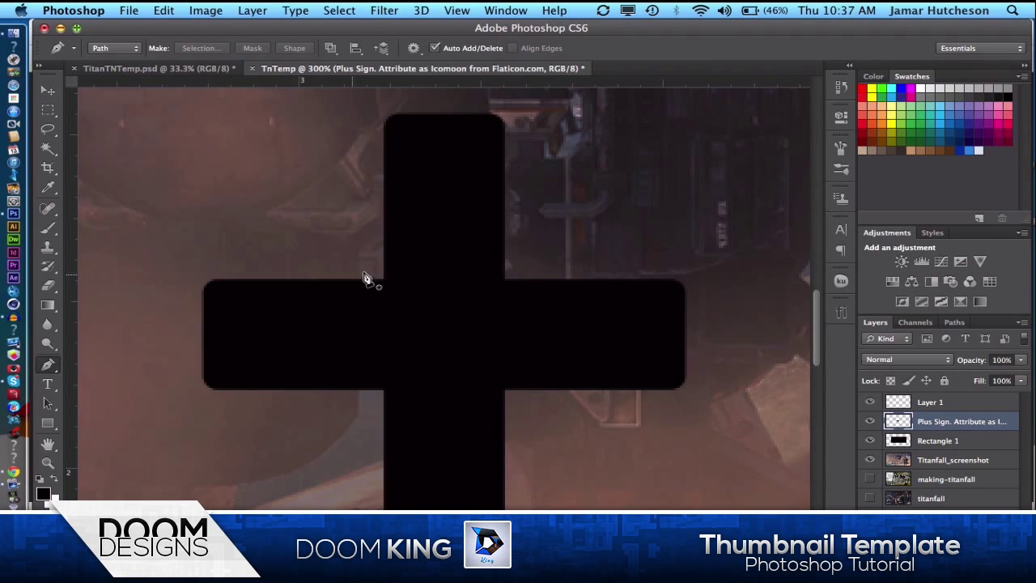
mouse_move(387, 283)
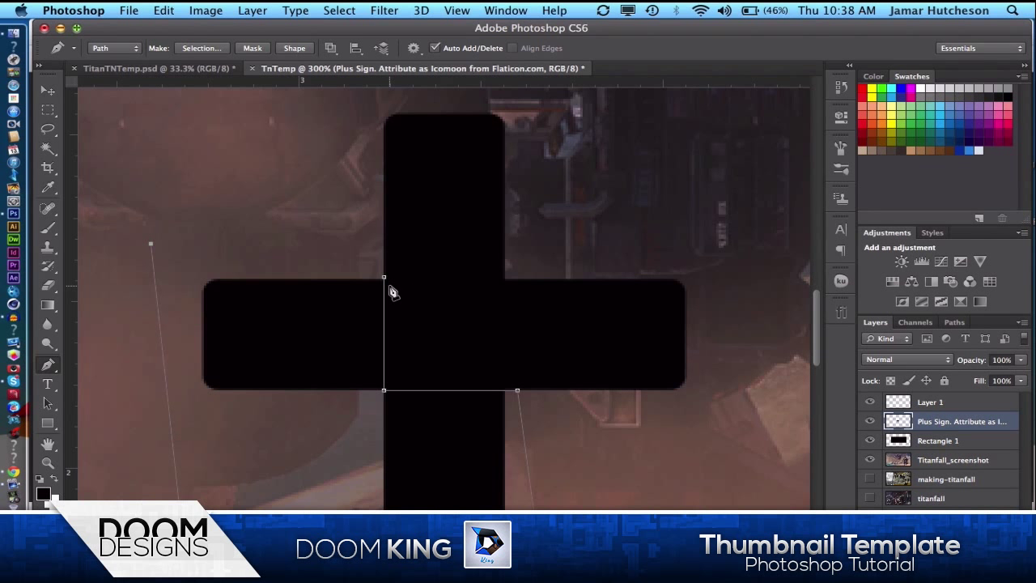
right_click(385, 291)
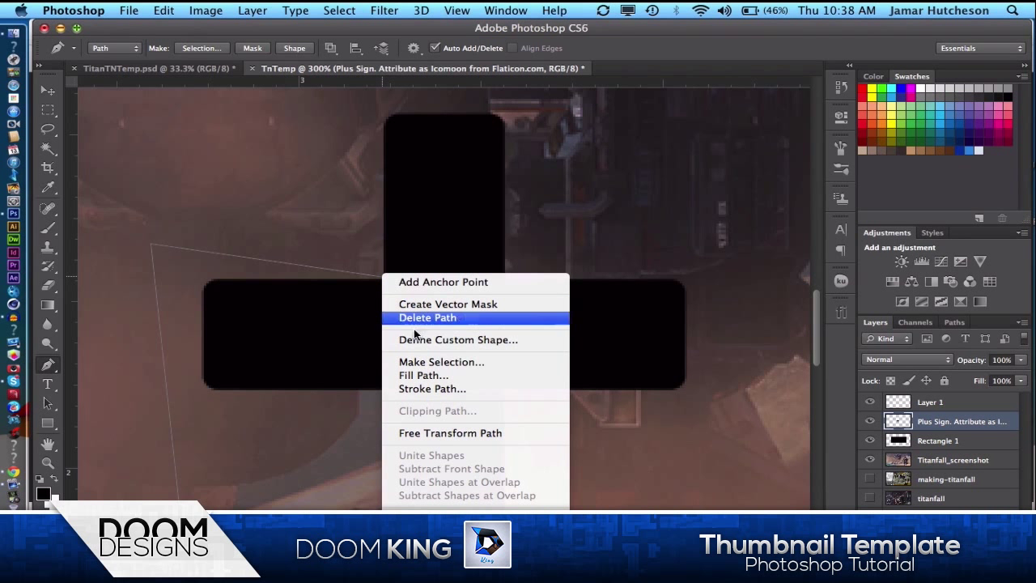
click(442, 362)
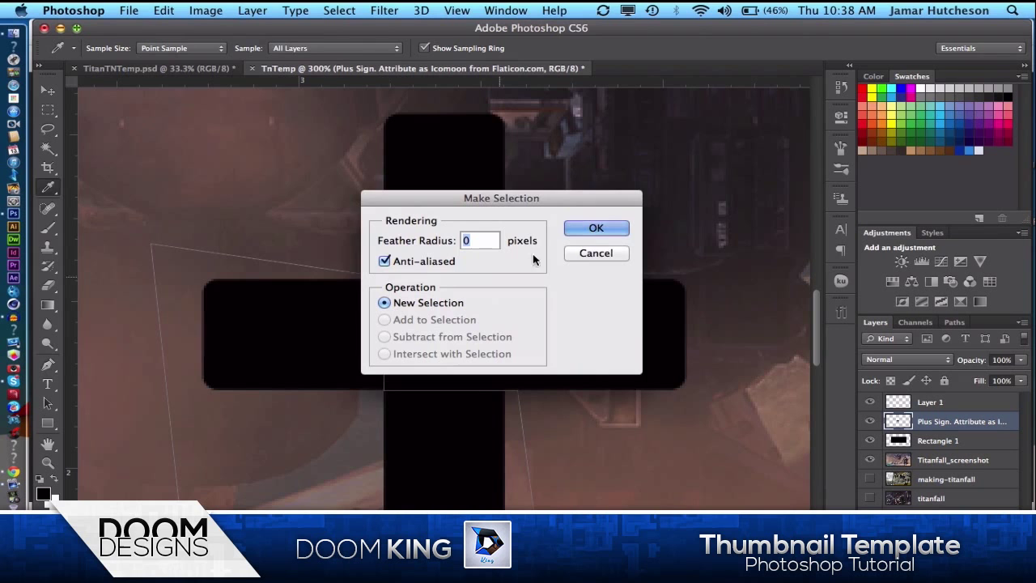
click(596, 228)
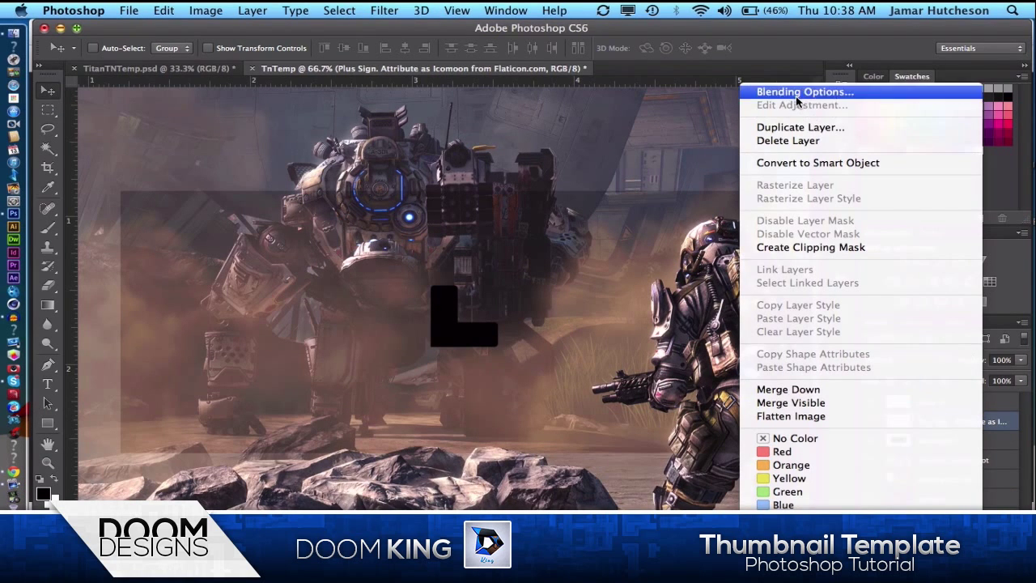
Open the bracket's Layer Style settings and add a Color Overlay effect
click(801, 91)
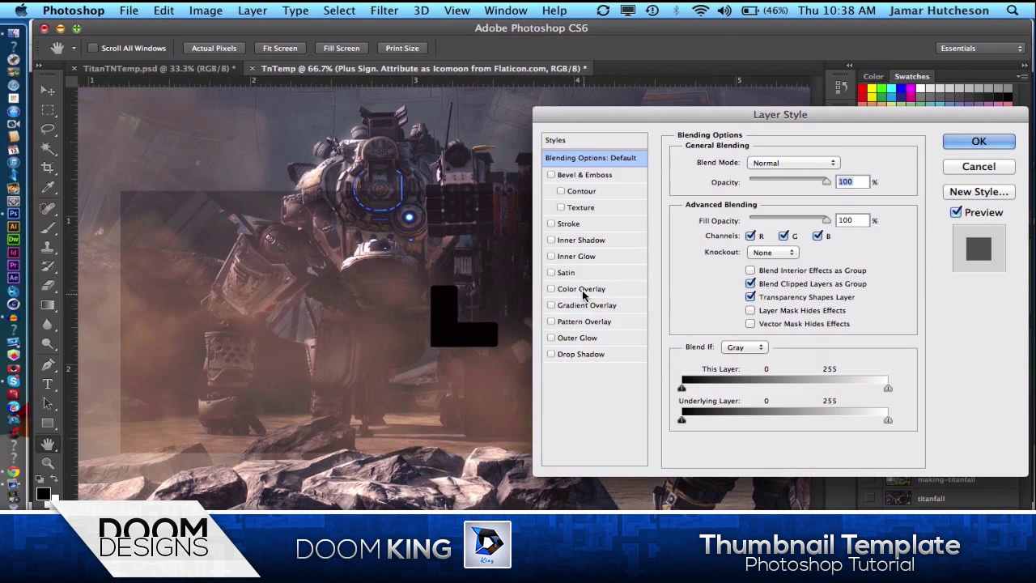
click(580, 288)
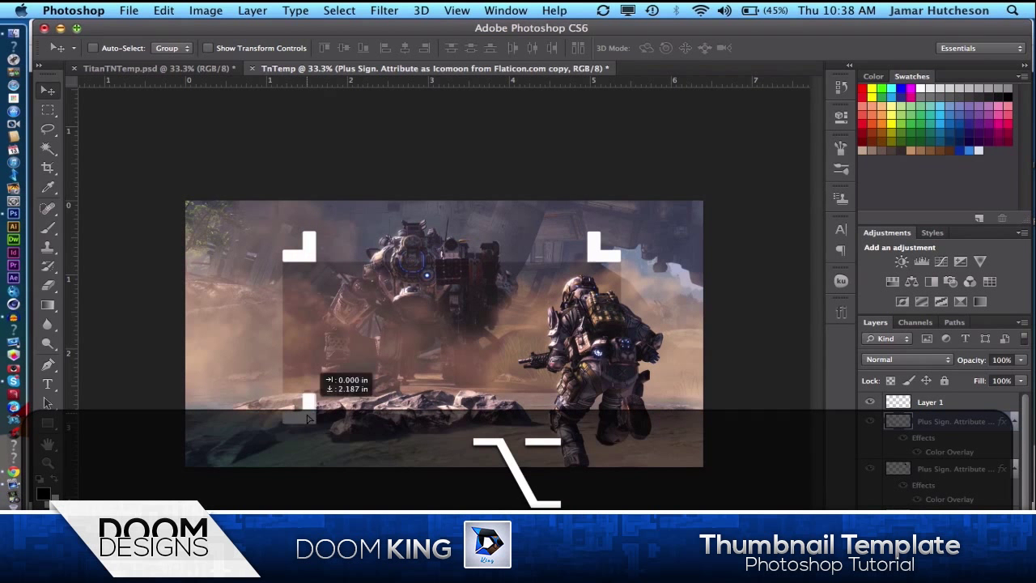
Rotate the bracket copies 90° counterclockwise via Edit > Transform to face their corners
click(164, 9)
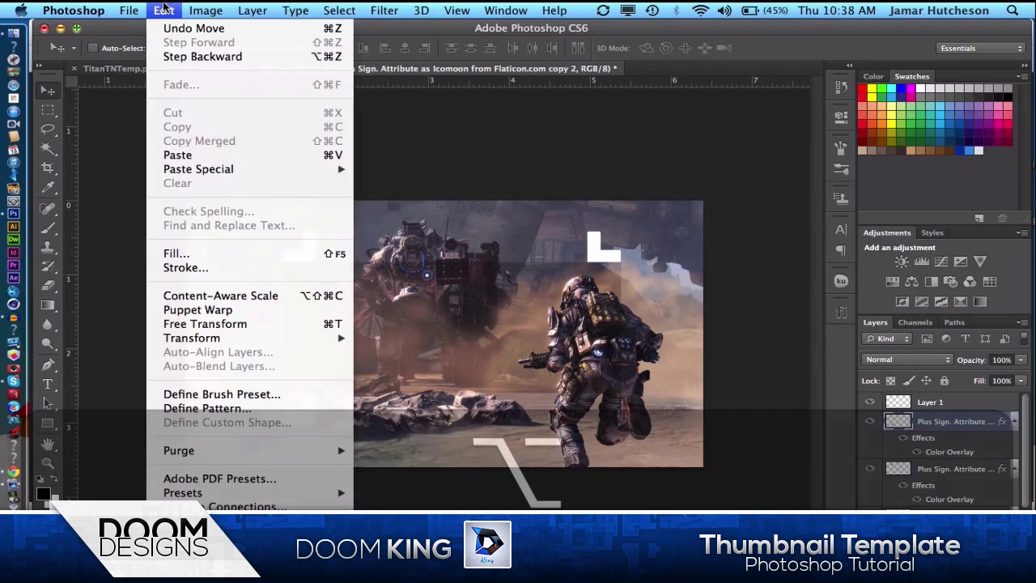
click(192, 338)
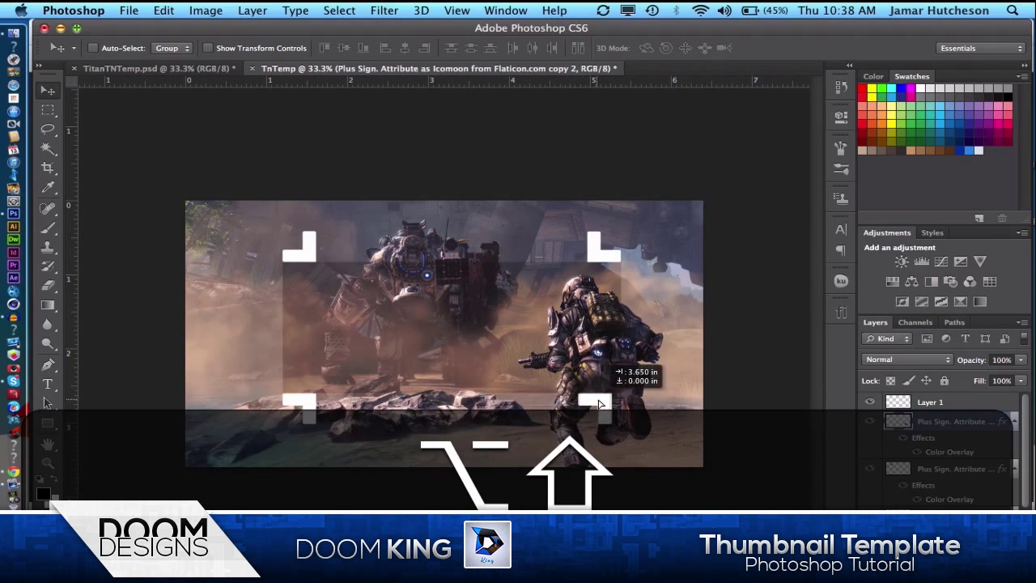
click(163, 9)
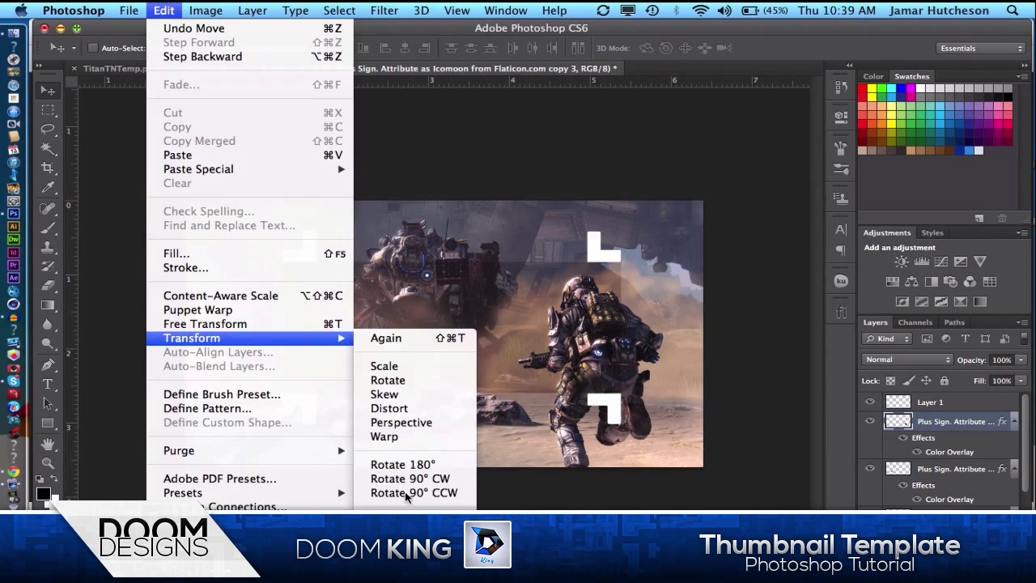
click(414, 493)
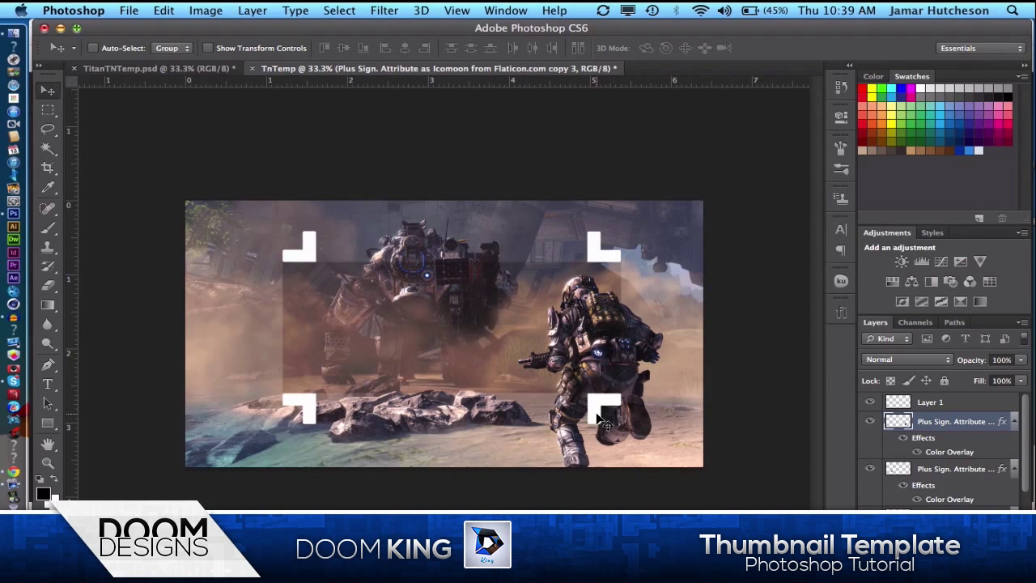
mouse_move(604, 292)
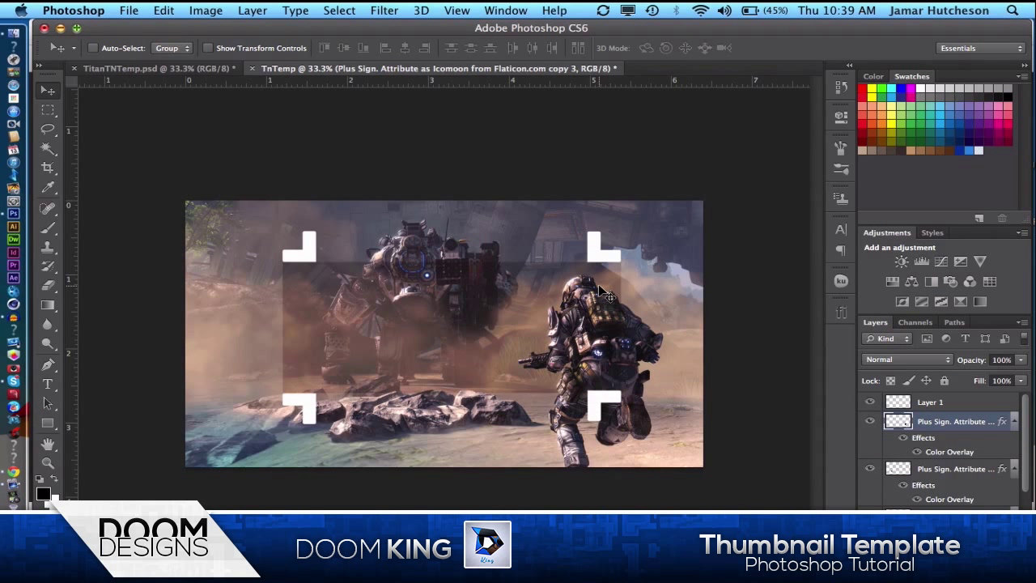
click(955, 469)
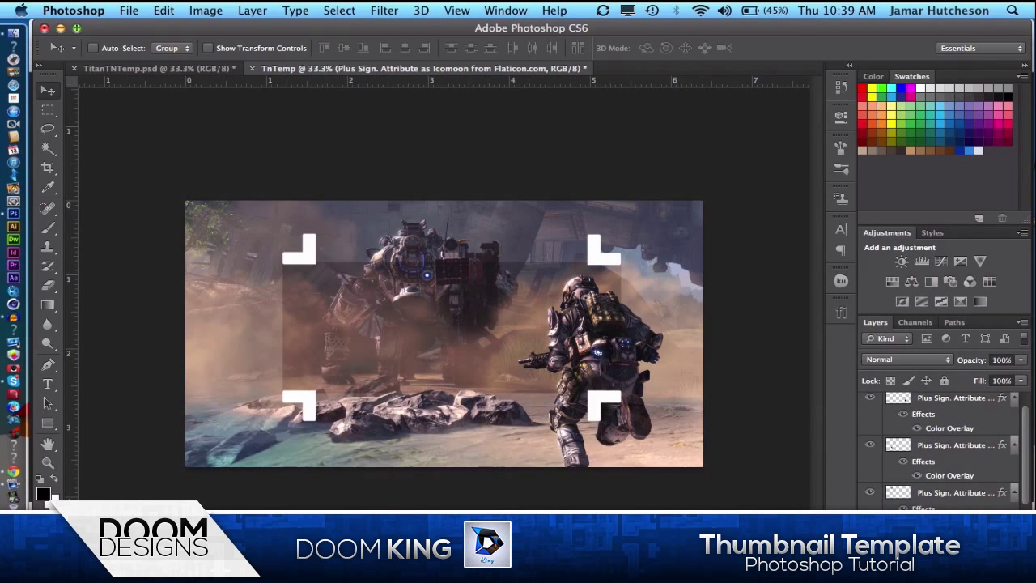
scroll(down, 3)
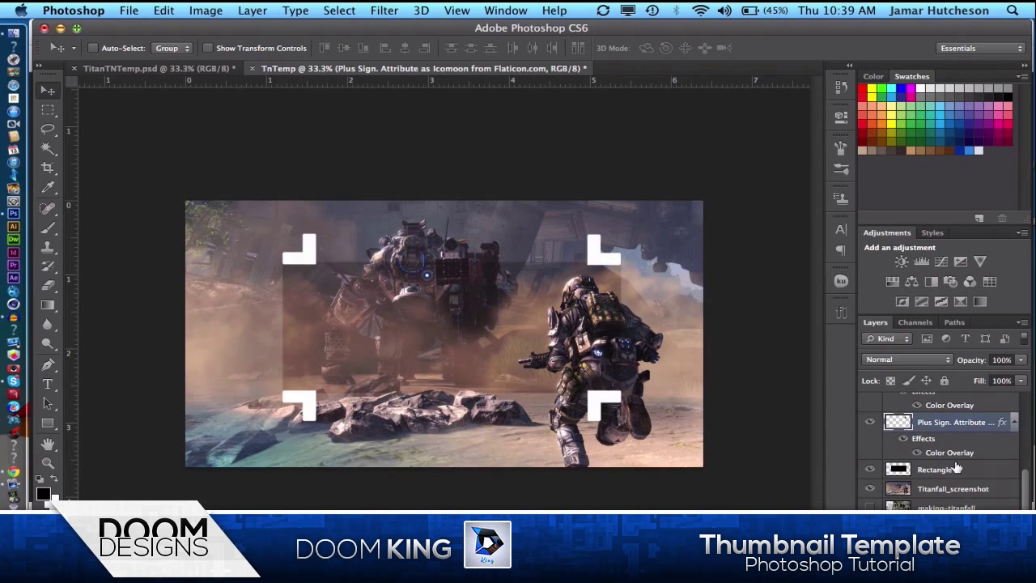
click(938, 469)
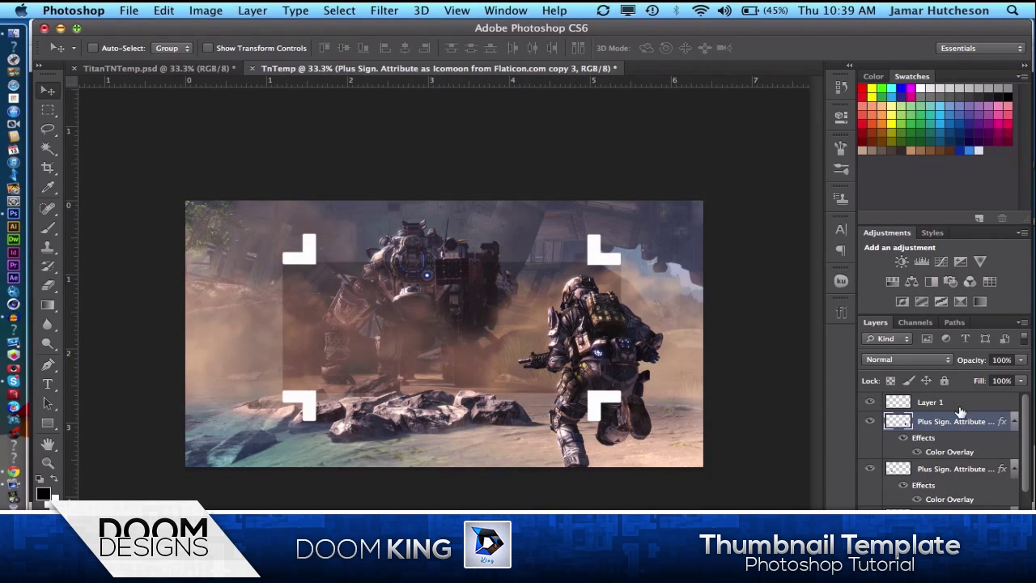
Select Layer 1, zoom into the top-left bracket, and stroke the drawn path with a brush
click(930, 402)
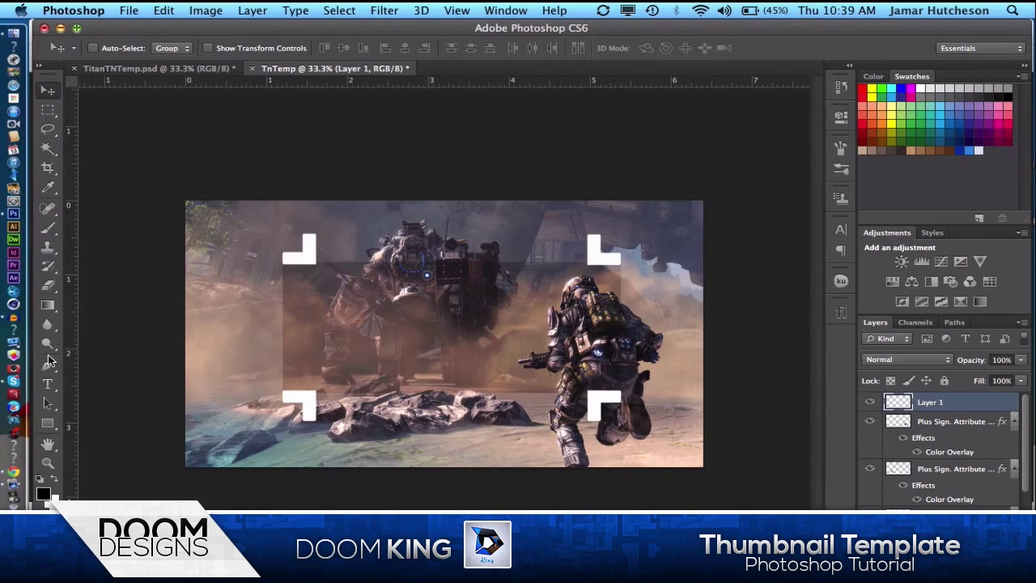
key(cmd+=)
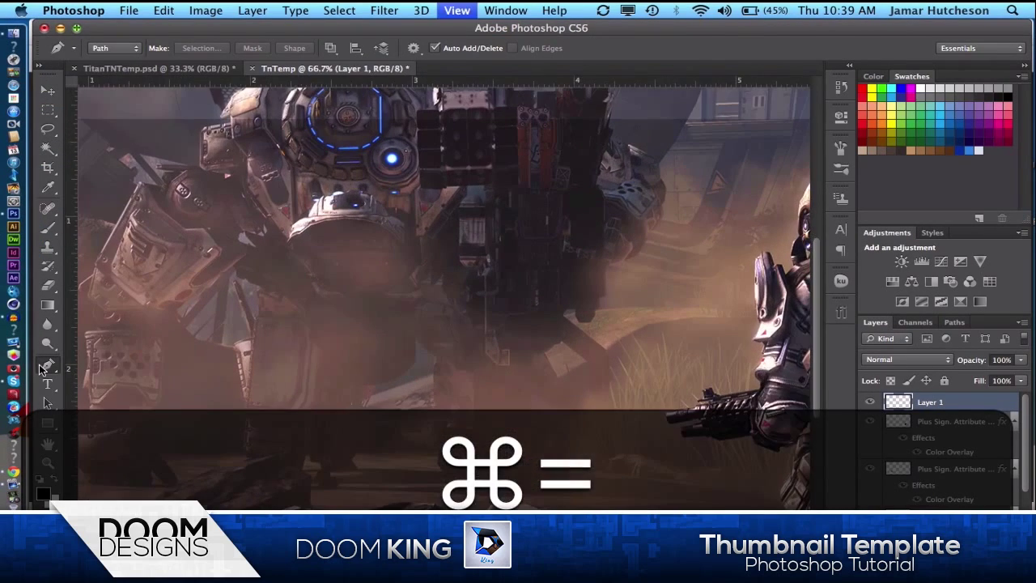
key(cmd+=)
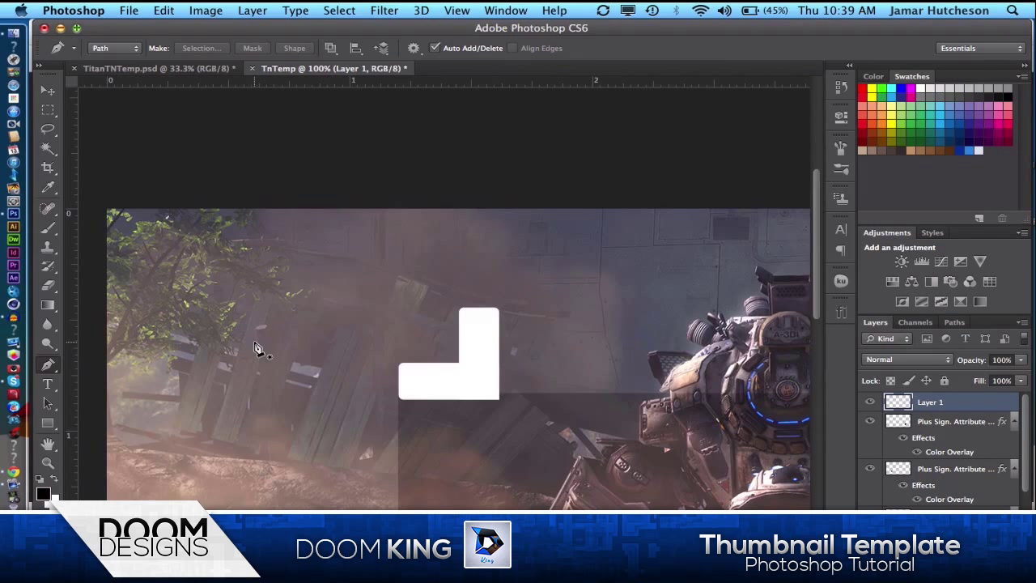
key(cmd+=)
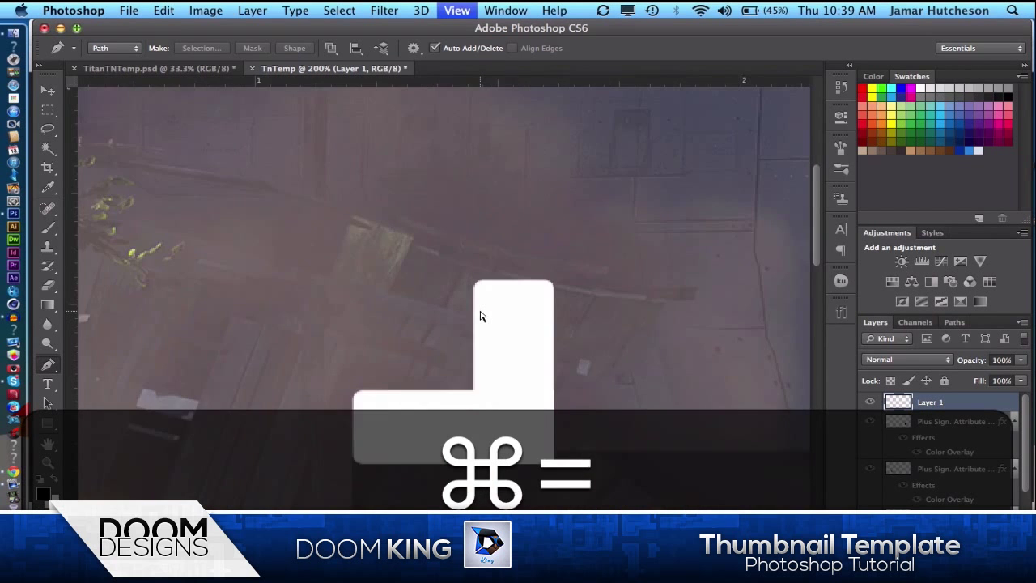
key(cmd+=)
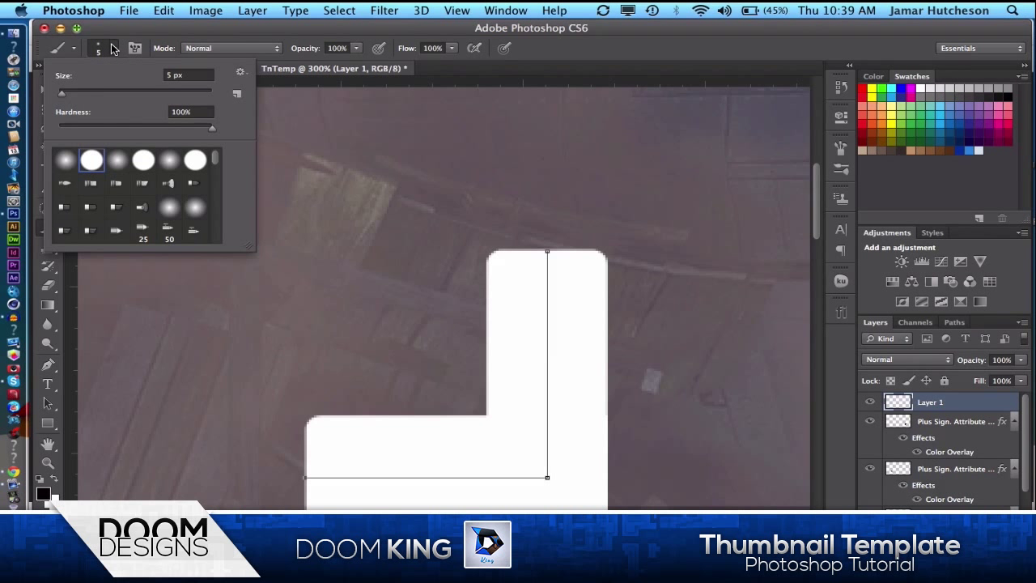
mouse_move(118, 67)
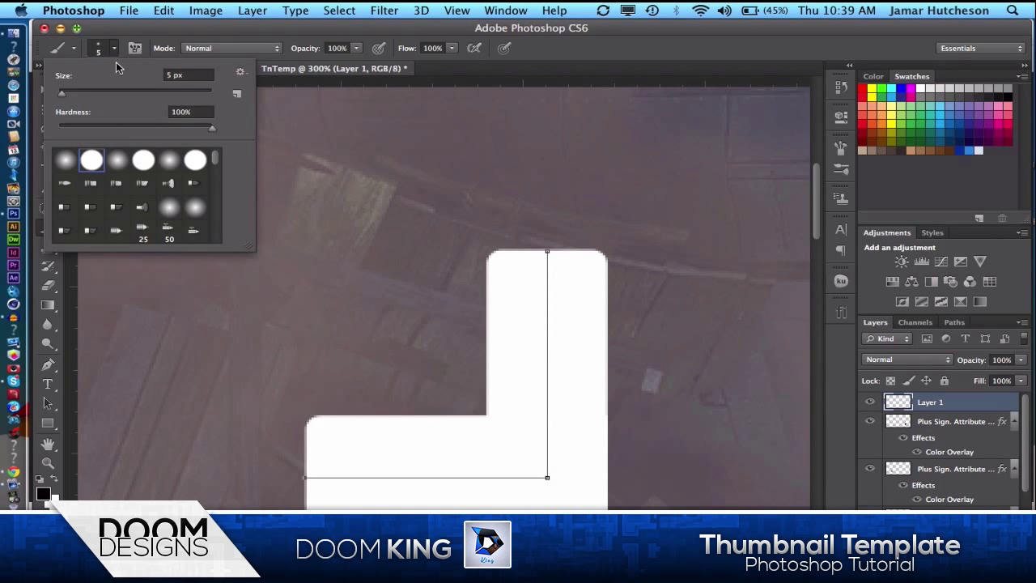
mouse_move(130, 63)
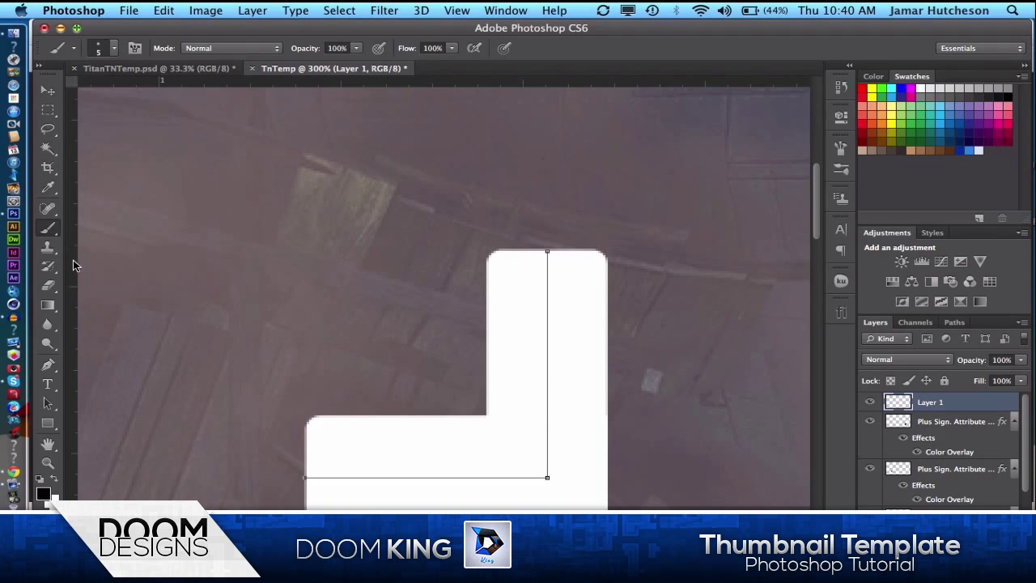
mouse_move(49, 366)
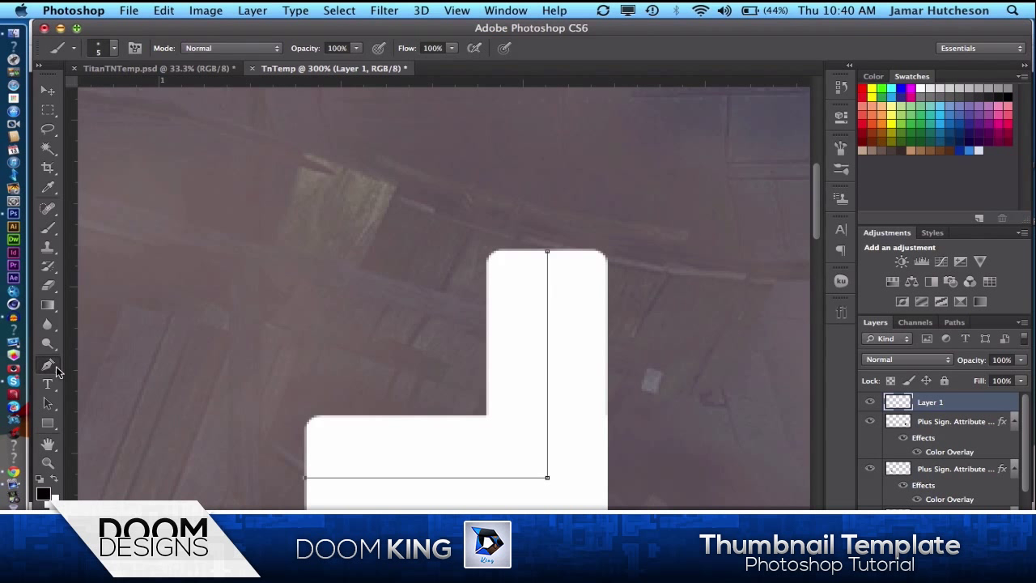
right_click(547, 324)
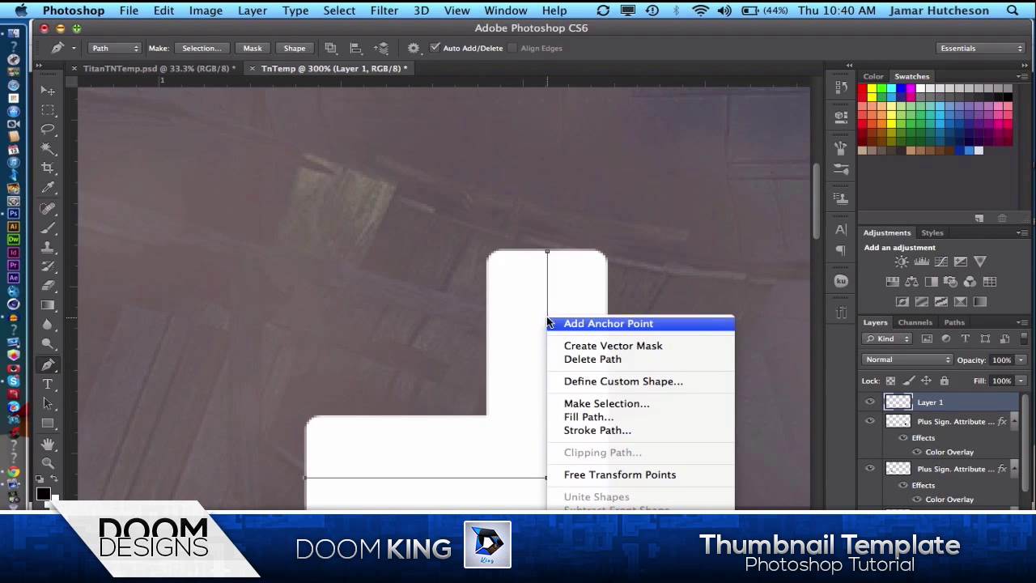
mouse_move(597, 430)
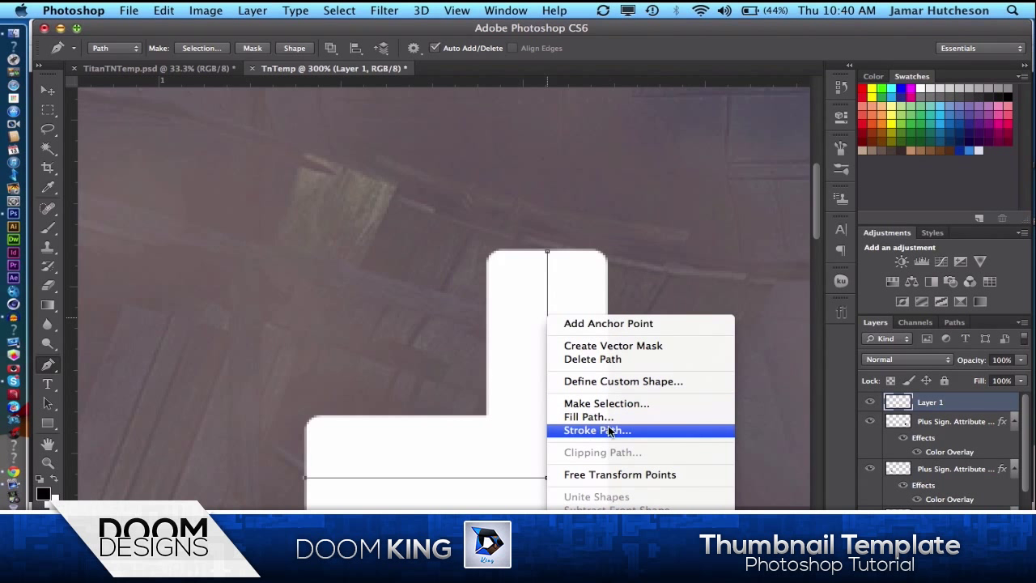
click(597, 430)
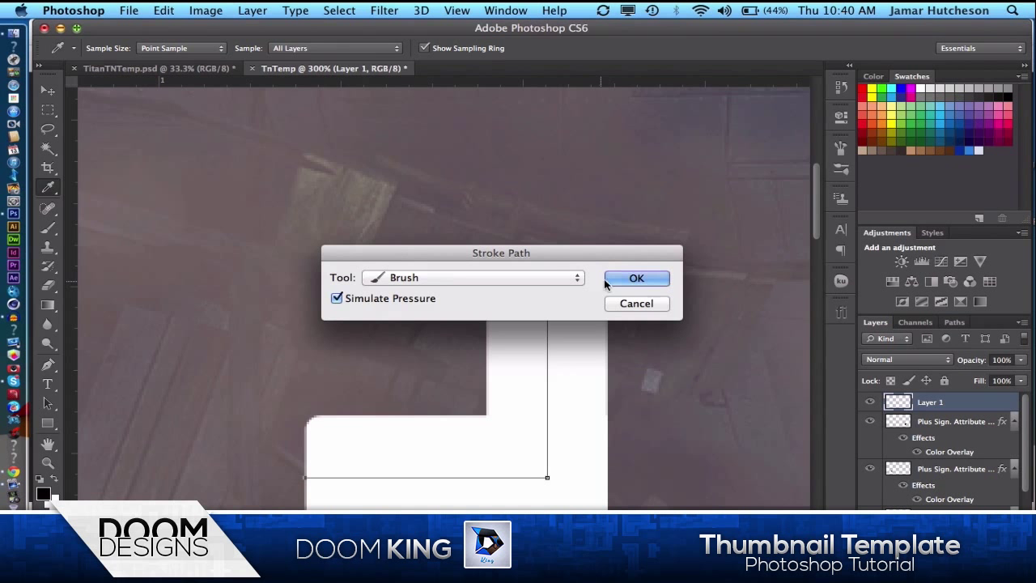
click(637, 277)
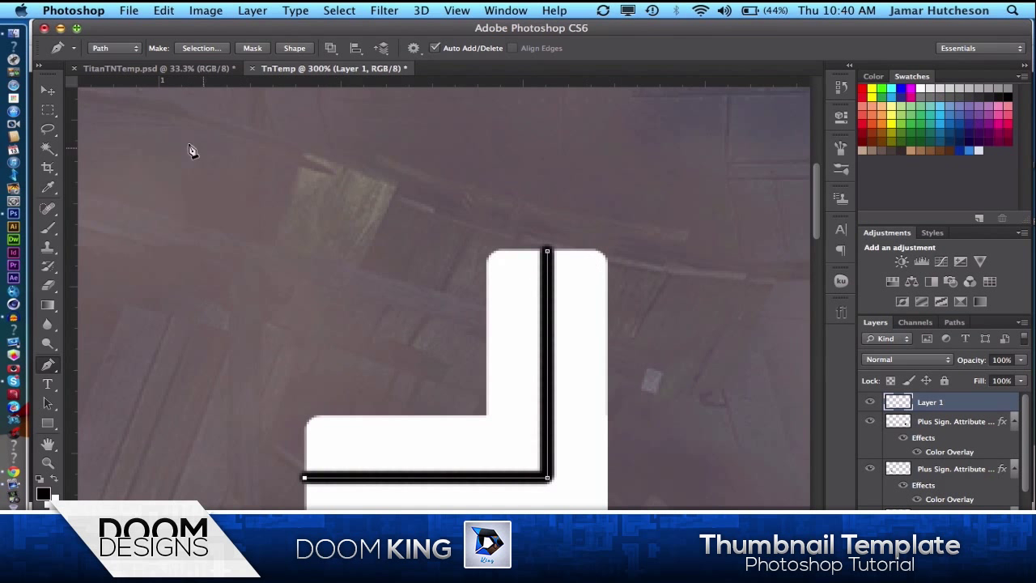
Undo the black stroke and re-stroke the path in white
key(cmd+z)
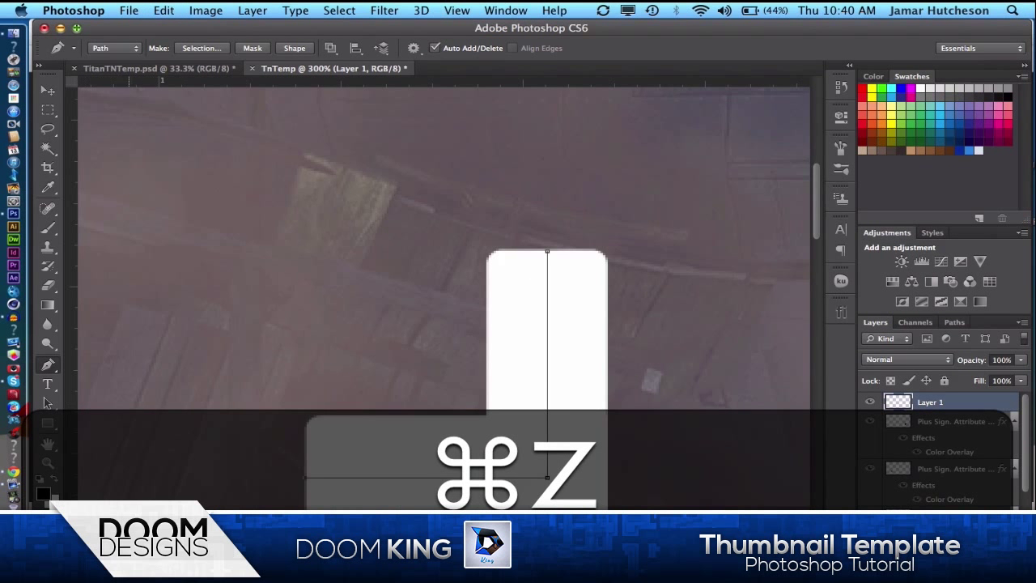
key(cmd+z)
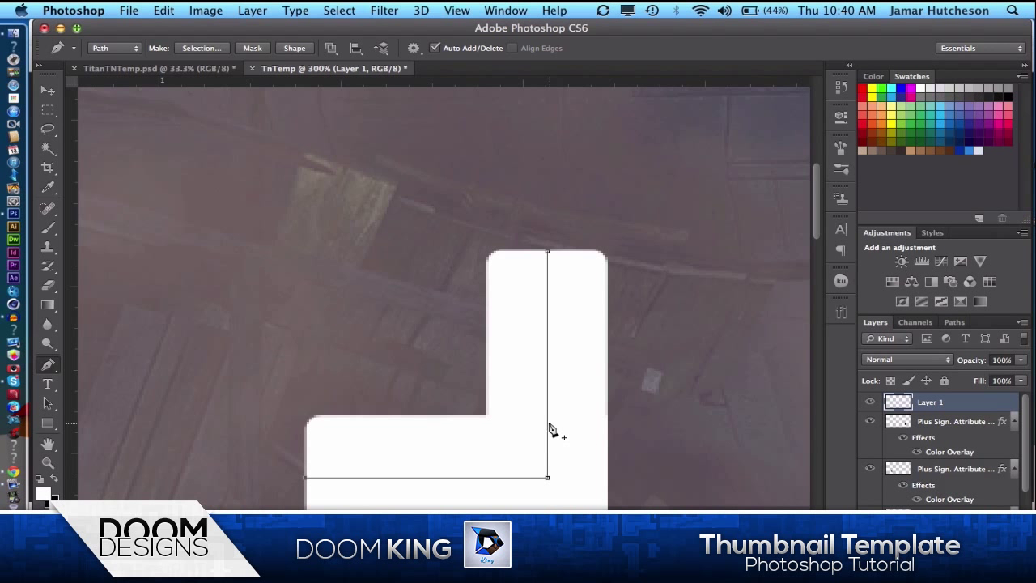
mouse_move(46, 496)
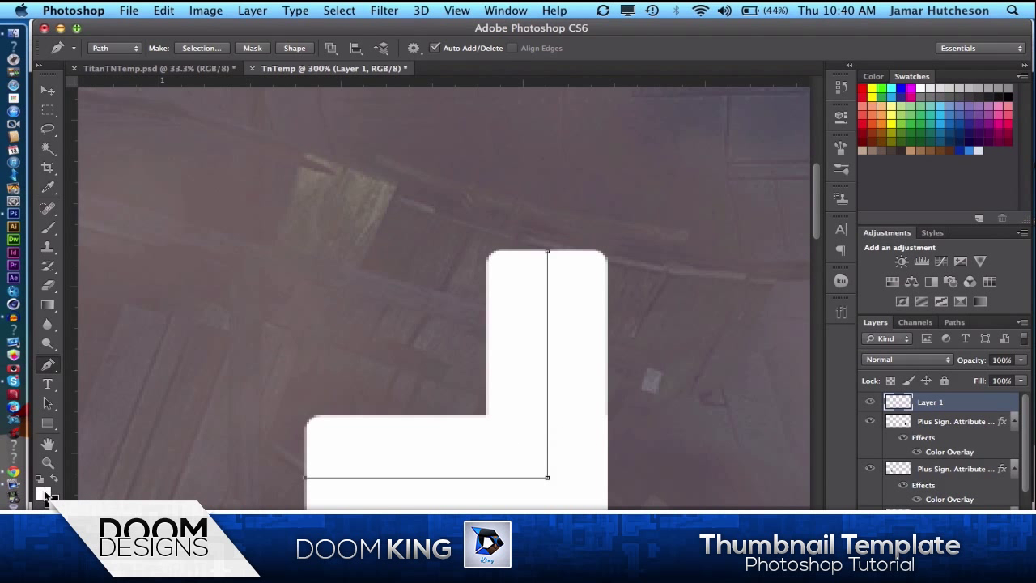
right_click(549, 372)
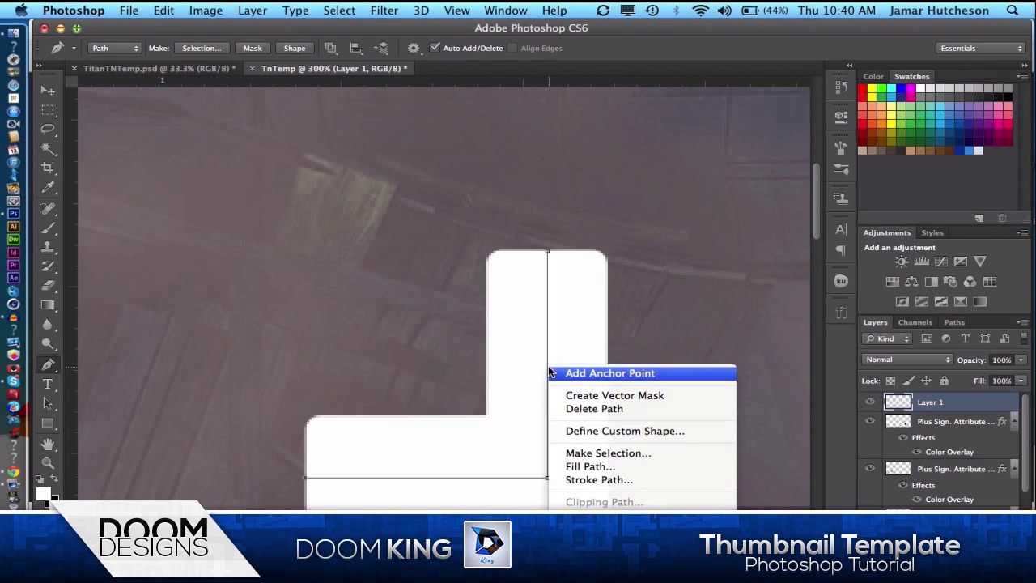
click(600, 480)
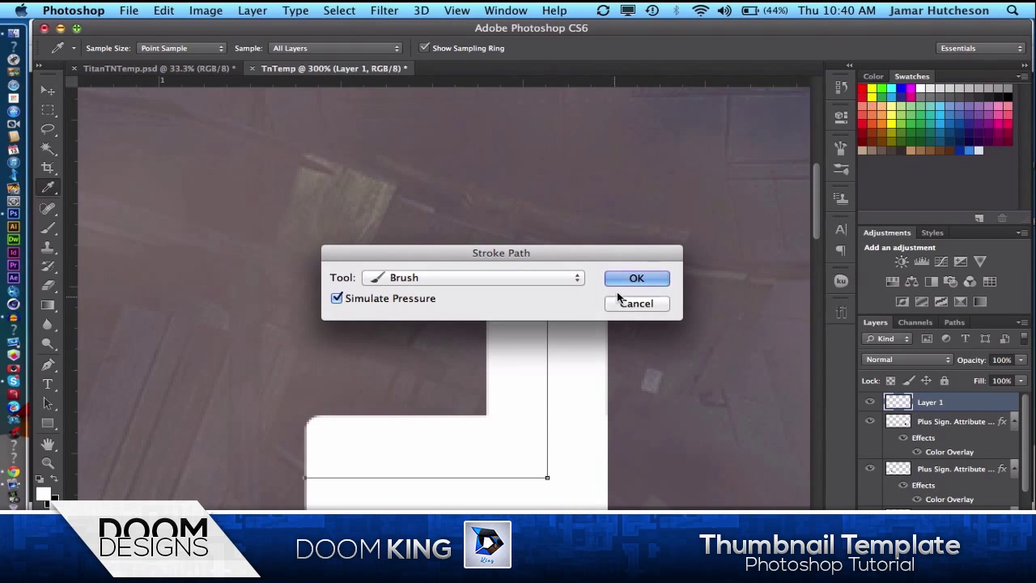
click(636, 278)
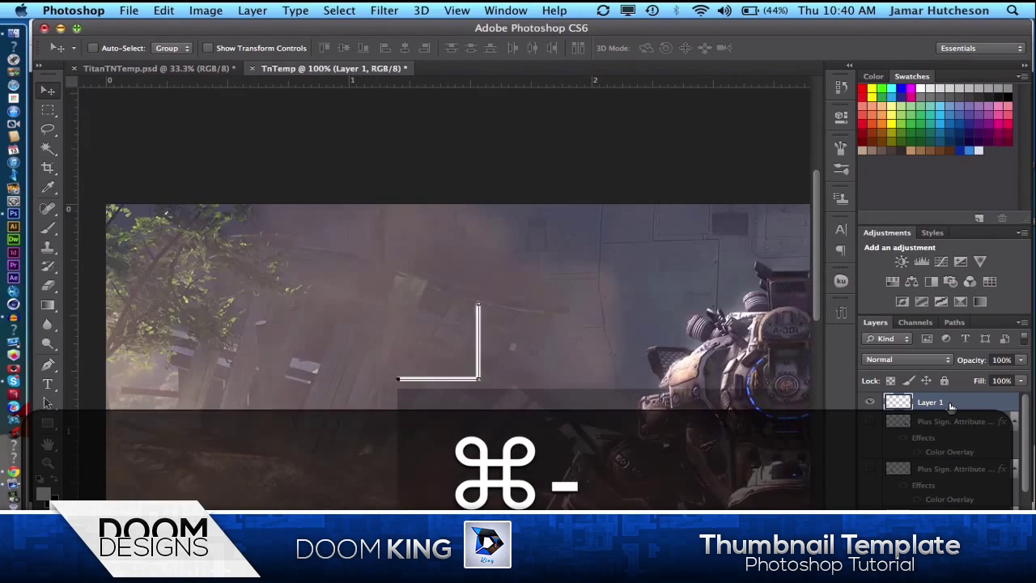
Zoom out and compare the build against the finished reference thumbnail
key(cmd+-)
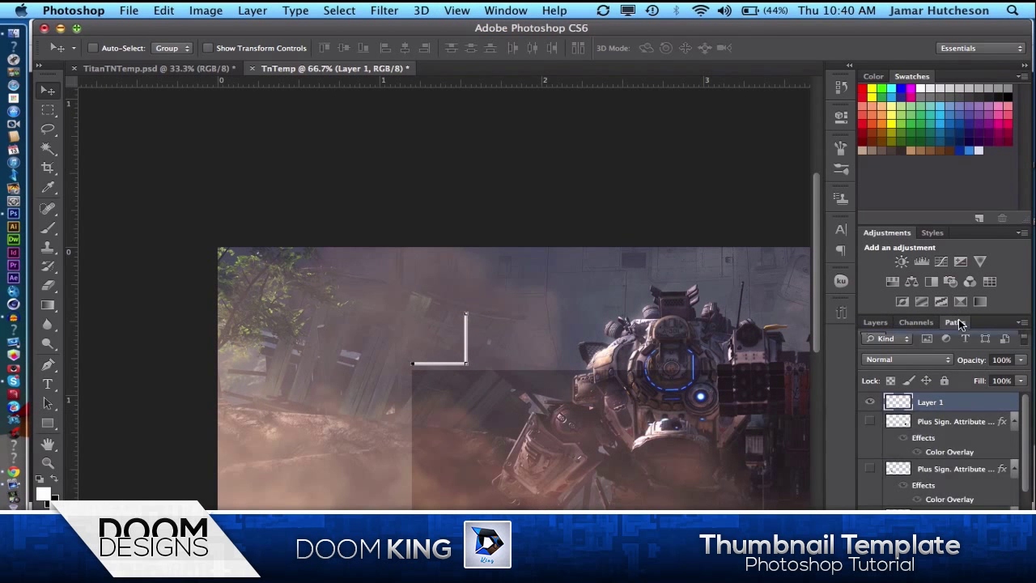
click(955, 322)
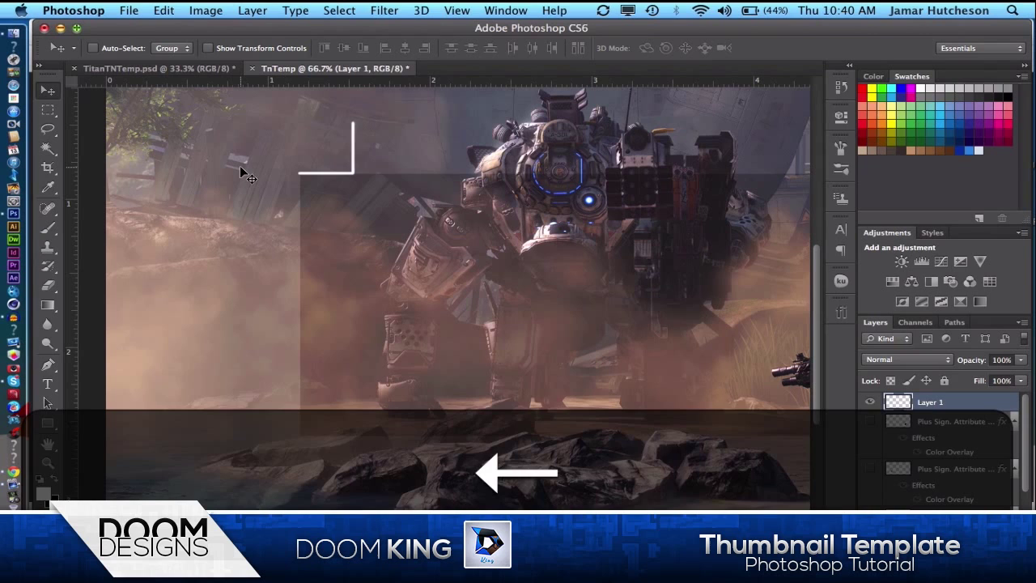
click(150, 68)
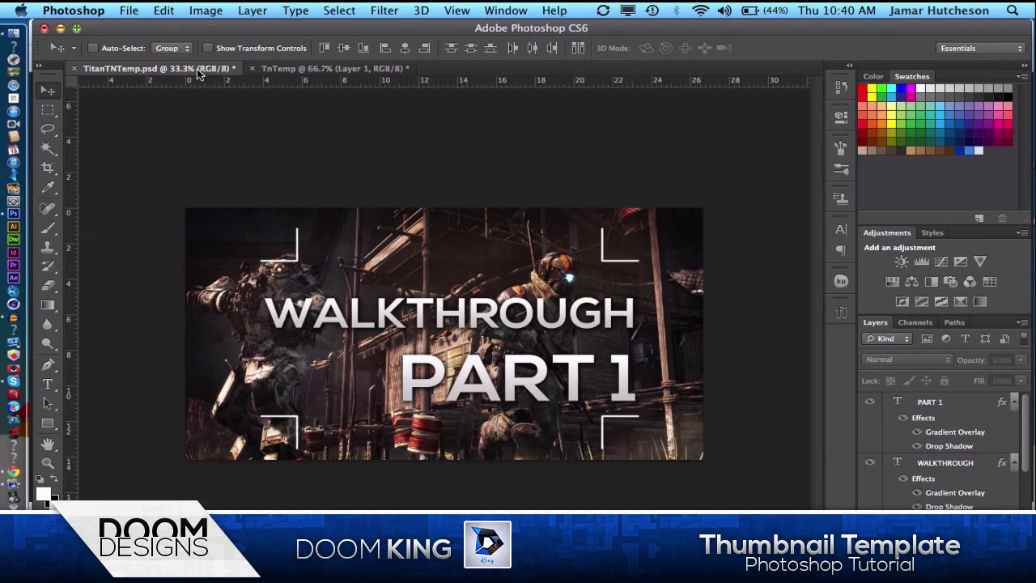
click(332, 68)
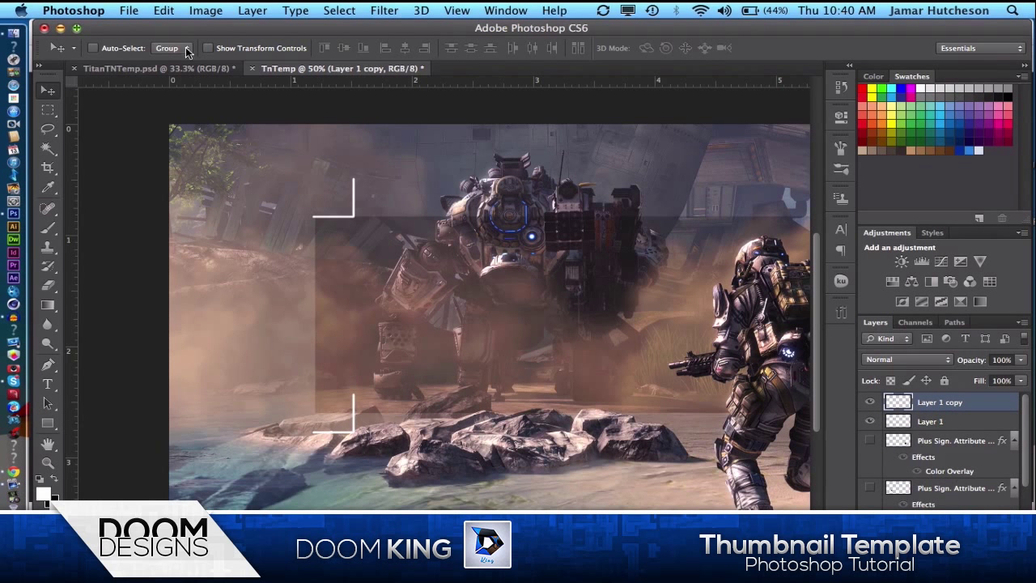
Flip the copied bracket horizontally and place mirrored copies at the right-side corners
click(164, 10)
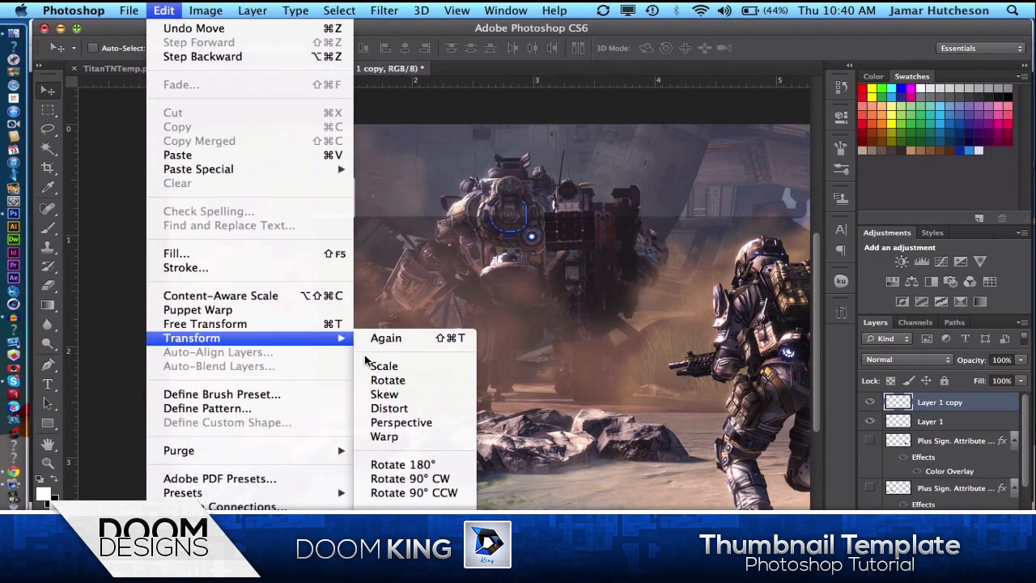
click(383, 365)
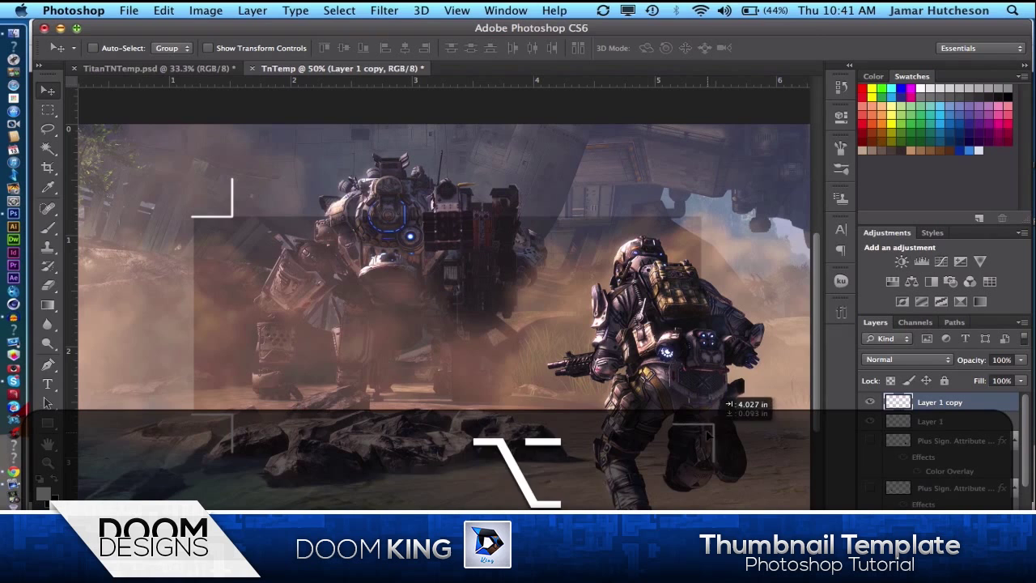
click(164, 10)
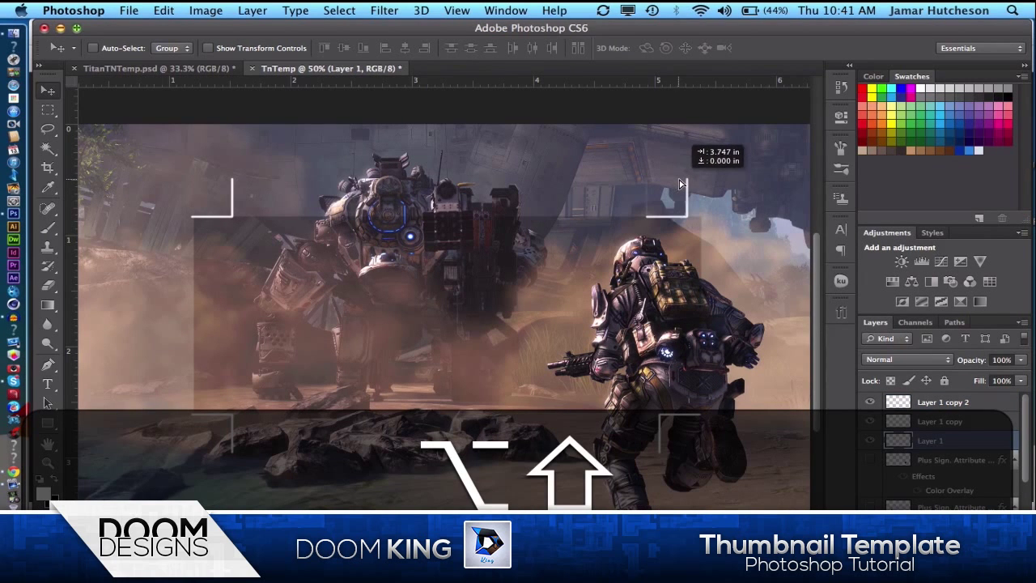
click(164, 10)
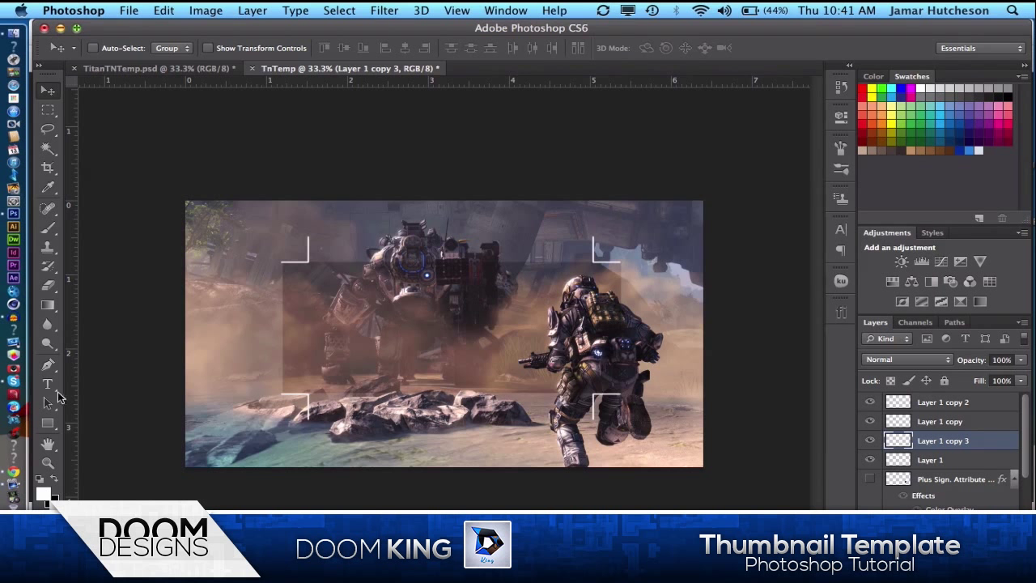
Type white WALKTHROUGH text in Nexa Bold at 30 pt over the bar
click(48, 383)
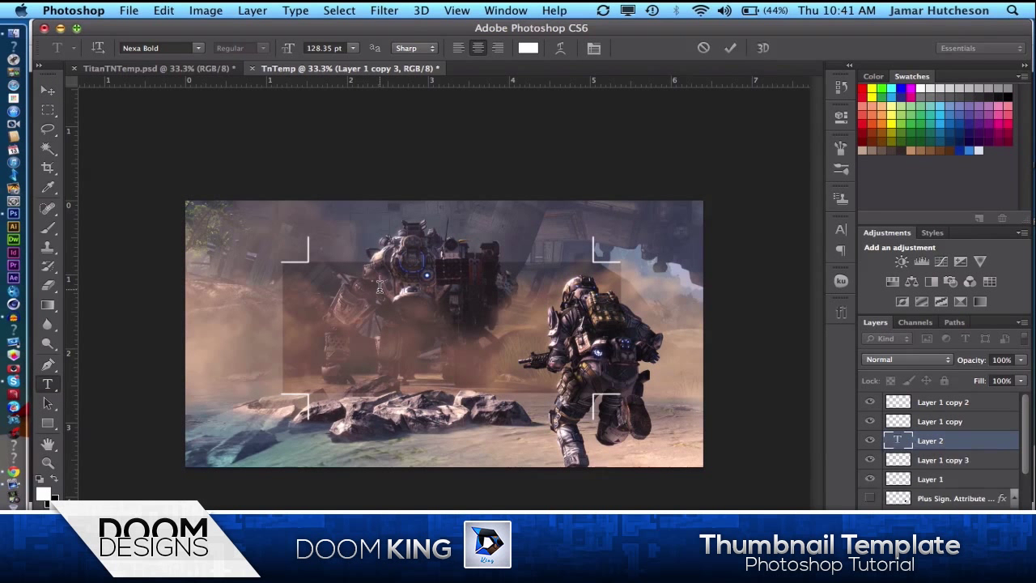
text(W)
text(100)
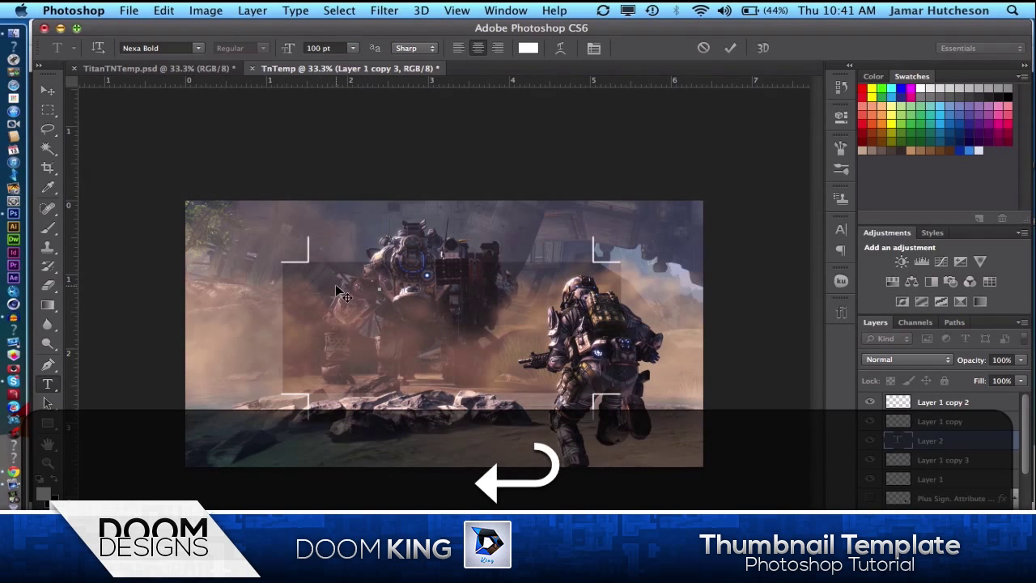
text(WALKTHROUGH)
text(30)
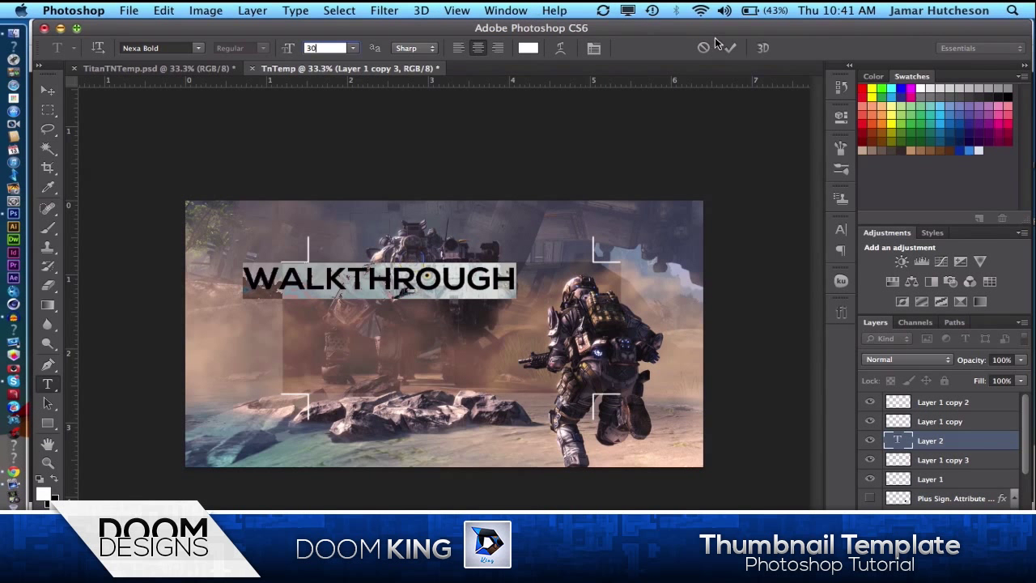
click(728, 47)
text(PART I)
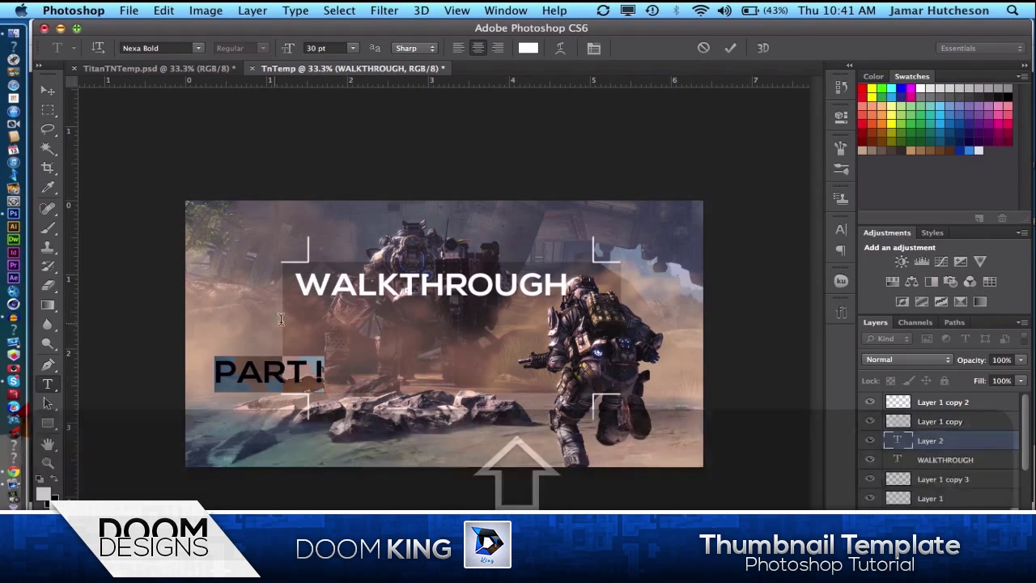
Add larger 50 pt PART 1 text below and position the text with Move
click(328, 47)
text(50)
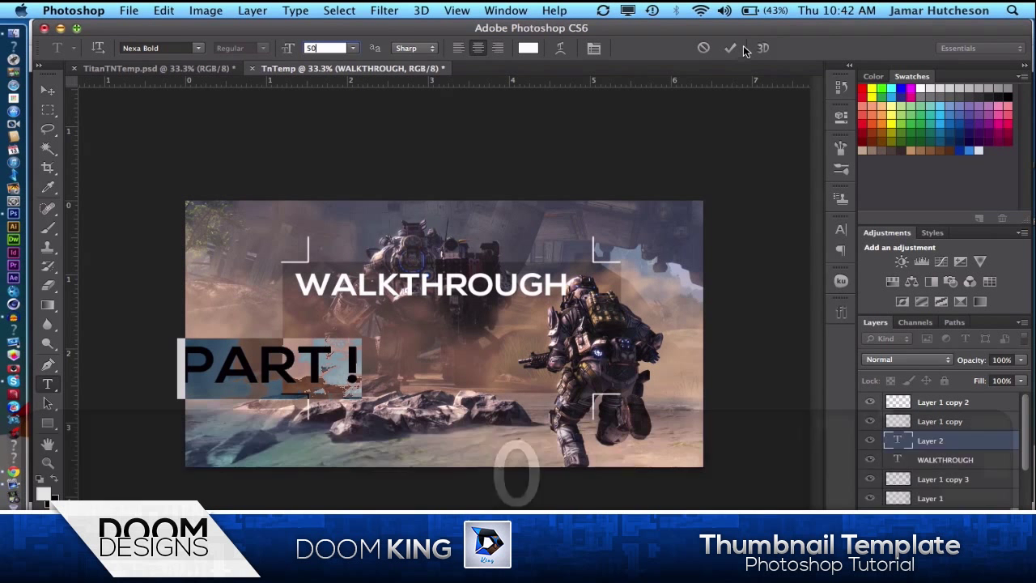
click(730, 47)
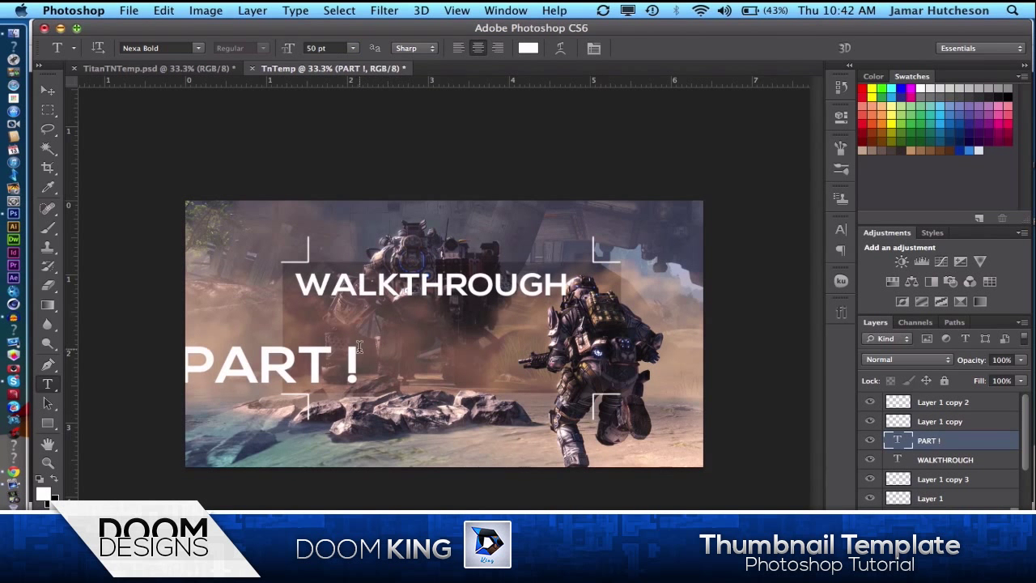
text(1)
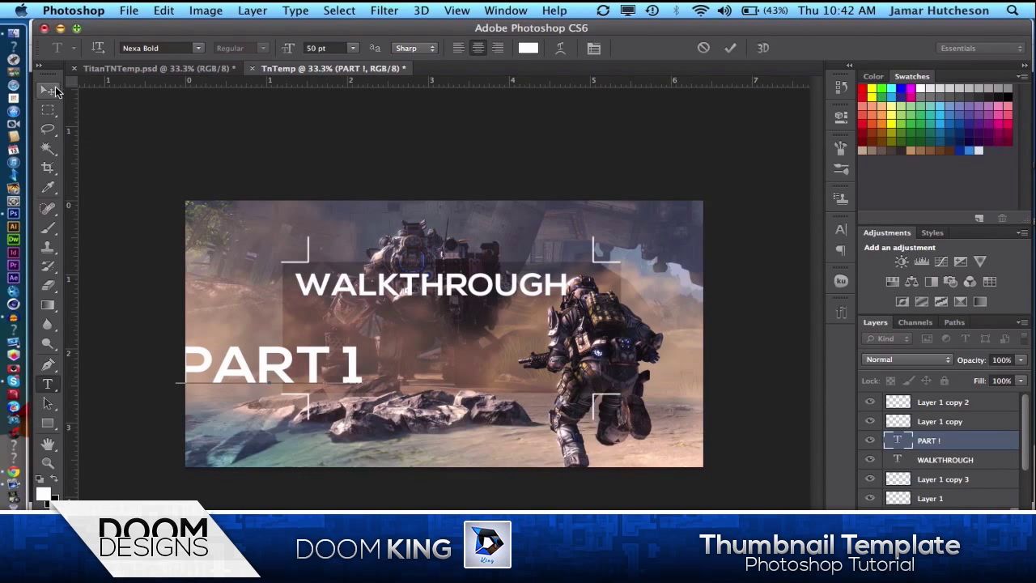
click(47, 89)
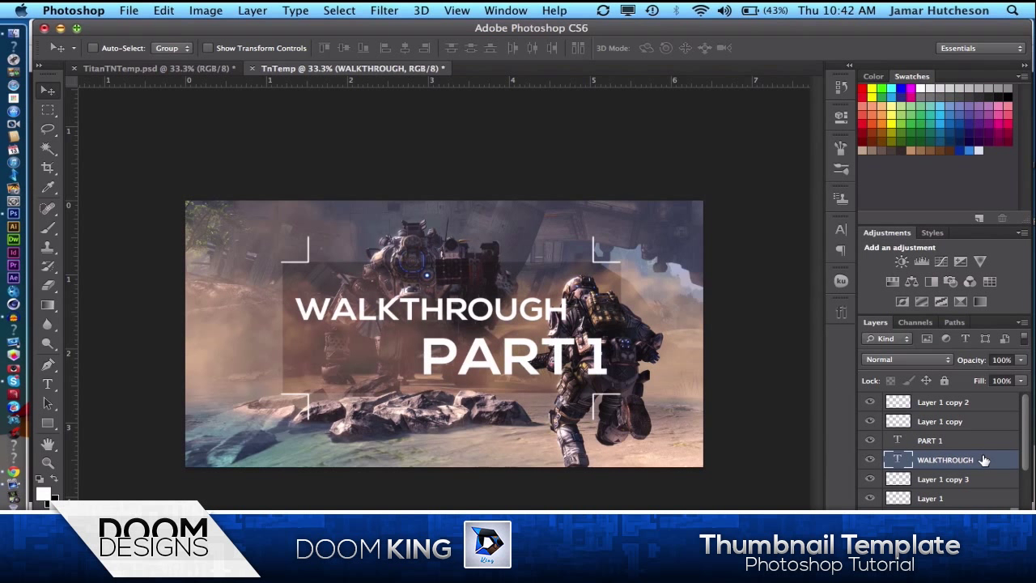
double_click(946, 460)
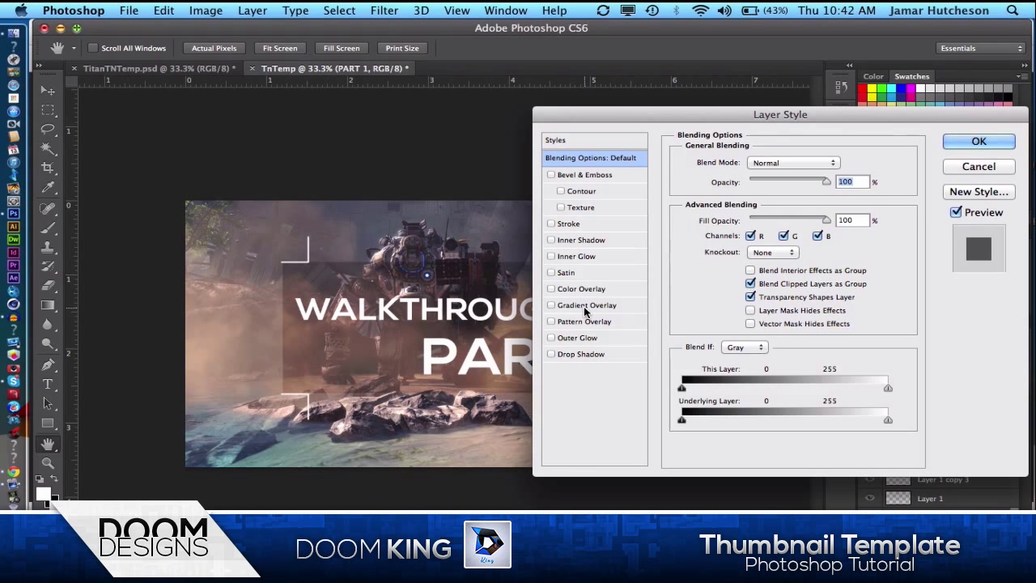
mouse_move(587, 306)
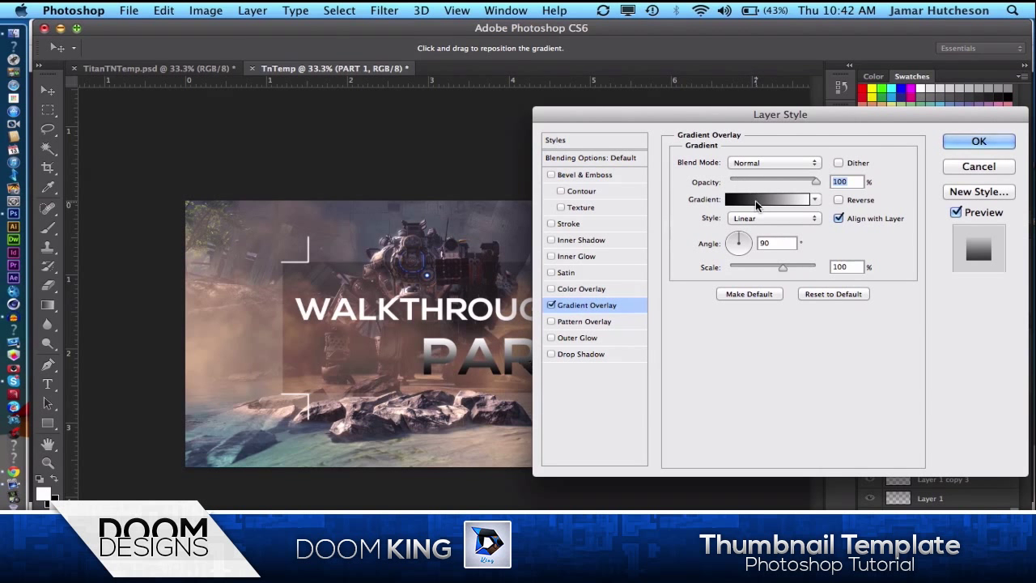
Style PART 1 with a #c1bebe-to-white gradient overlay and a 45% opacity drop shadow
click(769, 199)
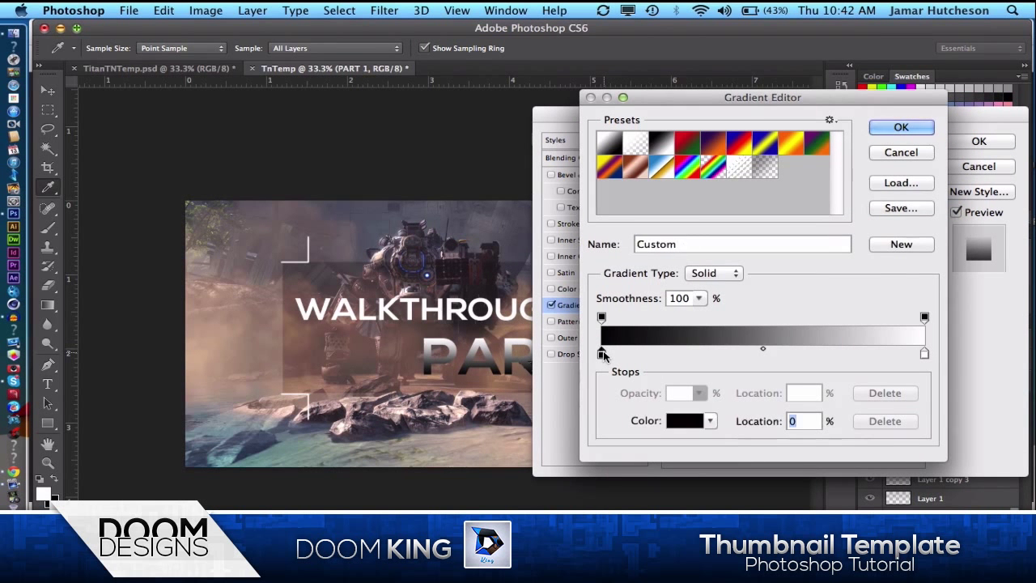
click(687, 420)
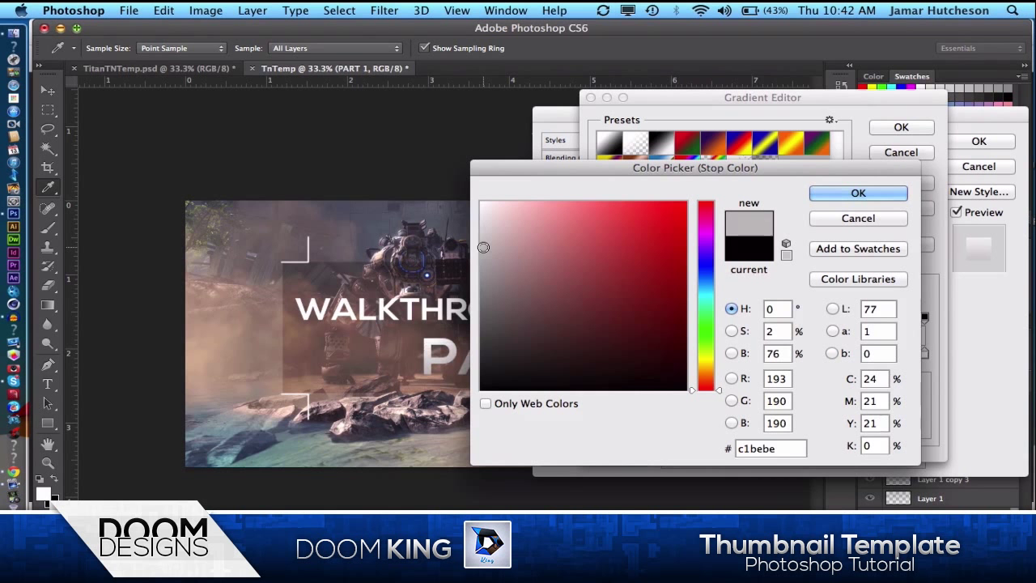
click(858, 192)
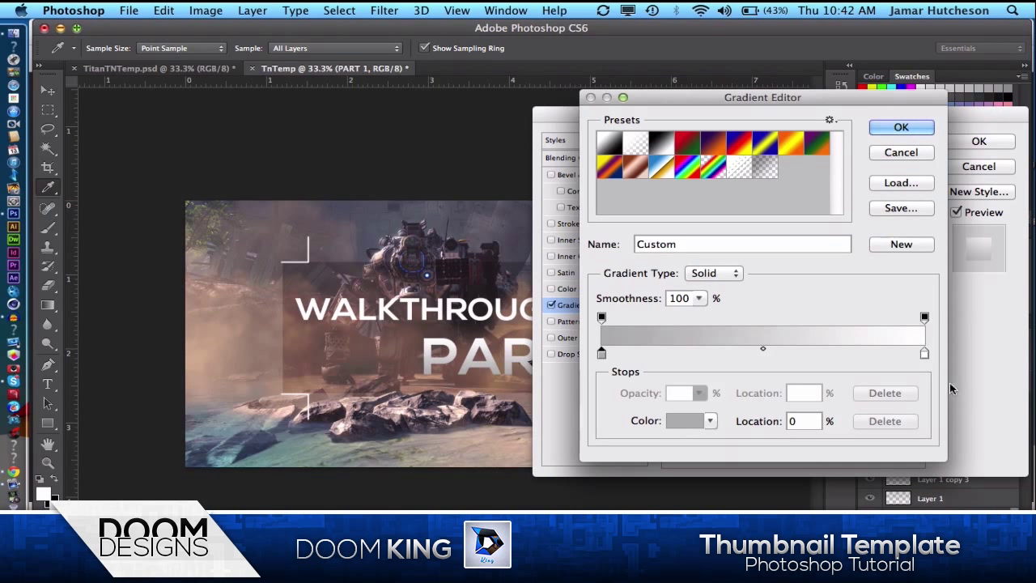
click(900, 127)
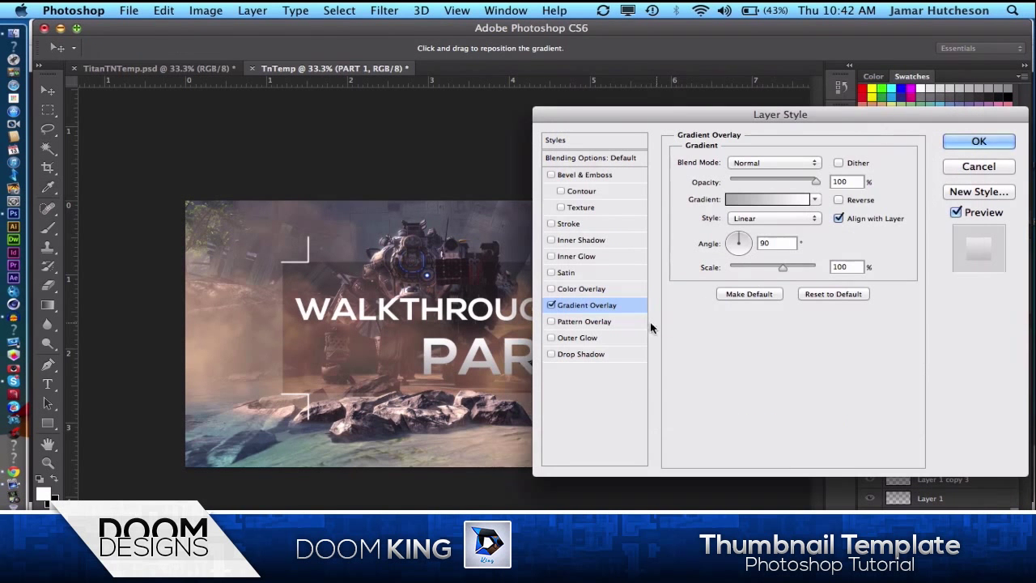
click(581, 354)
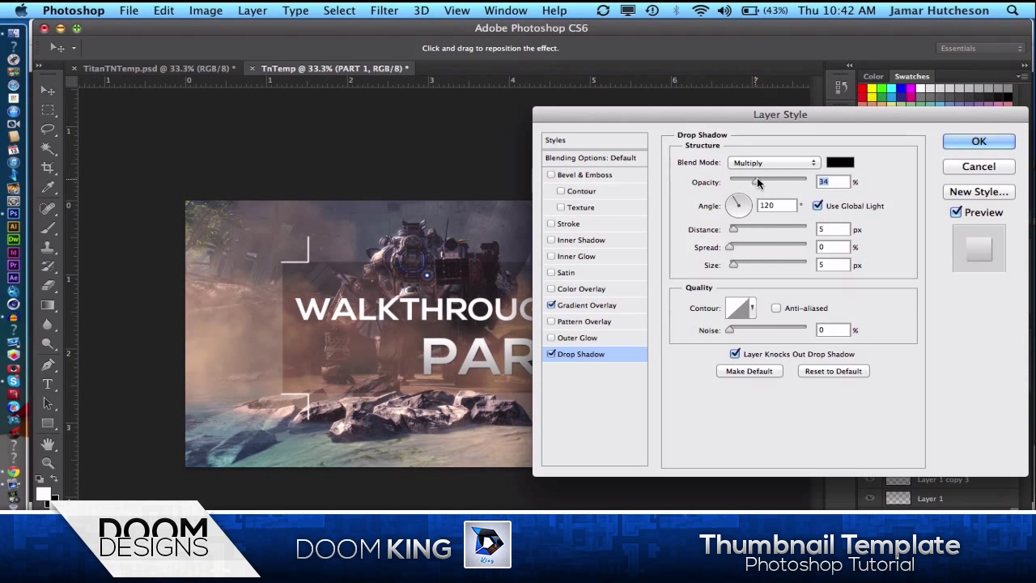
drag(757, 182, 763, 181)
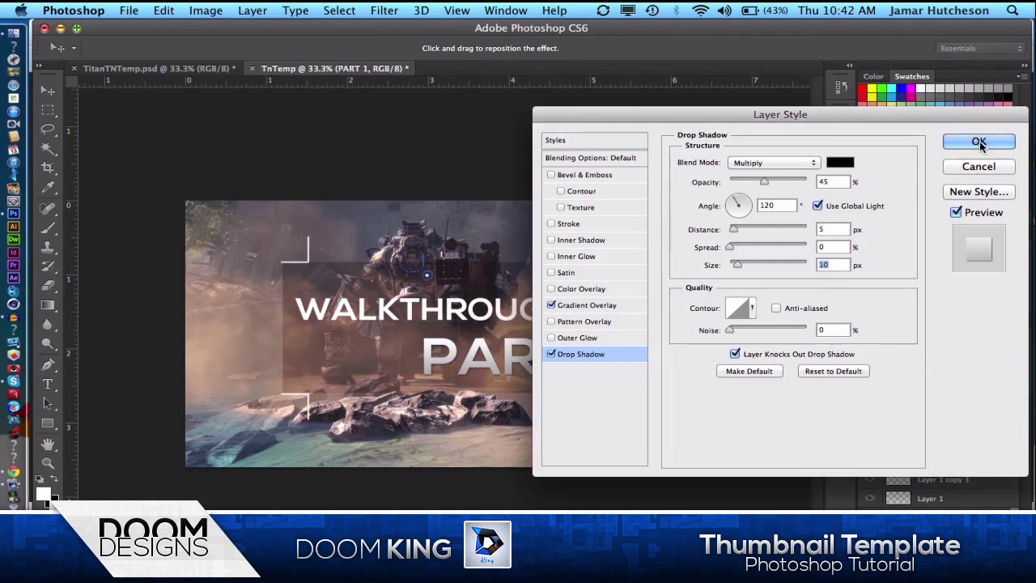
click(979, 142)
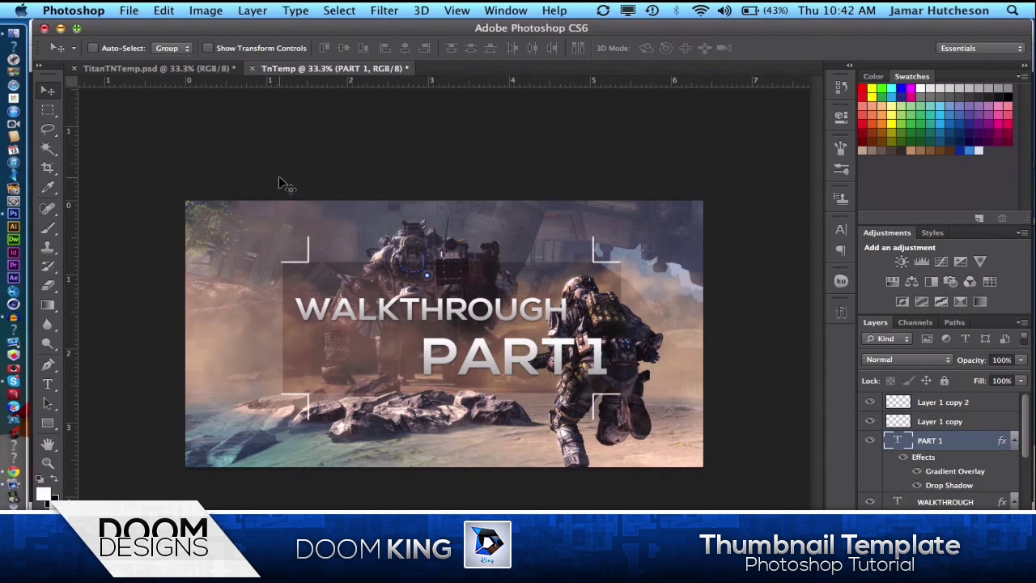
mouse_move(247, 128)
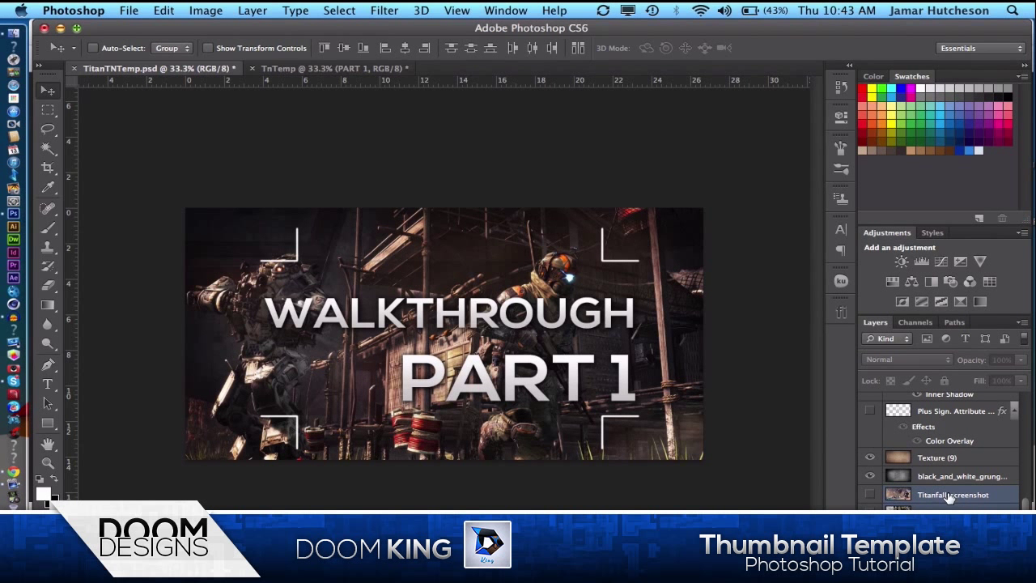
Select Titanfall_screenshot and toggle the texture overlay off and on to compare
click(953, 495)
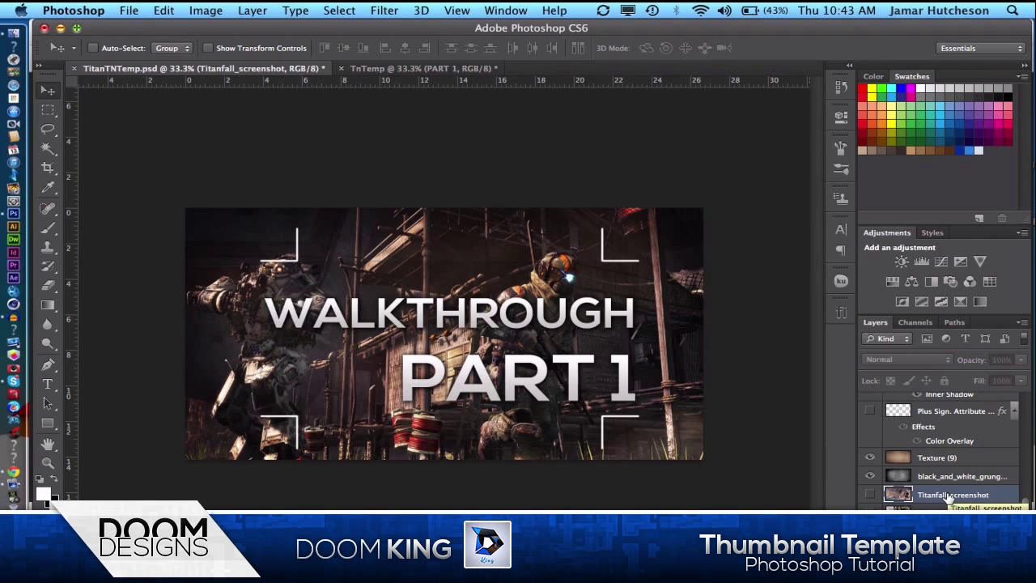
mouse_move(870, 477)
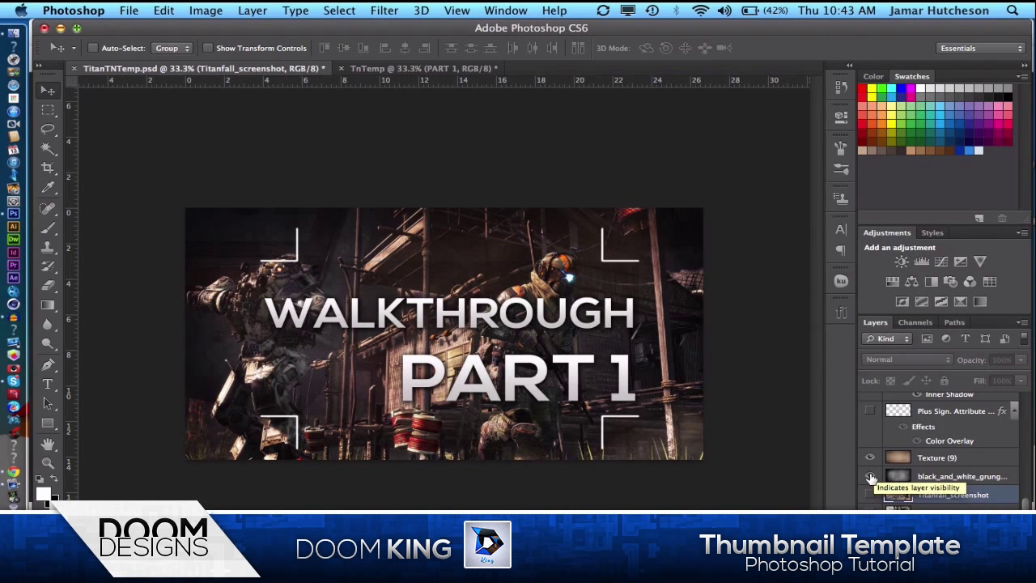
click(871, 476)
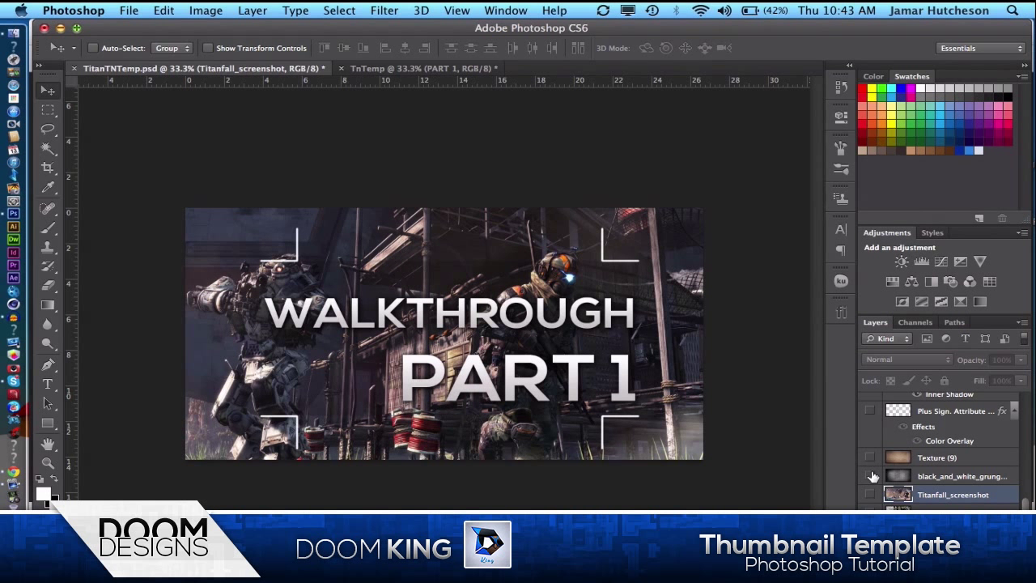
mouse_move(870, 476)
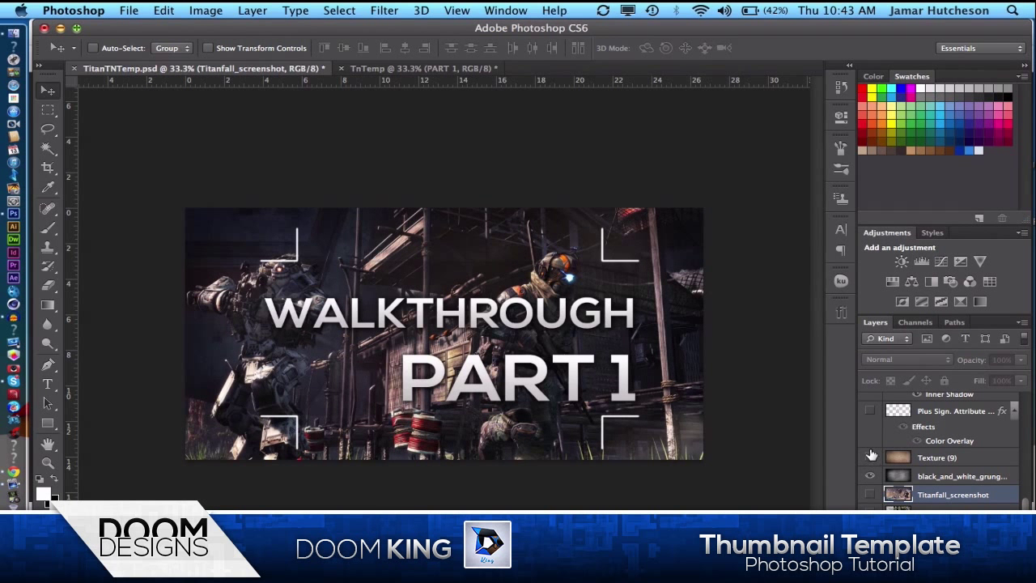
click(871, 457)
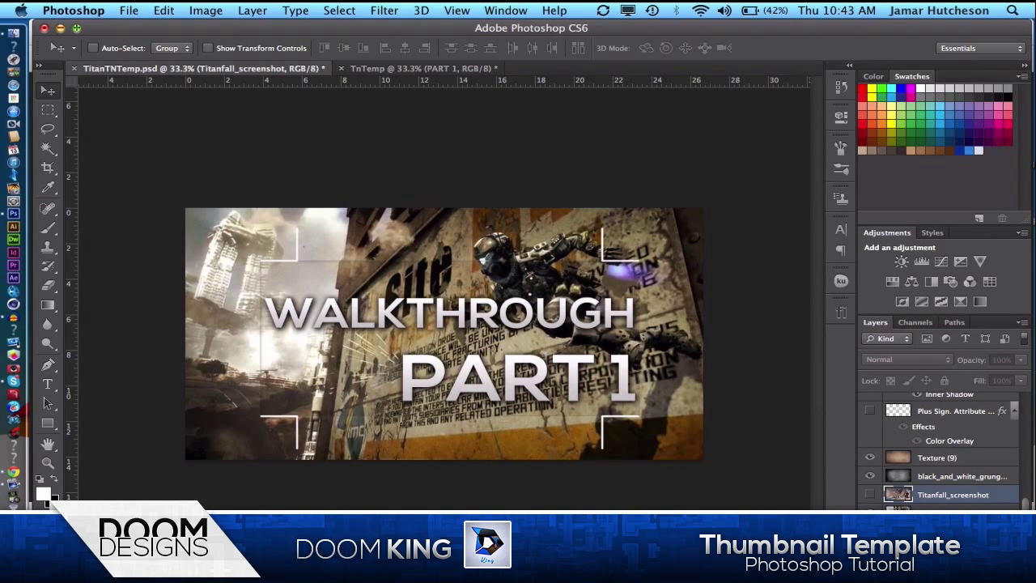
click(870, 457)
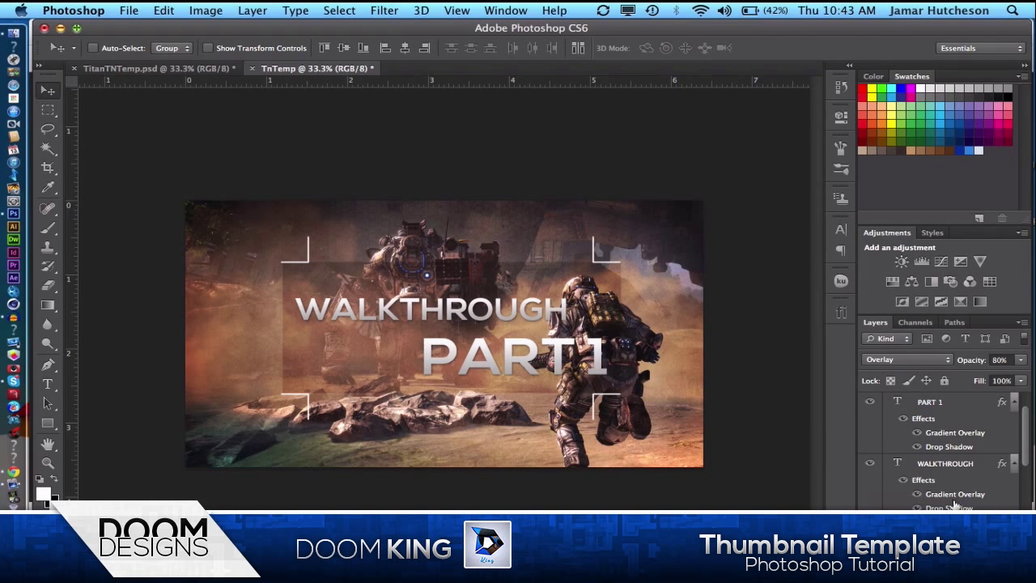
Scroll the Layers panel to Rectangle 1 and open its Layer Style dialog
scroll(down, 3)
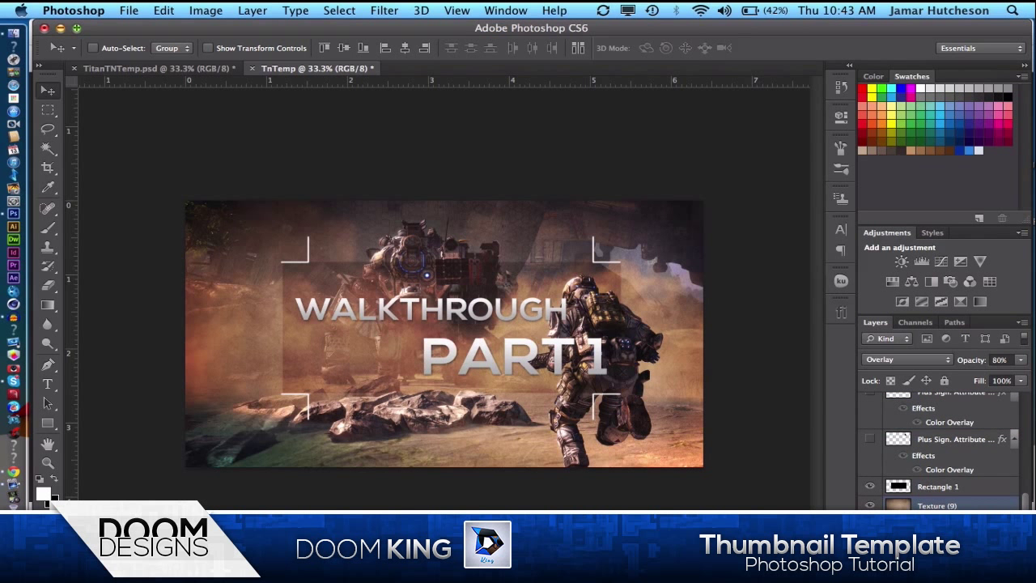
click(938, 486)
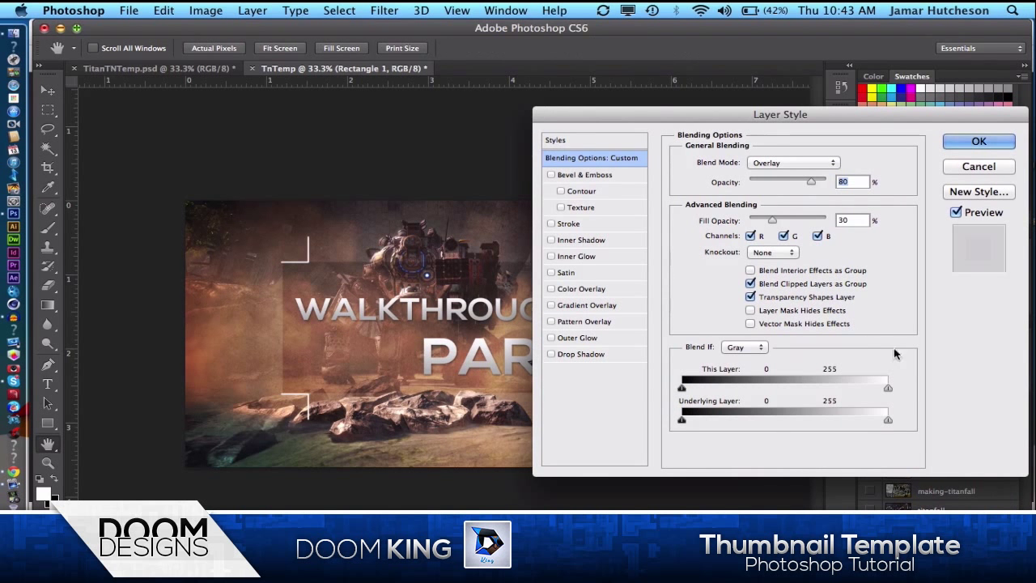
mouse_move(583, 241)
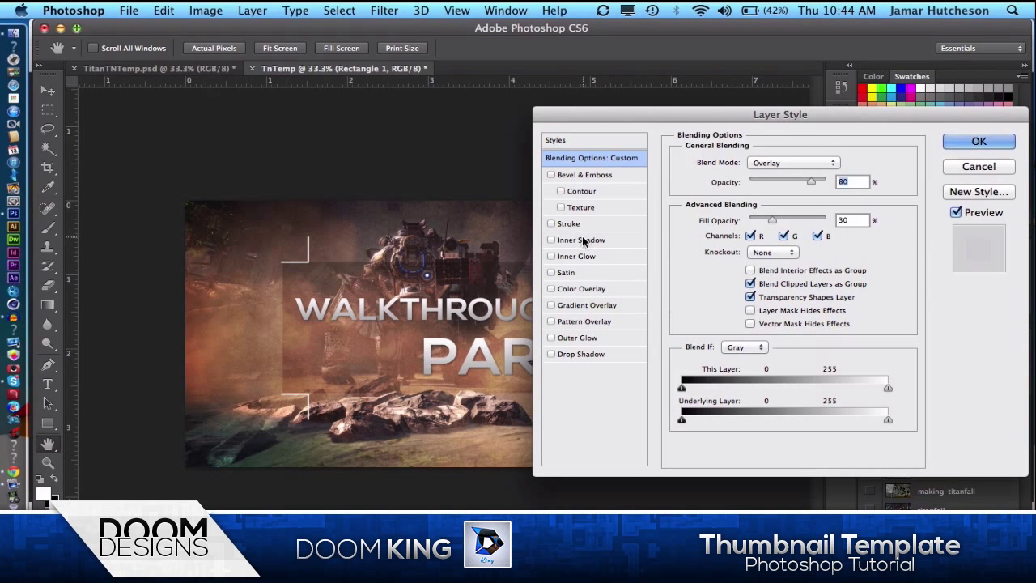
Give Rectangle 1 a faint thin black stroke and a low-opacity inner shadow
click(568, 223)
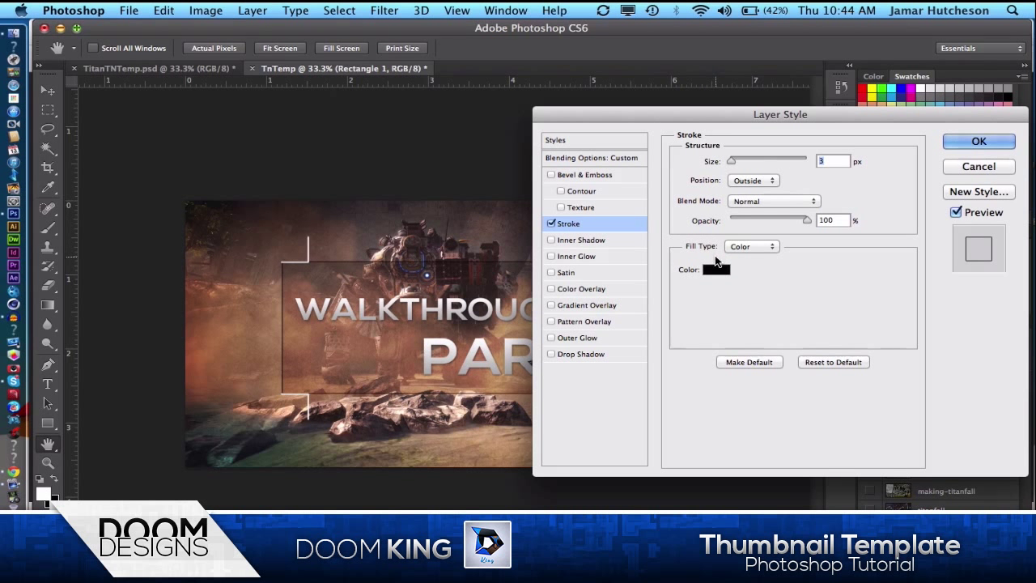
drag(802, 220, 757, 220)
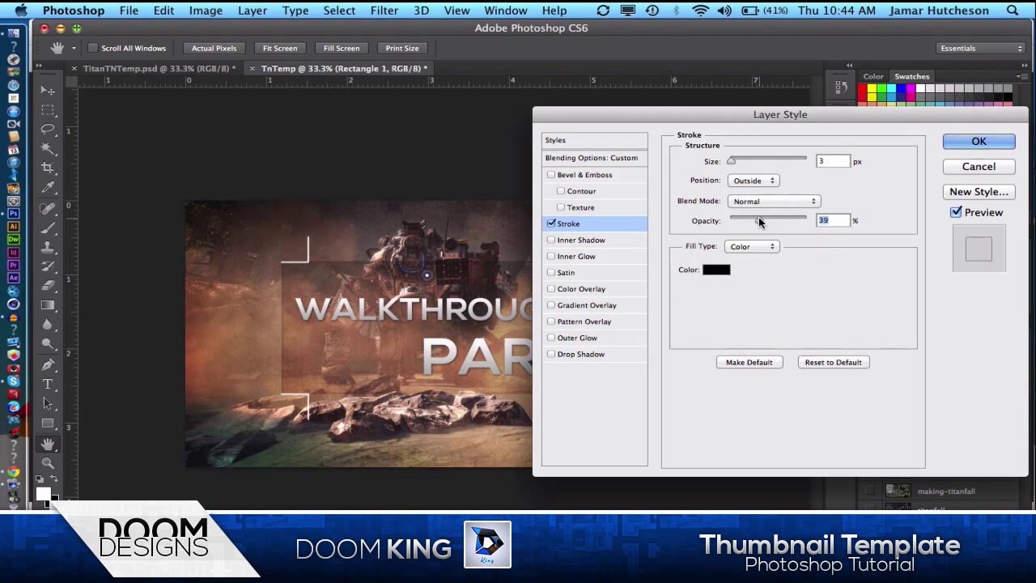
click(580, 239)
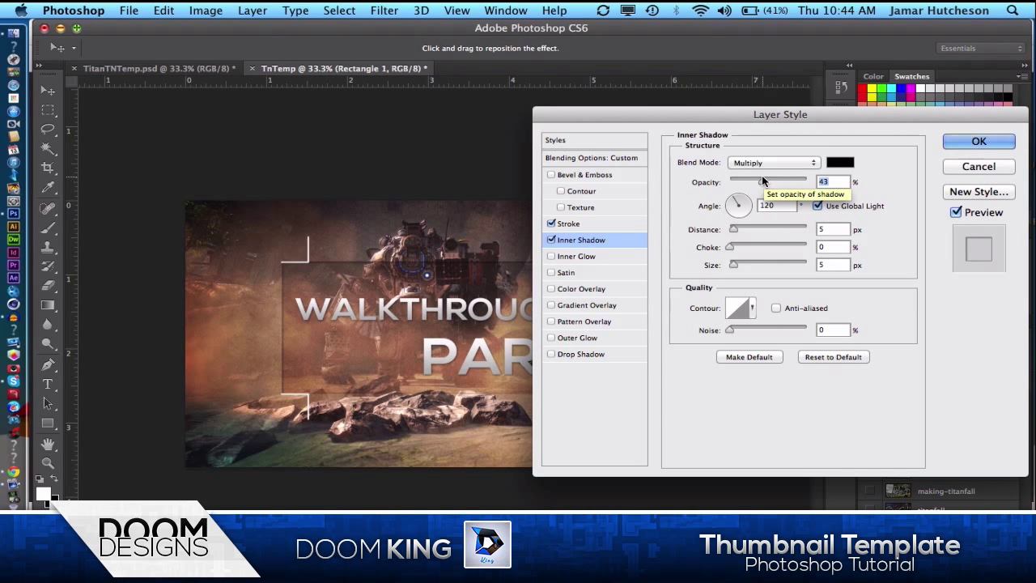
drag(768, 181, 744, 181)
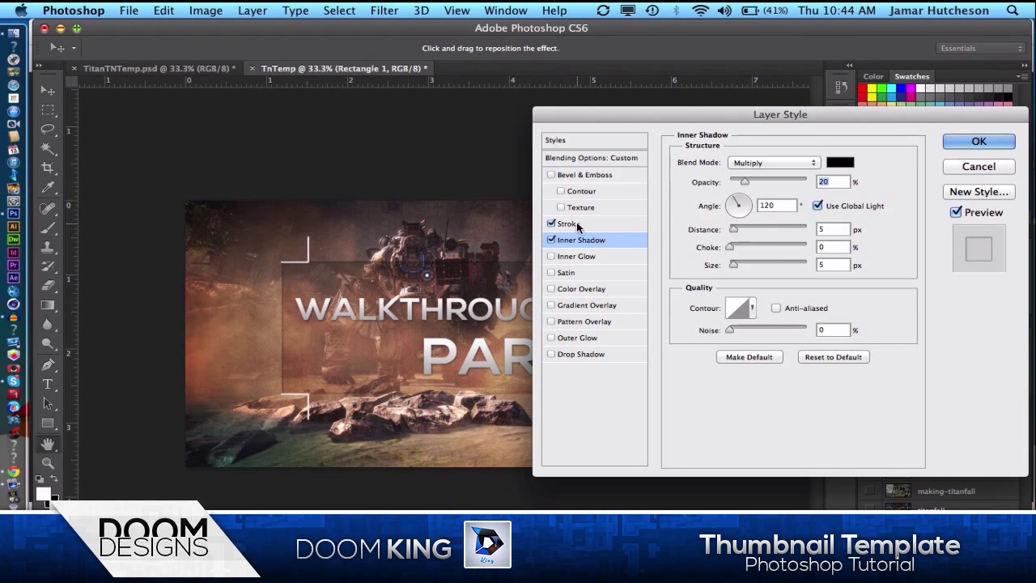
click(569, 223)
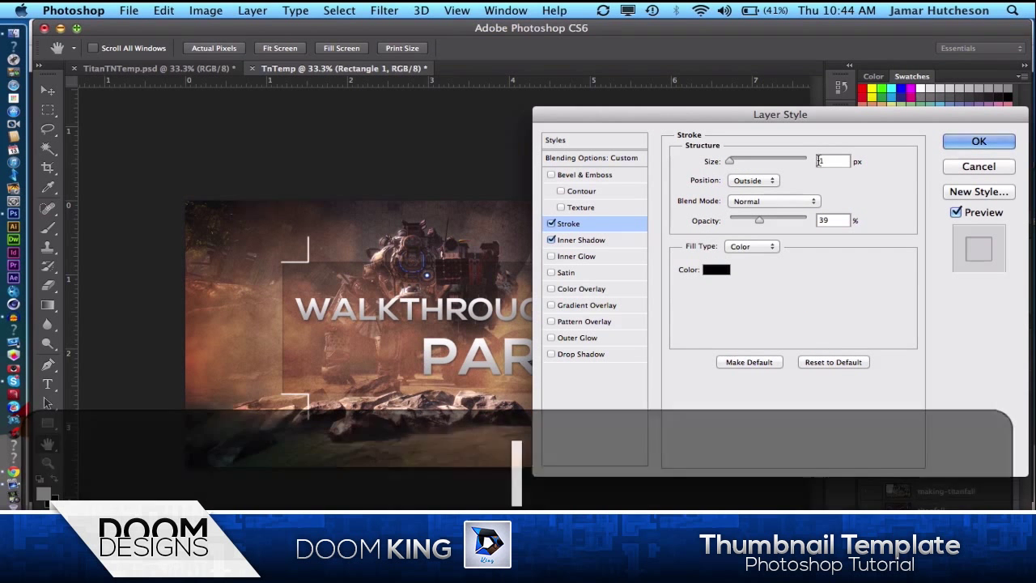
click(978, 141)
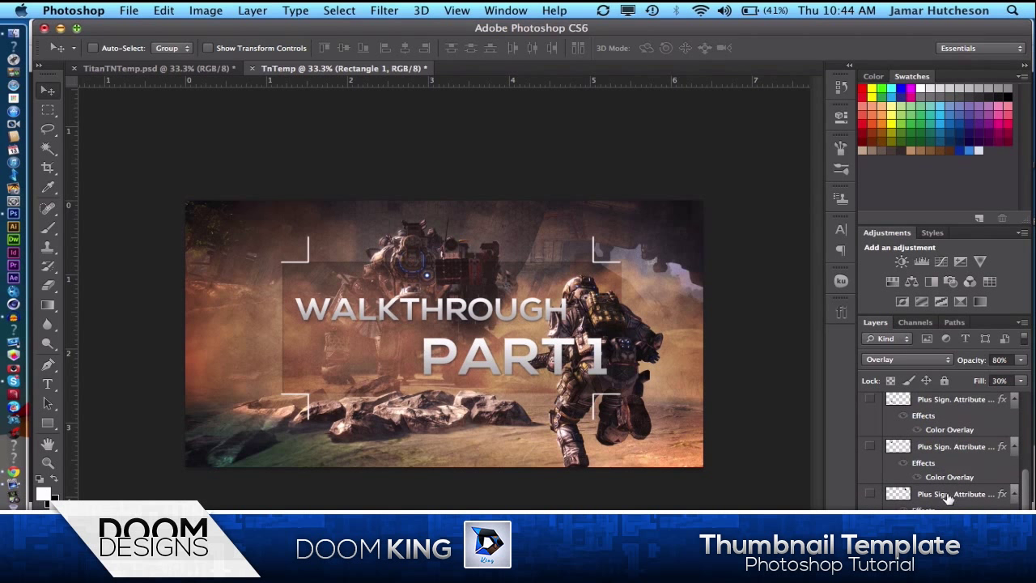
Add a colorized Hue/Saturation adjustment with a blue hue around 230 and saturation 39
click(923, 261)
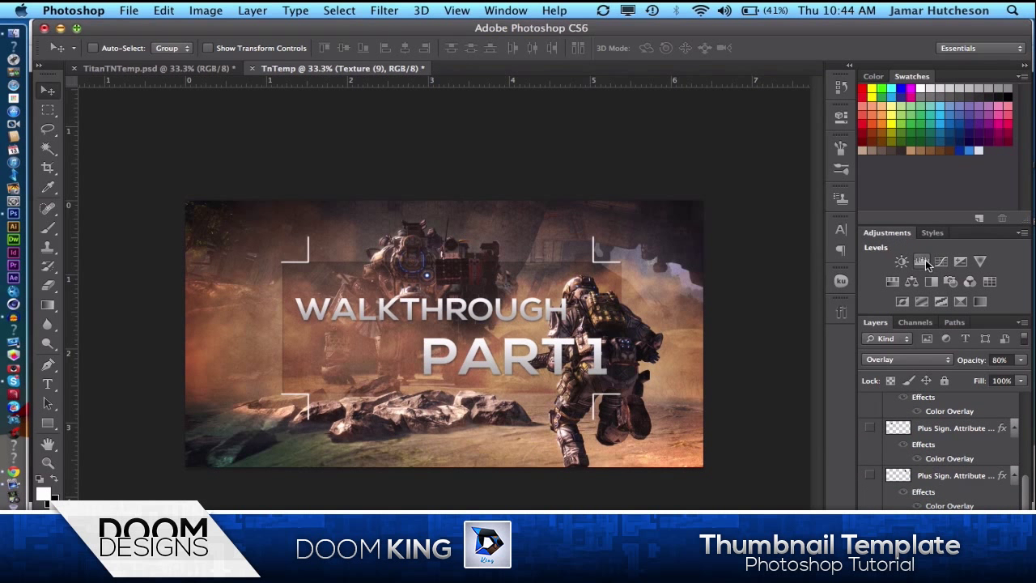
click(922, 262)
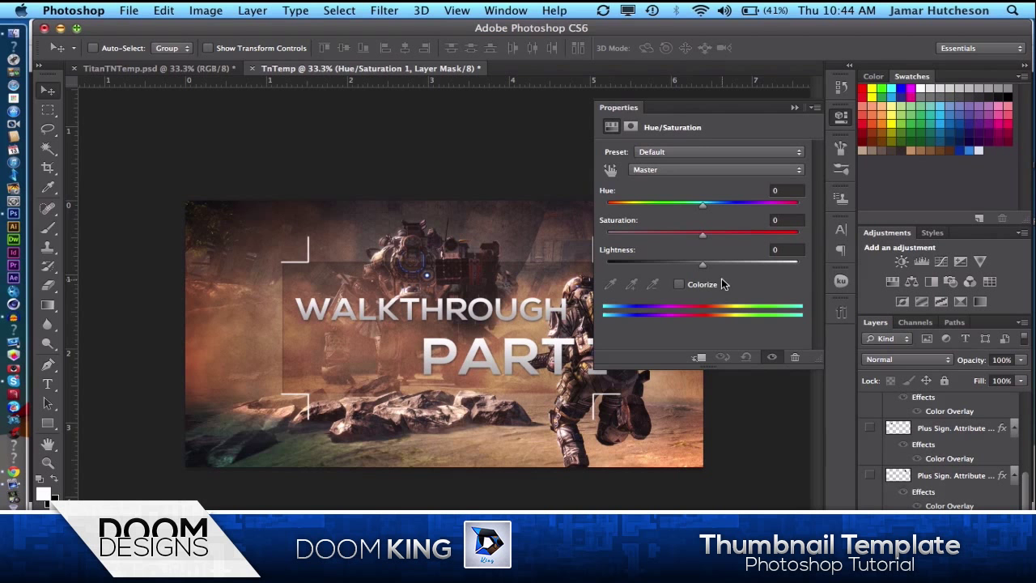
click(680, 284)
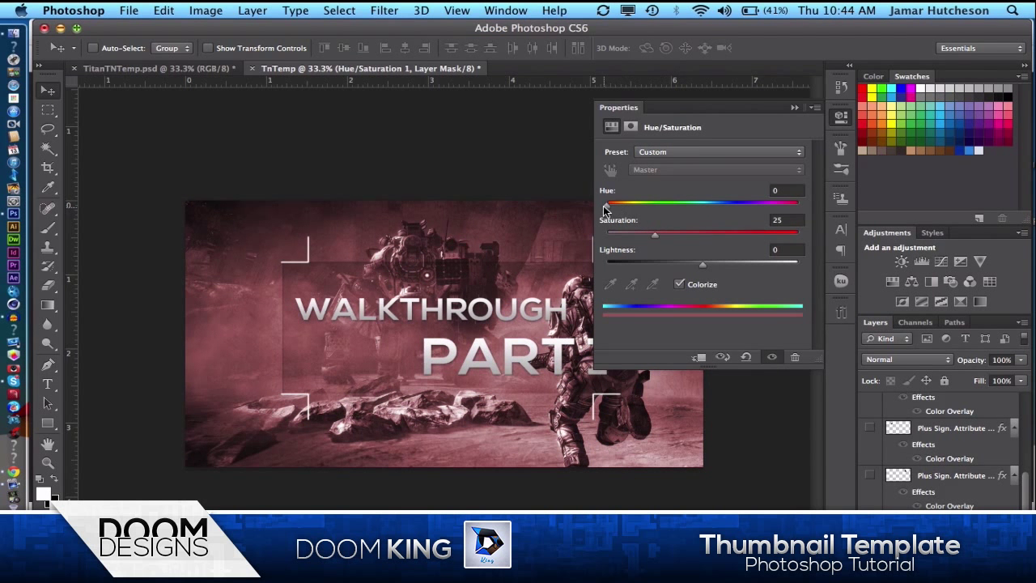
drag(605, 205, 687, 205)
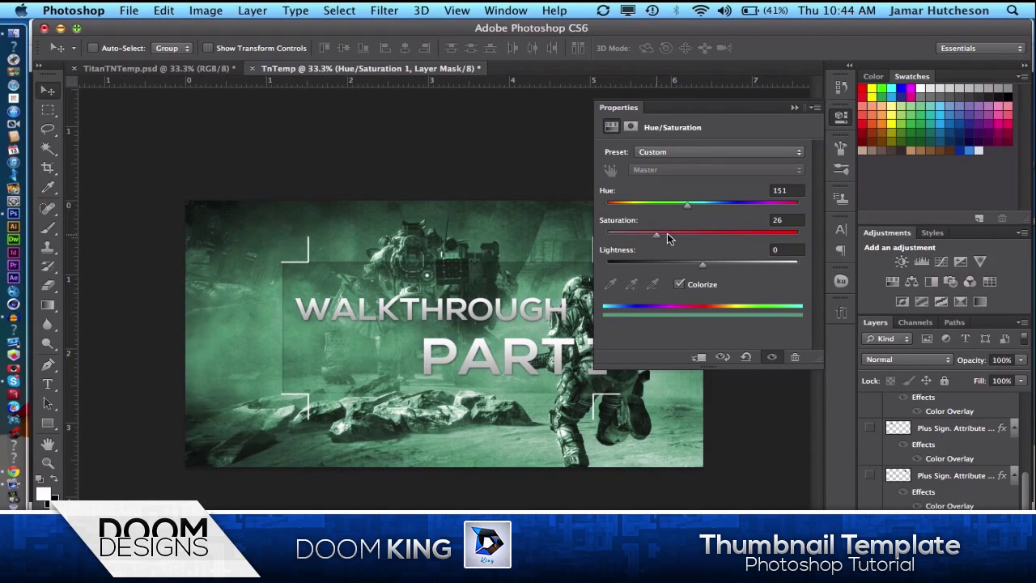
drag(656, 234, 682, 234)
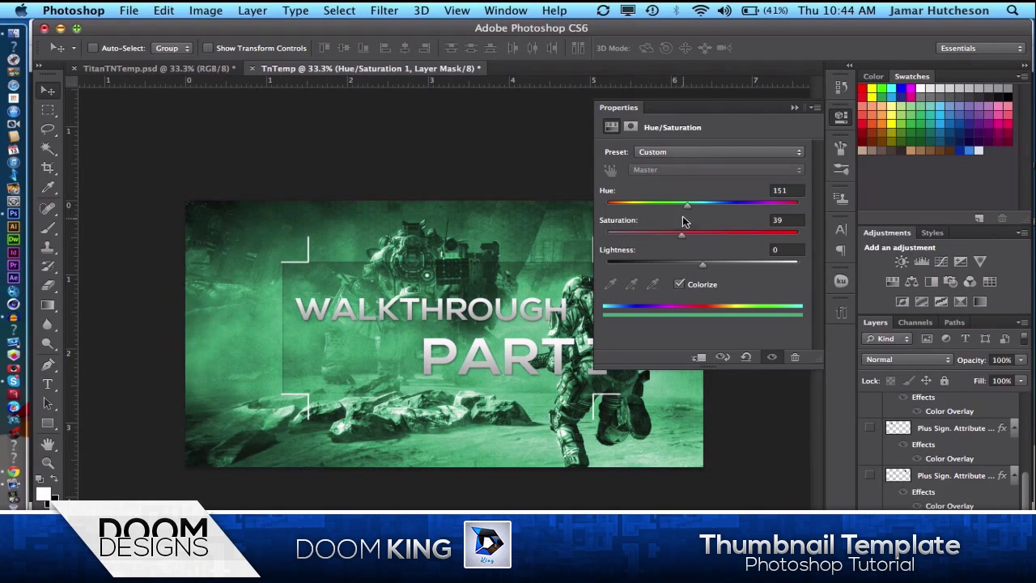
drag(688, 205, 731, 205)
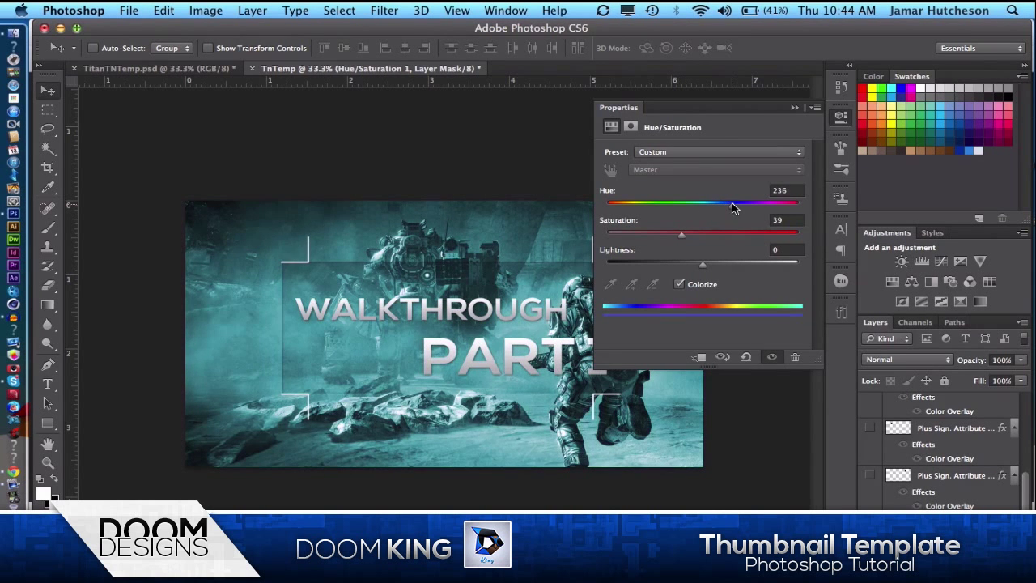
drag(732, 205, 729, 205)
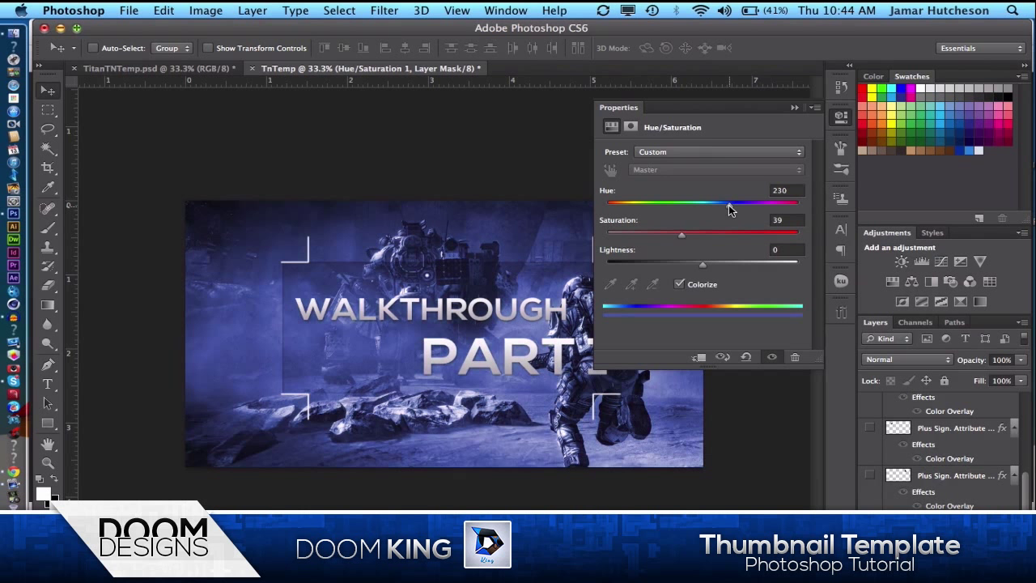
Set the blue tint layer to 20% opacity with Overlay blending
click(793, 107)
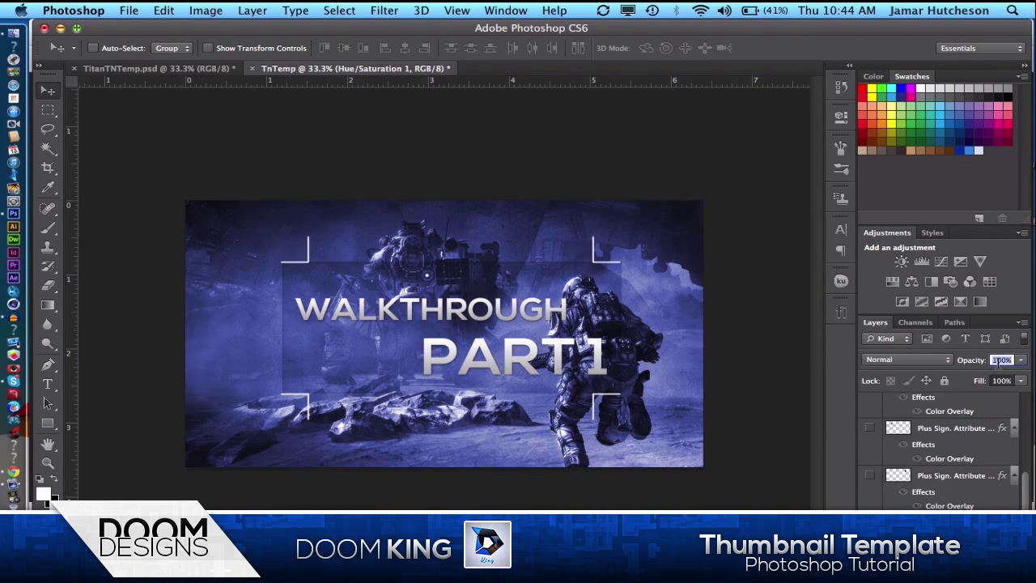
text(20)
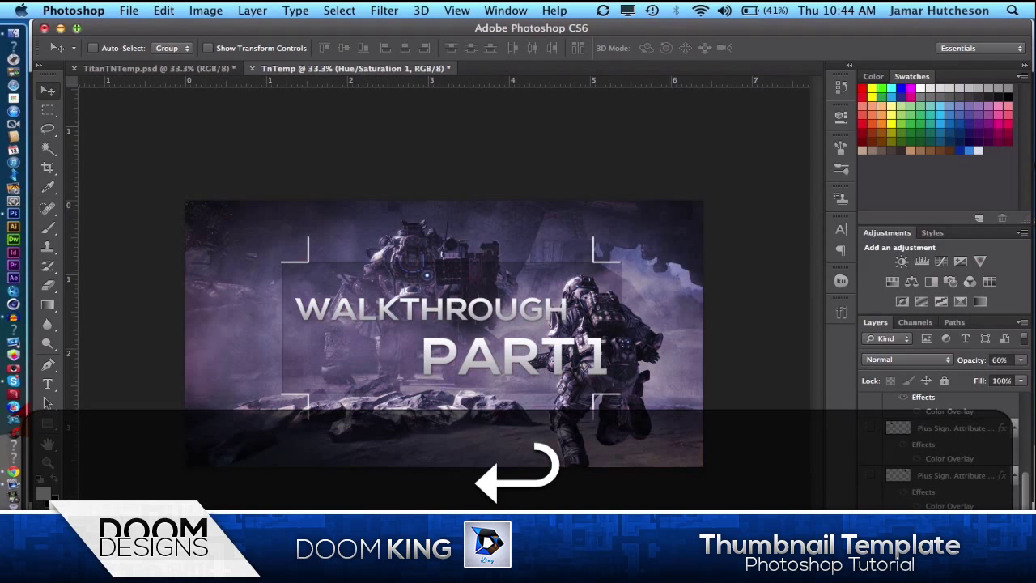
click(905, 359)
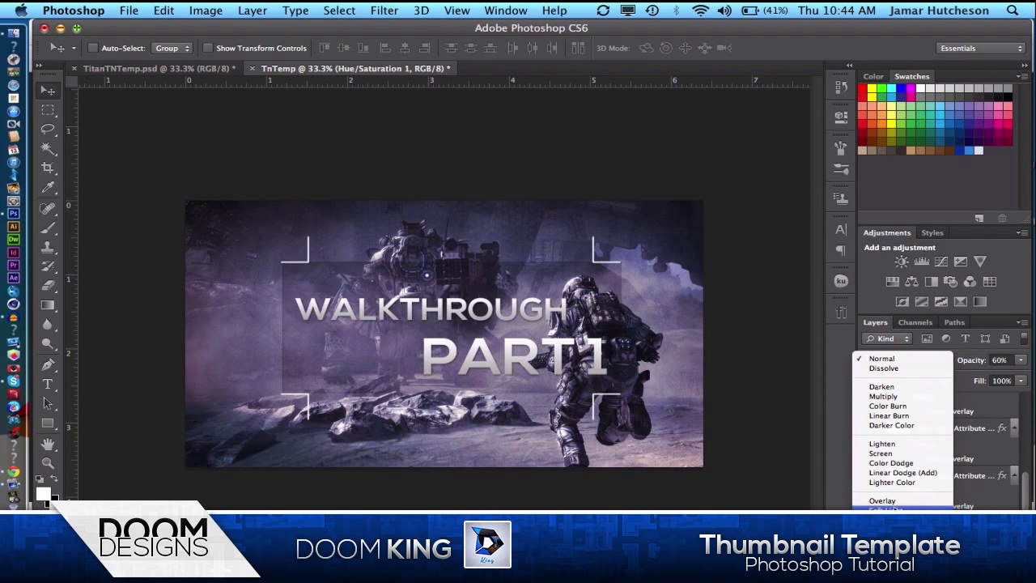
click(882, 500)
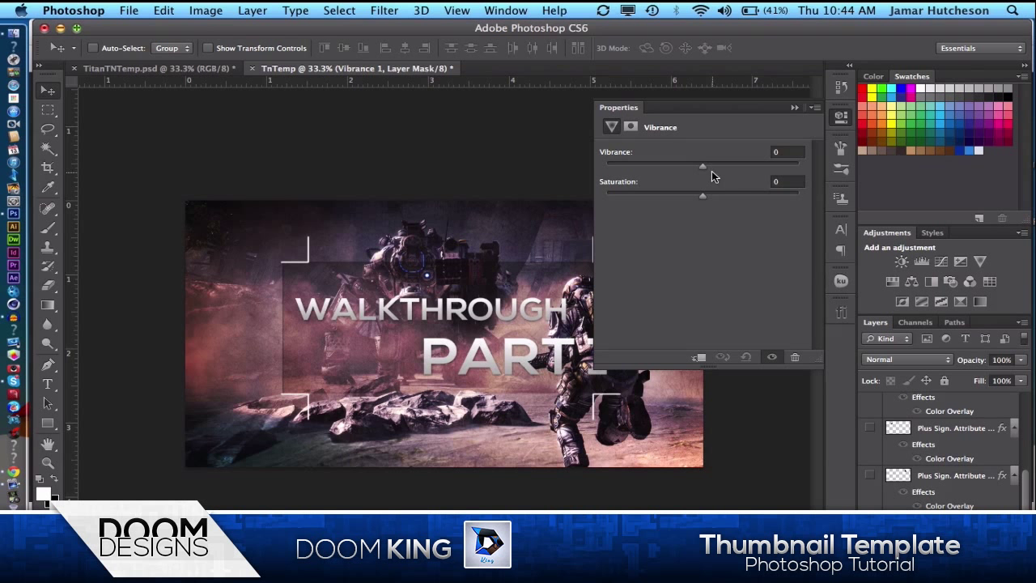
Set Vibrance to +100 and saturation to about +2, then close Properties
drag(702, 166, 780, 166)
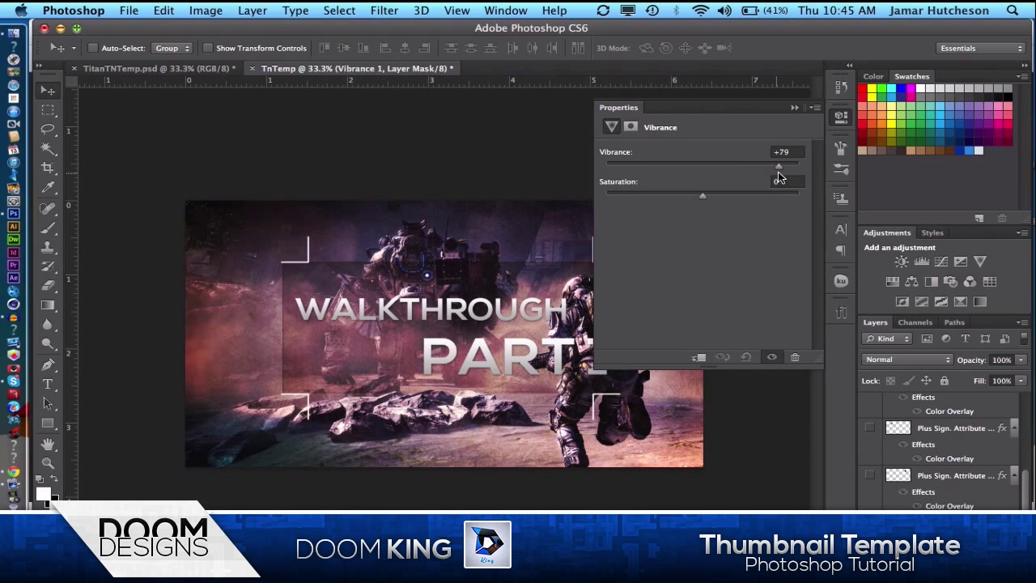
drag(777, 167, 791, 167)
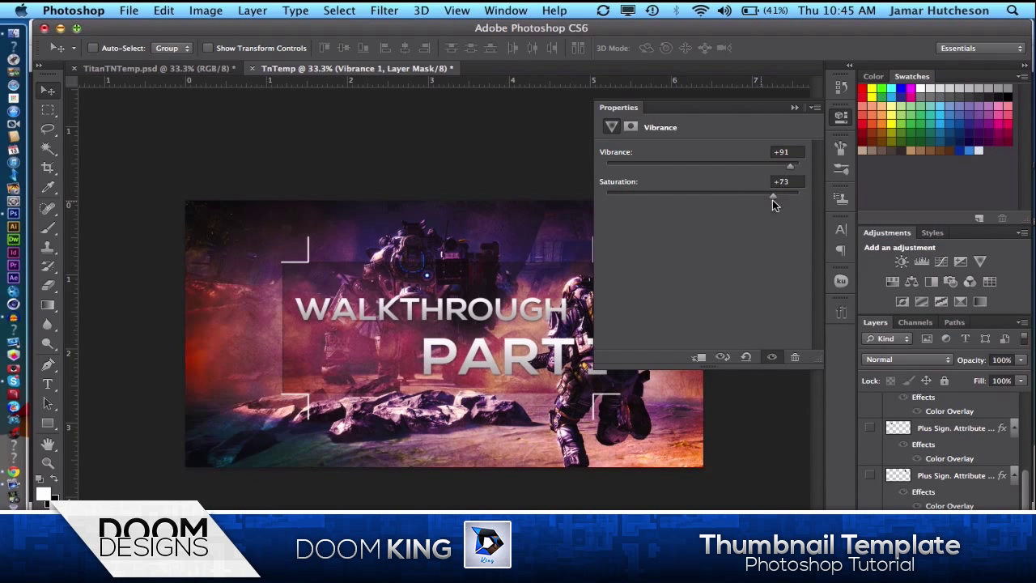
drag(769, 196, 711, 195)
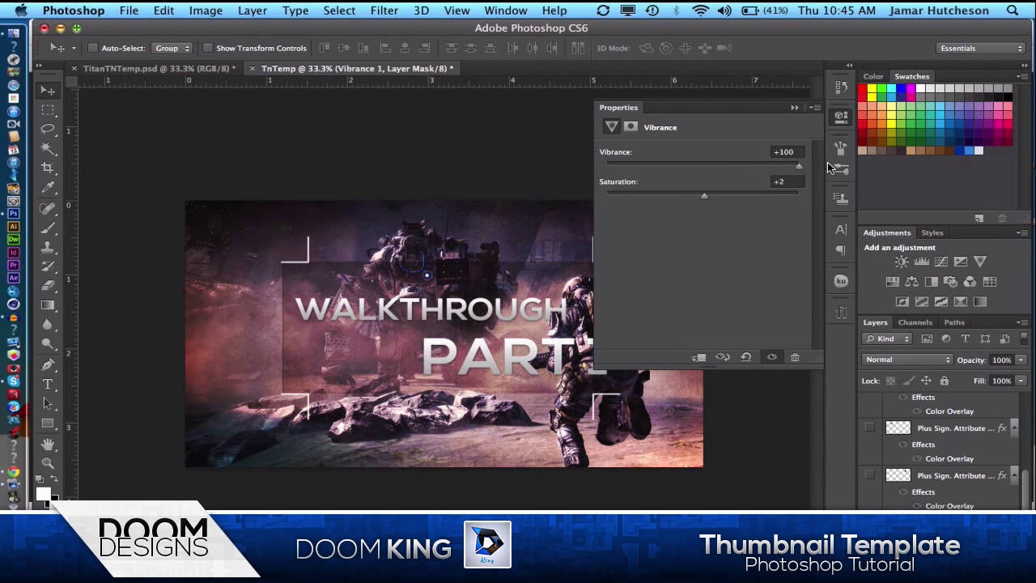
click(794, 107)
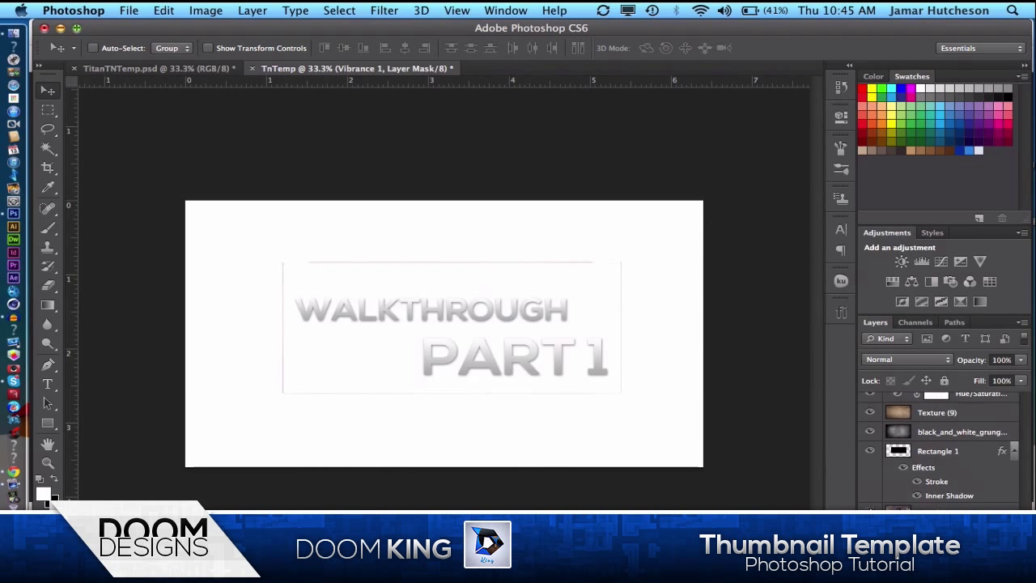
Make the Titanfall_screenshot layer visible as the thumbnail background
click(964, 402)
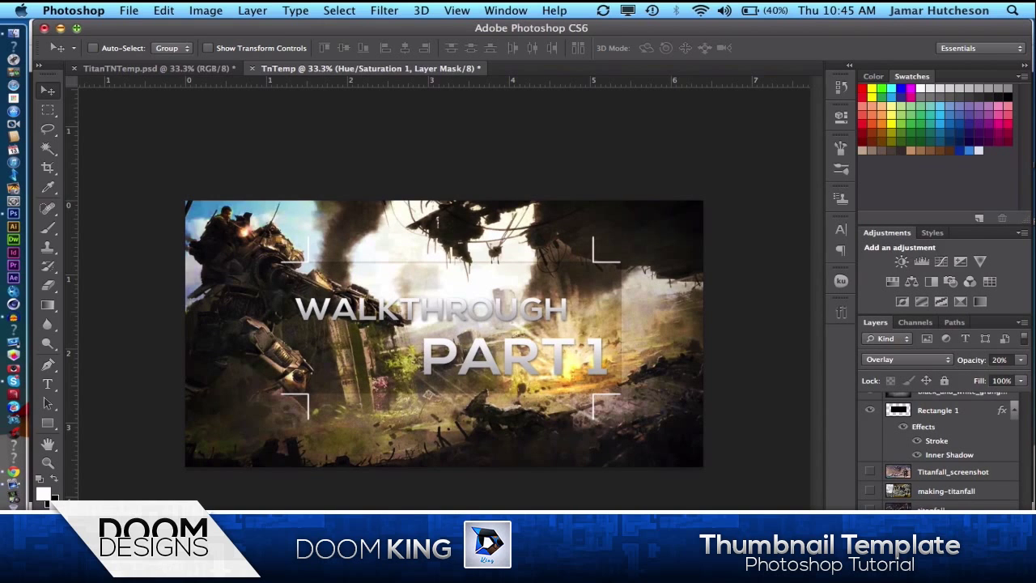
mouse_move(150, 227)
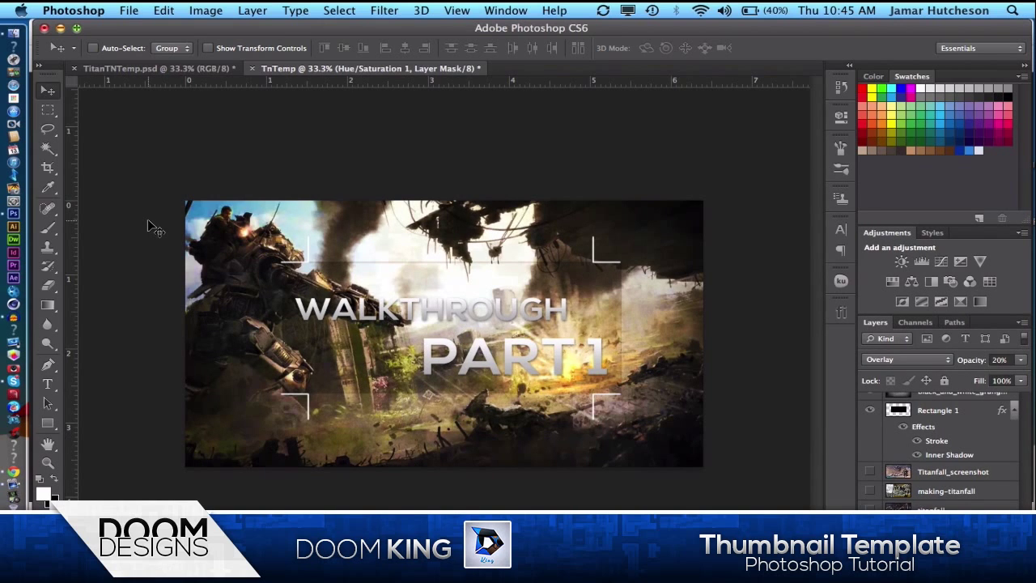